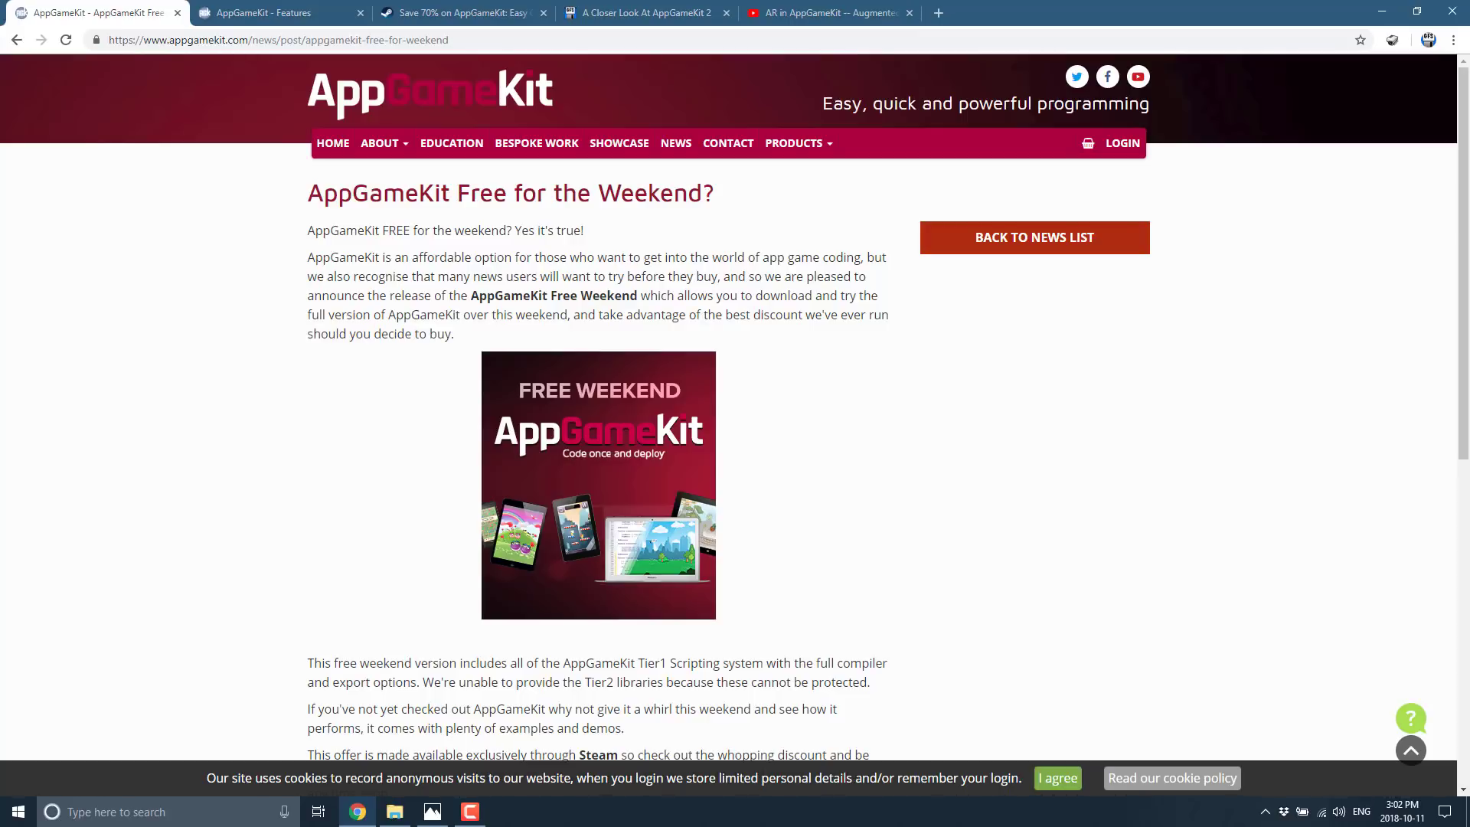
- Switch to the AppGameKit Features page listing 2D Sprites, AR, 3D, Physics and VR
{"action": "left_click", "coordinate": [272, 12]}
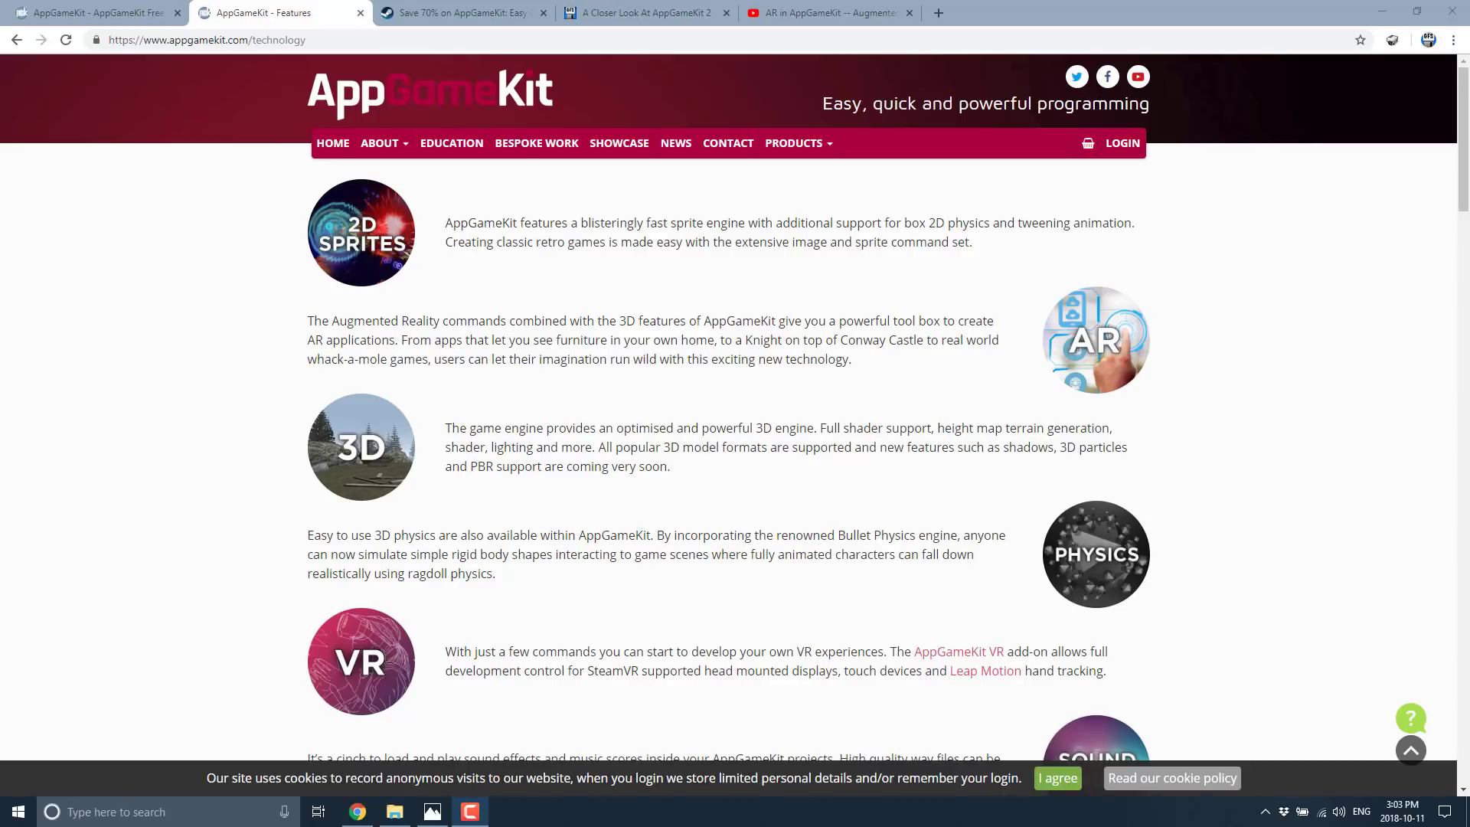
- Switch to the YouTube video 'AR in AppGameKit -- Augmented Reality made easy'
{"action": "left_click", "coordinate": [828, 12]}
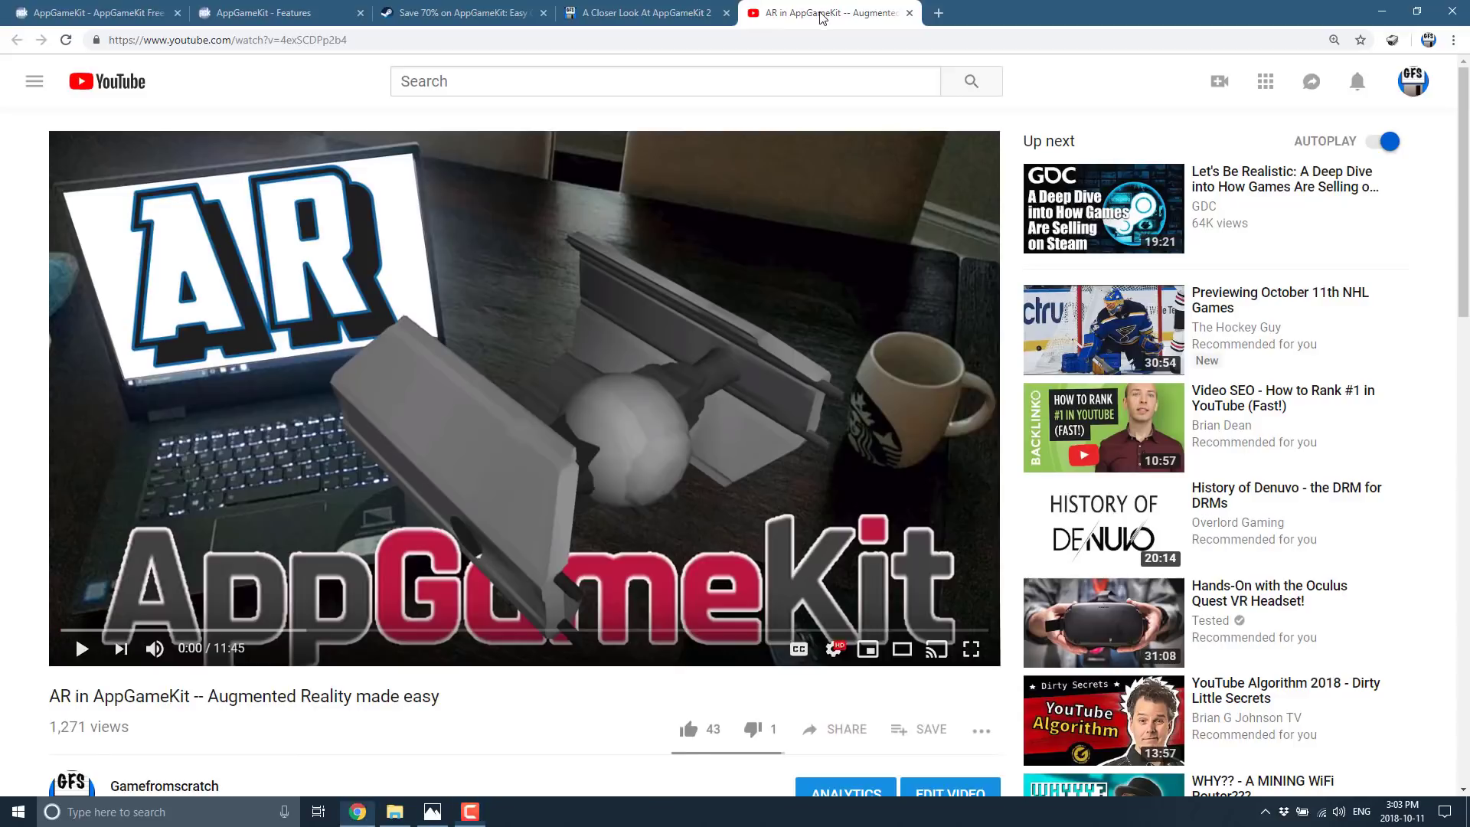
{"action": "mouse_move", "coordinate": [784, 232]}
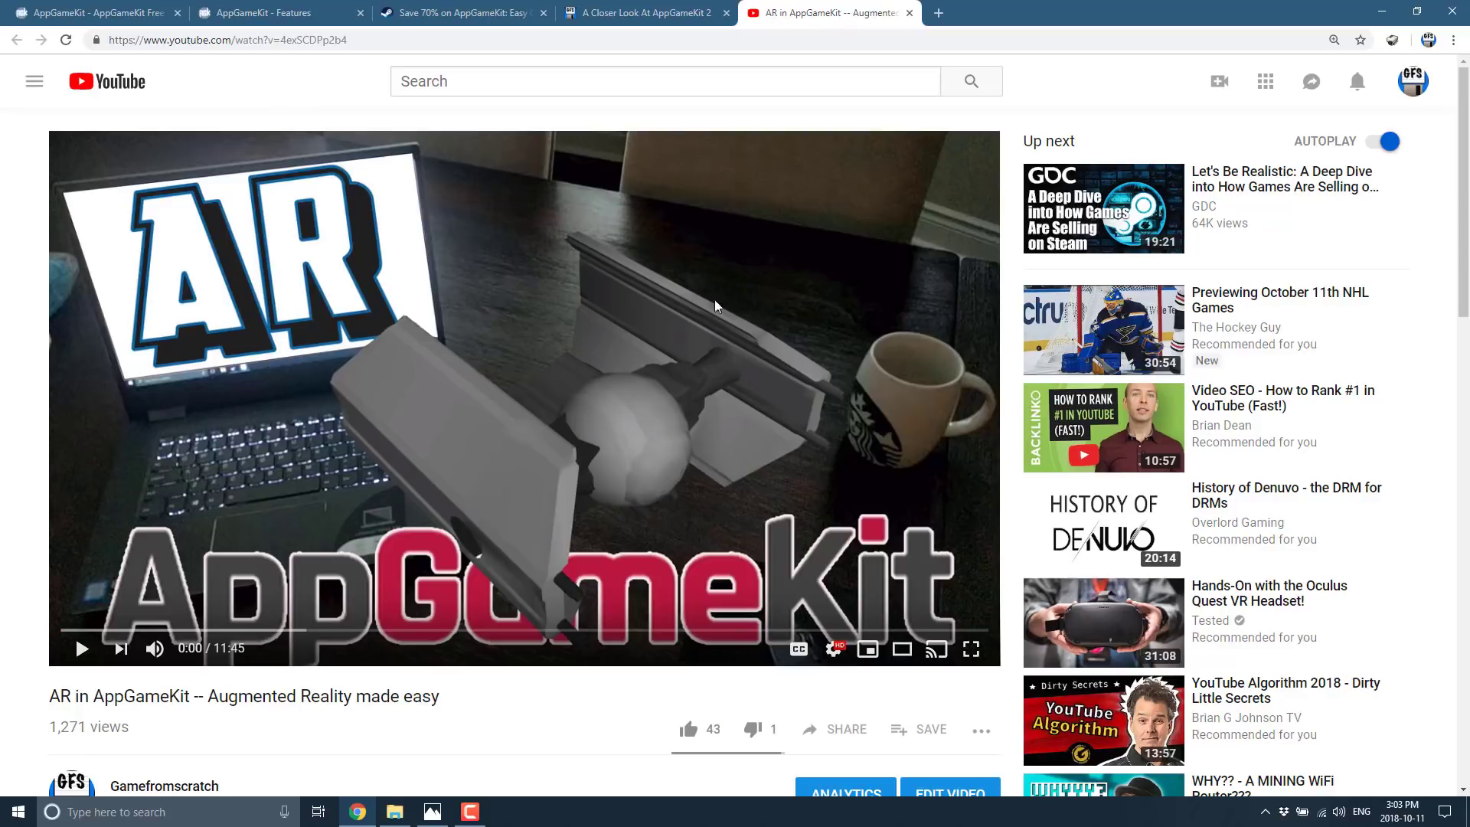
{"action": "mouse_move", "coordinate": [591, 317]}
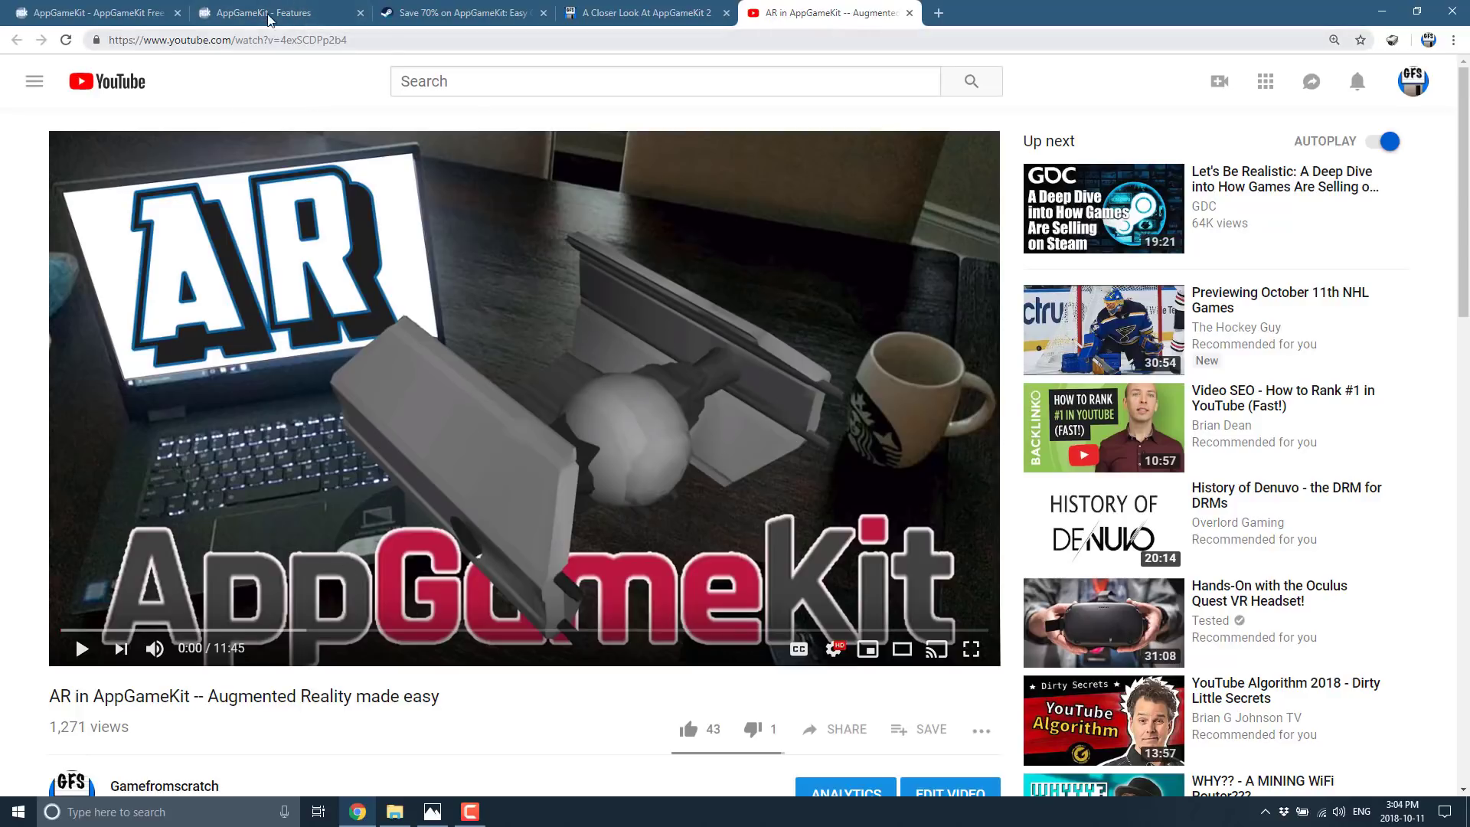
- Return to the Features page and scroll past VR, Sound and Fonts to AppGameKit Scripting
{"action": "left_click", "coordinate": [272, 12]}
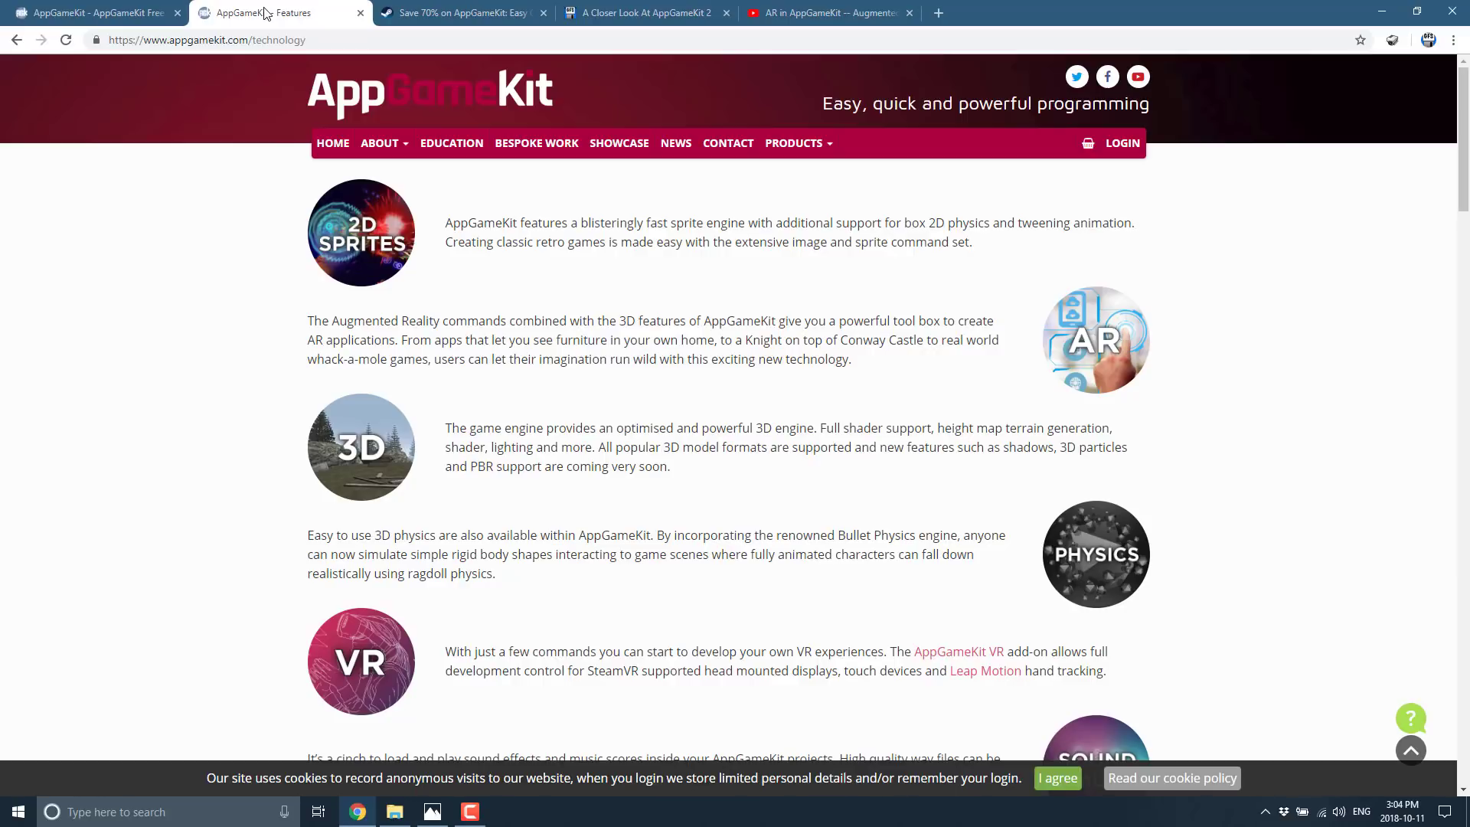
{"action": "mouse_move", "coordinate": [610, 403]}
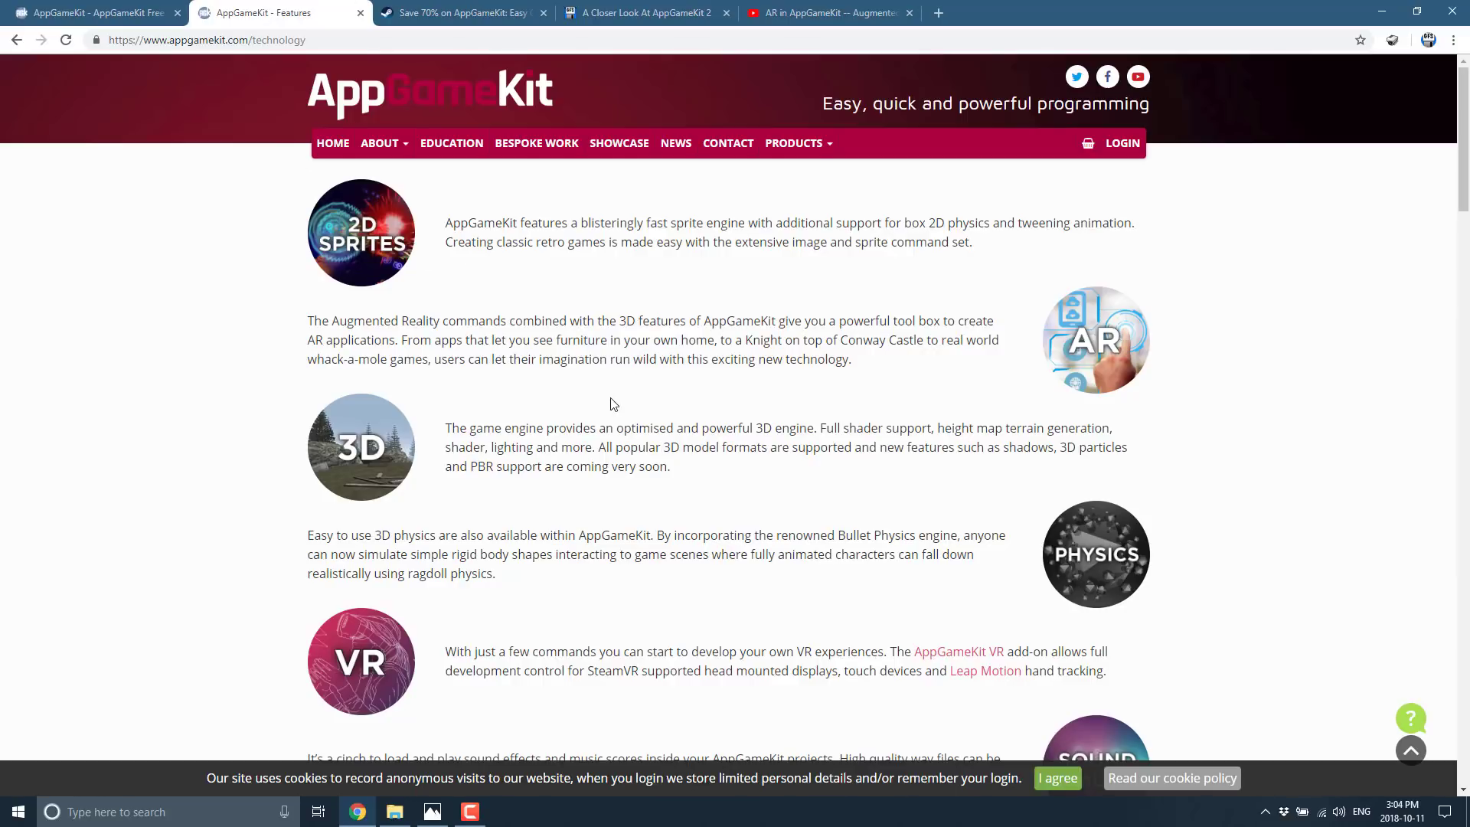
{"action": "scroll", "scroll_direction": "down", "scroll_amount": 3}
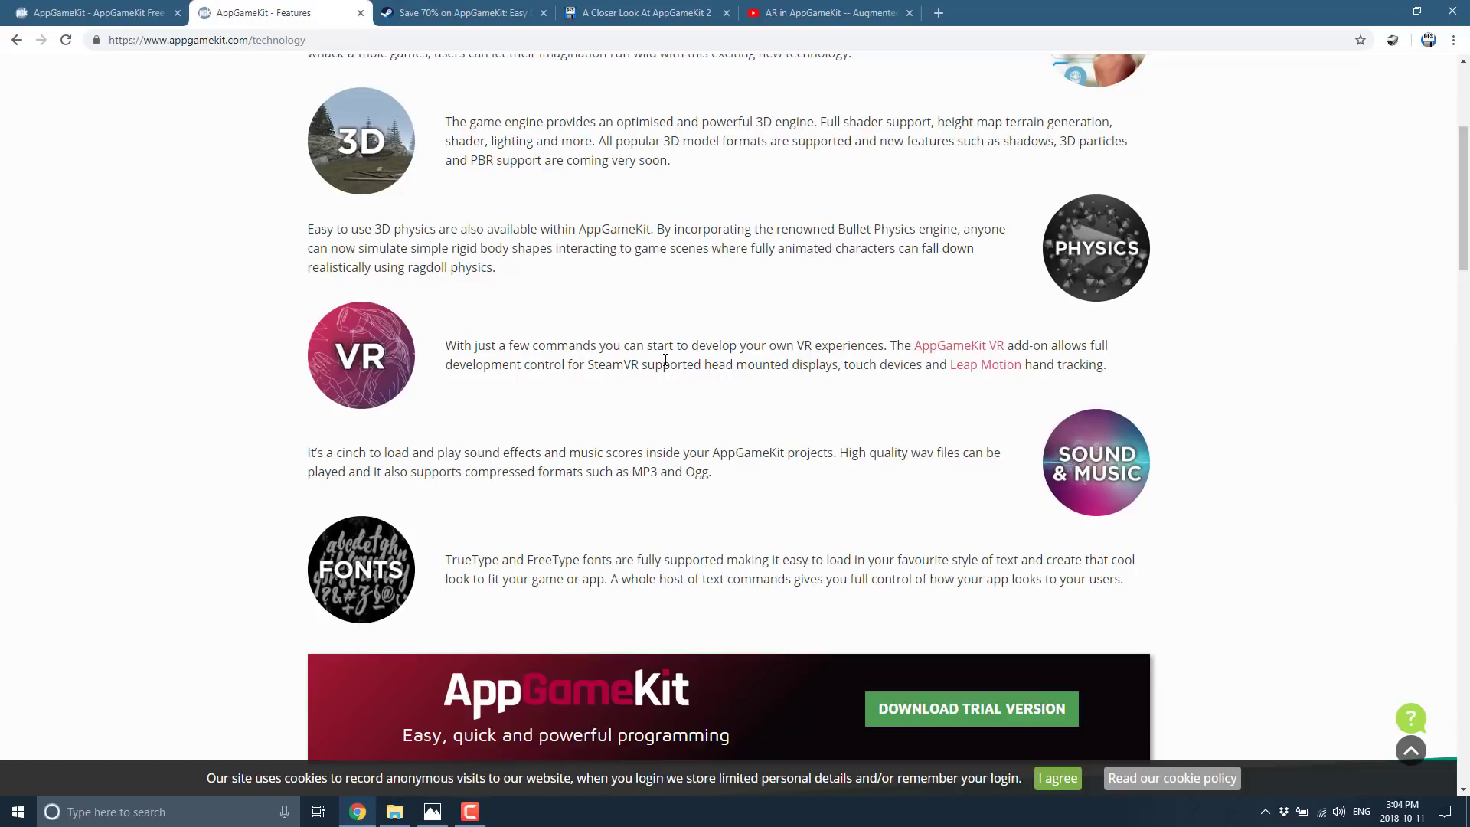
{"action": "scroll", "scroll_direction": "down", "scroll_amount": 3}
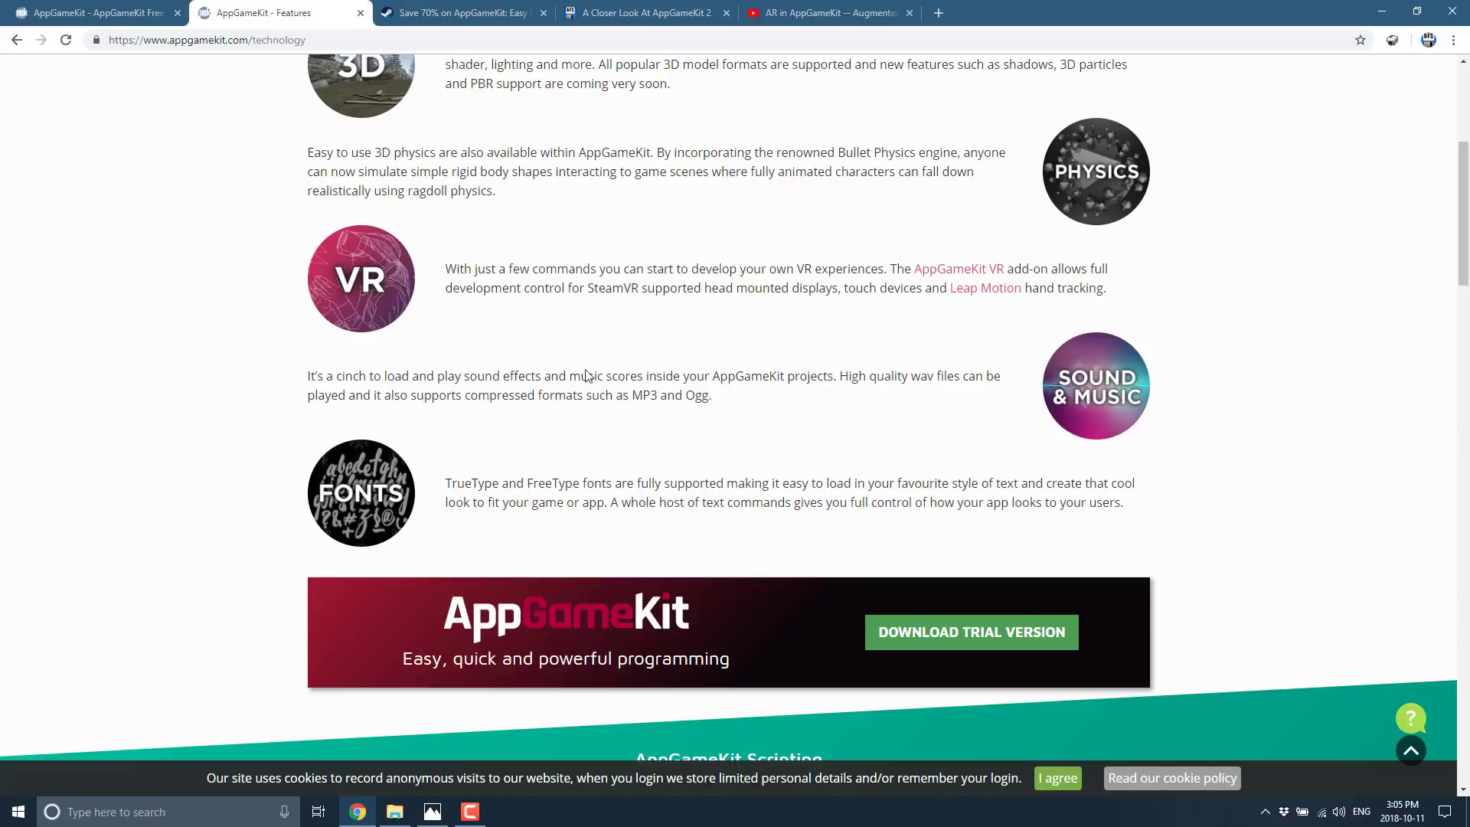
{"action": "scroll", "scroll_direction": "down", "scroll_amount": 3}
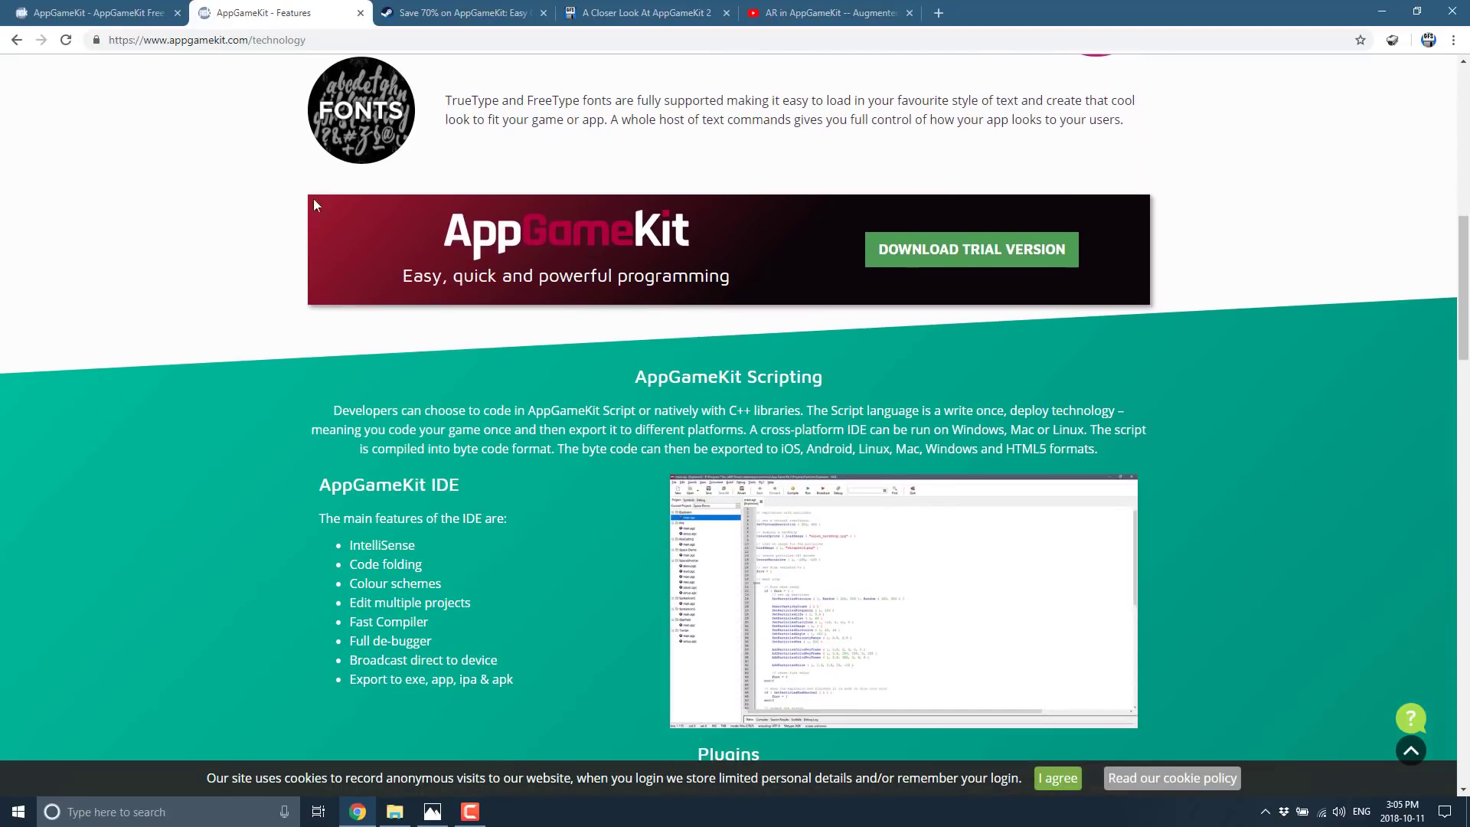
- Switch back to the AR video and scroll to its description and comments
{"action": "left_click", "coordinate": [828, 12]}
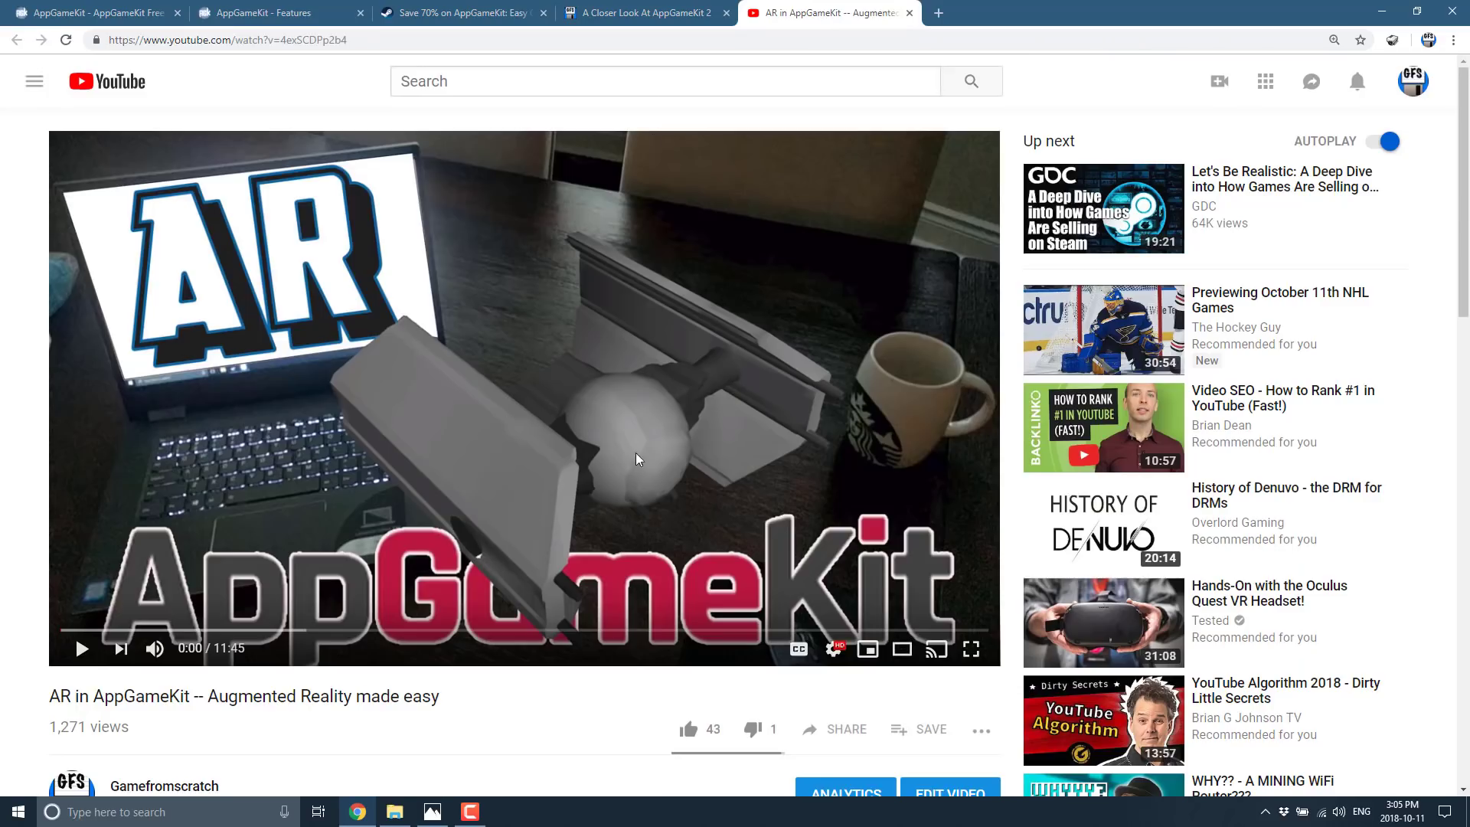
{"action": "scroll", "scroll_direction": "down", "scroll_amount": 3}
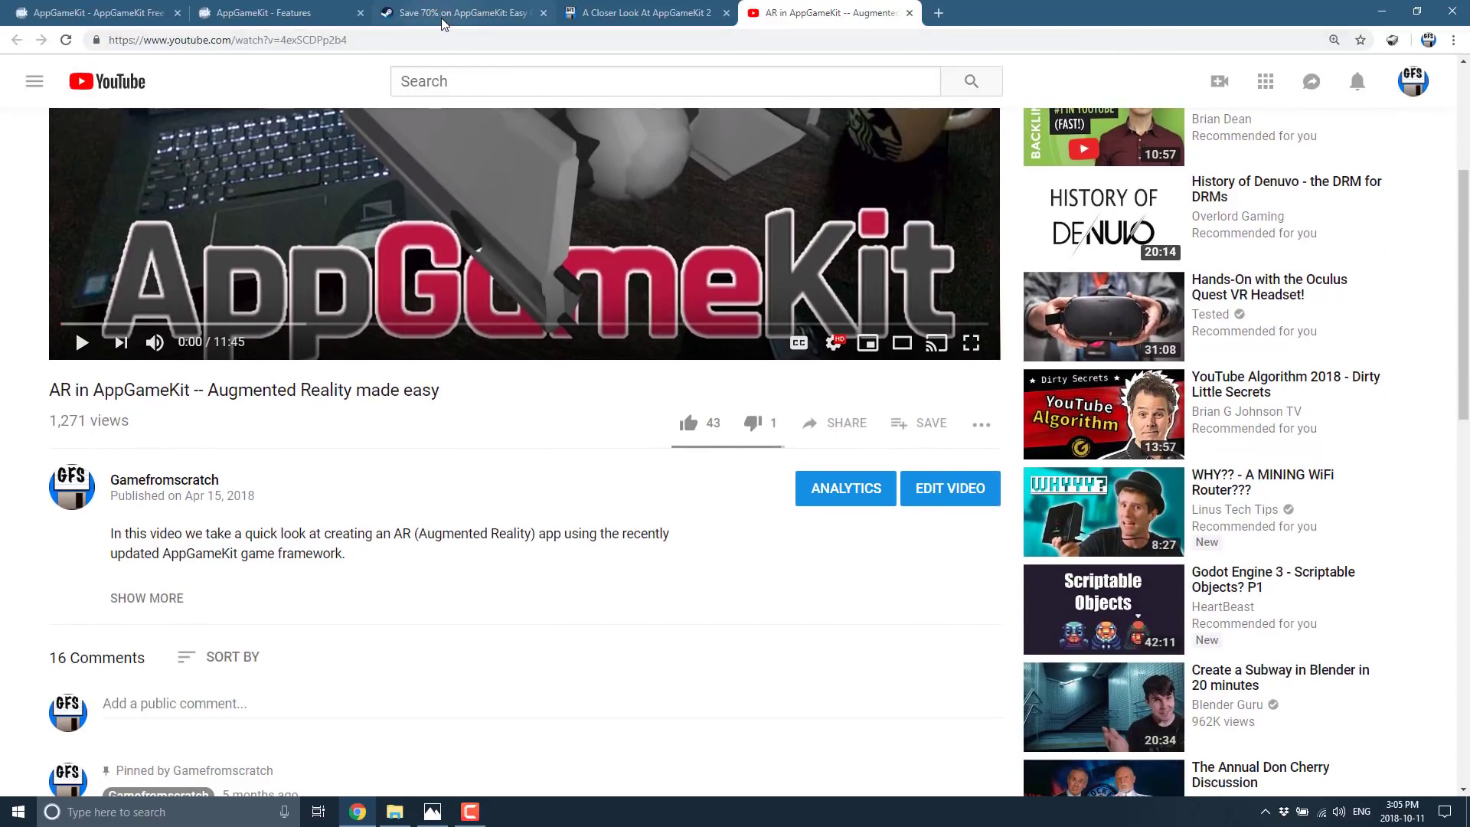
- Return to the Features page and highlight IntelliSense in the IDE feature list
{"action": "left_click", "coordinate": [272, 12]}
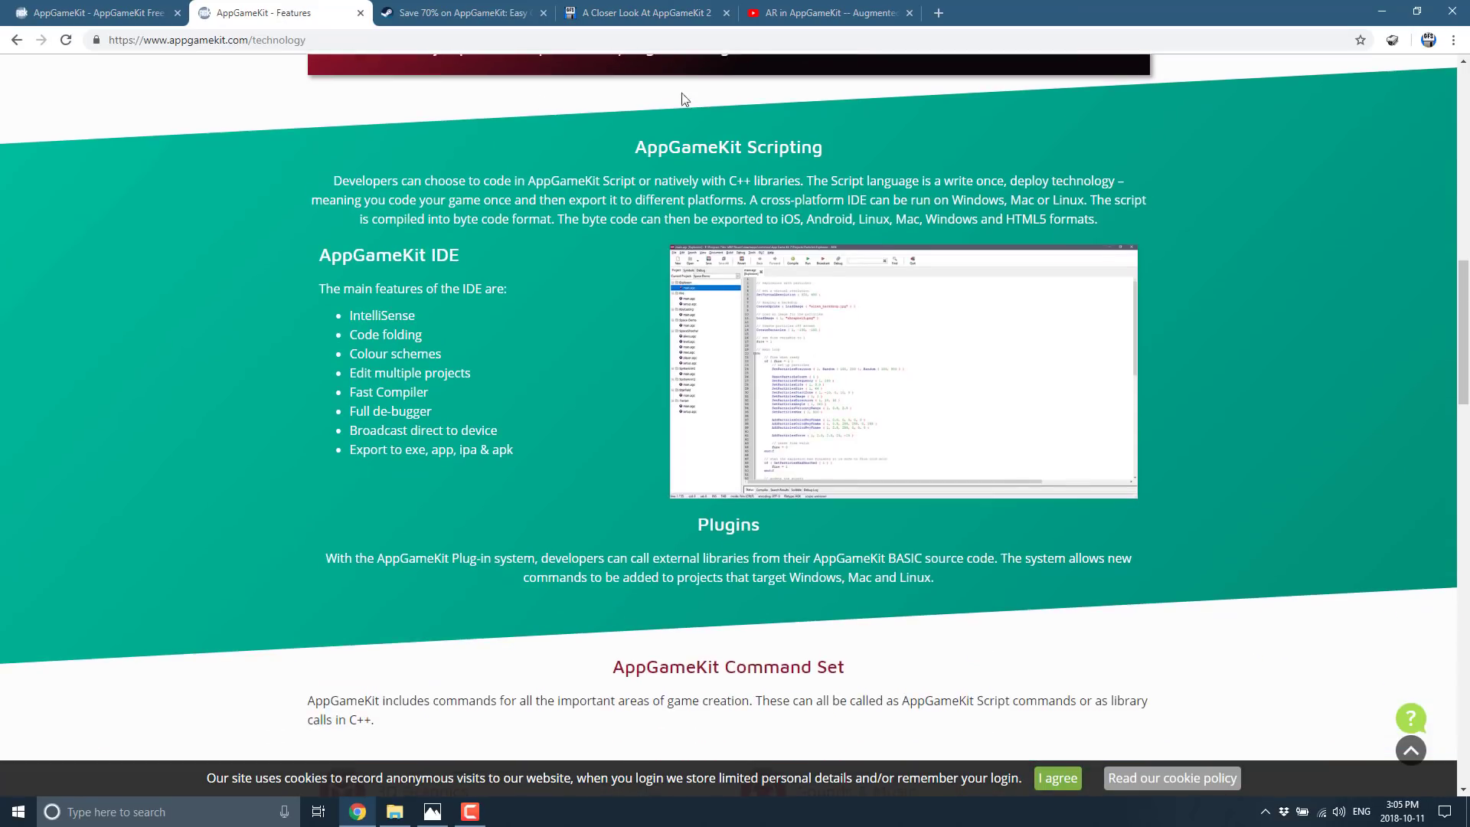
{"action": "mouse_move", "coordinate": [809, 427]}
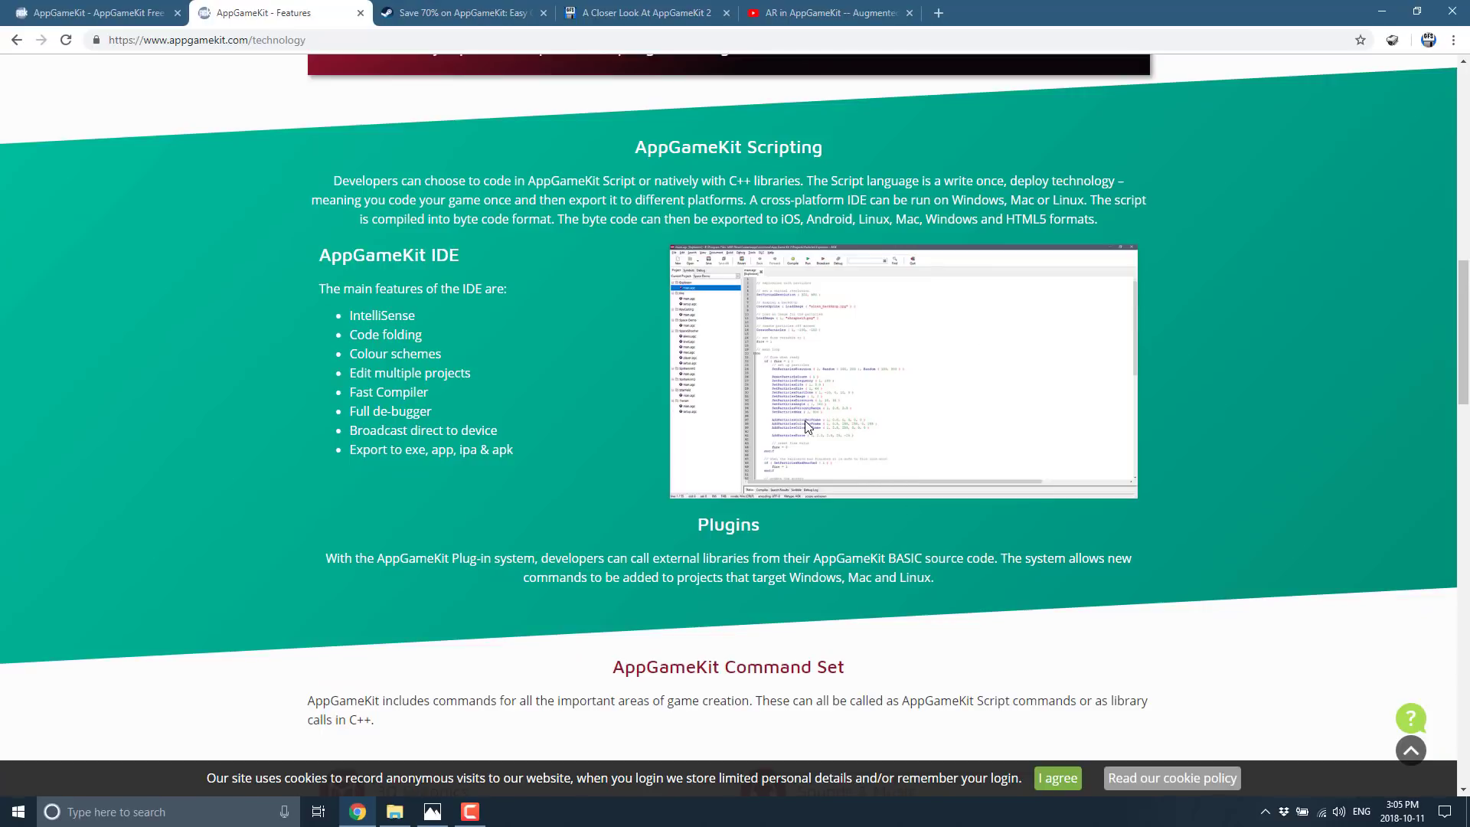
{"action": "mouse_move", "coordinate": [746, 269]}
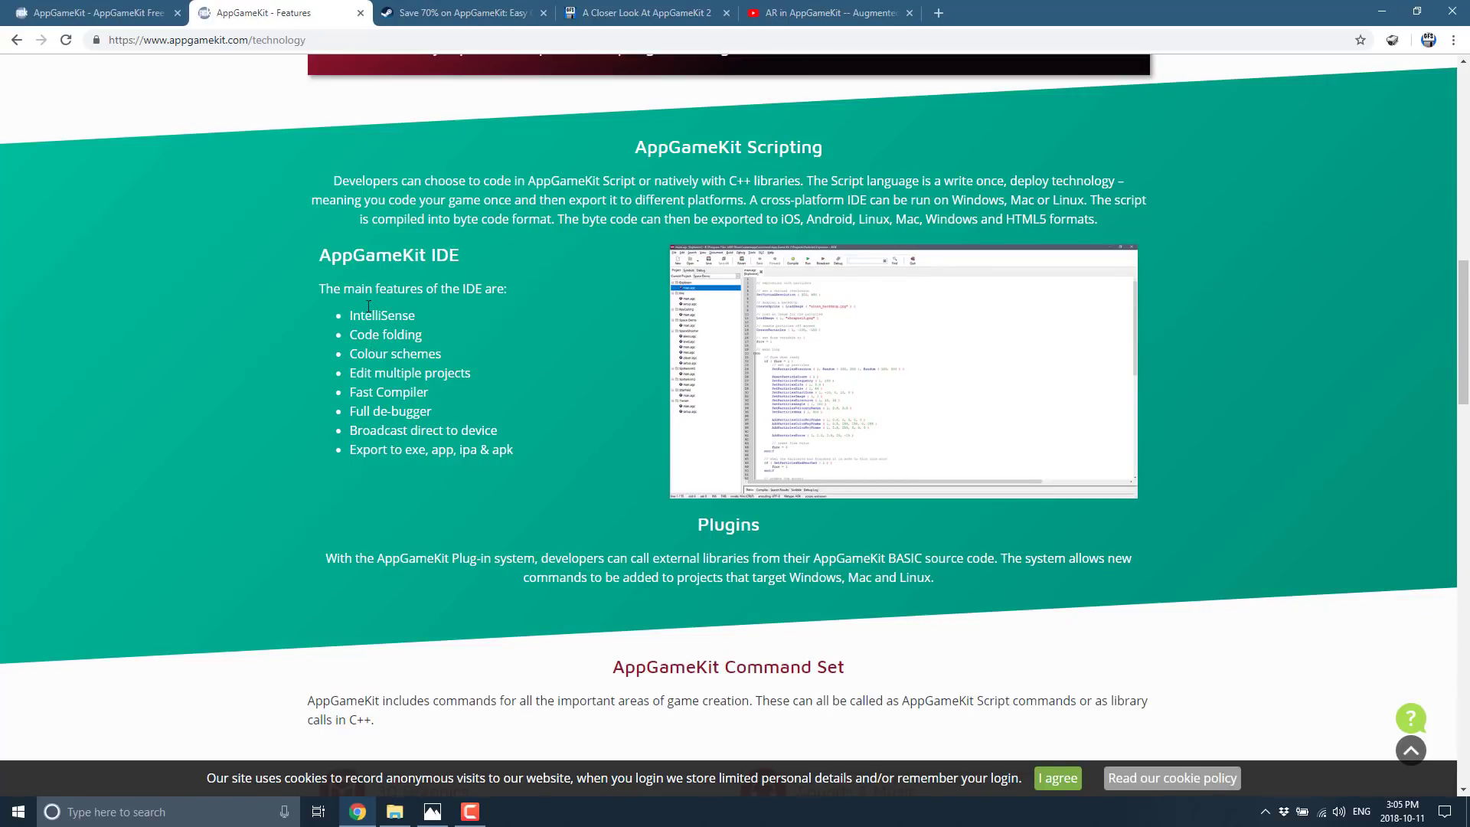
{"action": "double_click", "coordinate": [381, 316]}
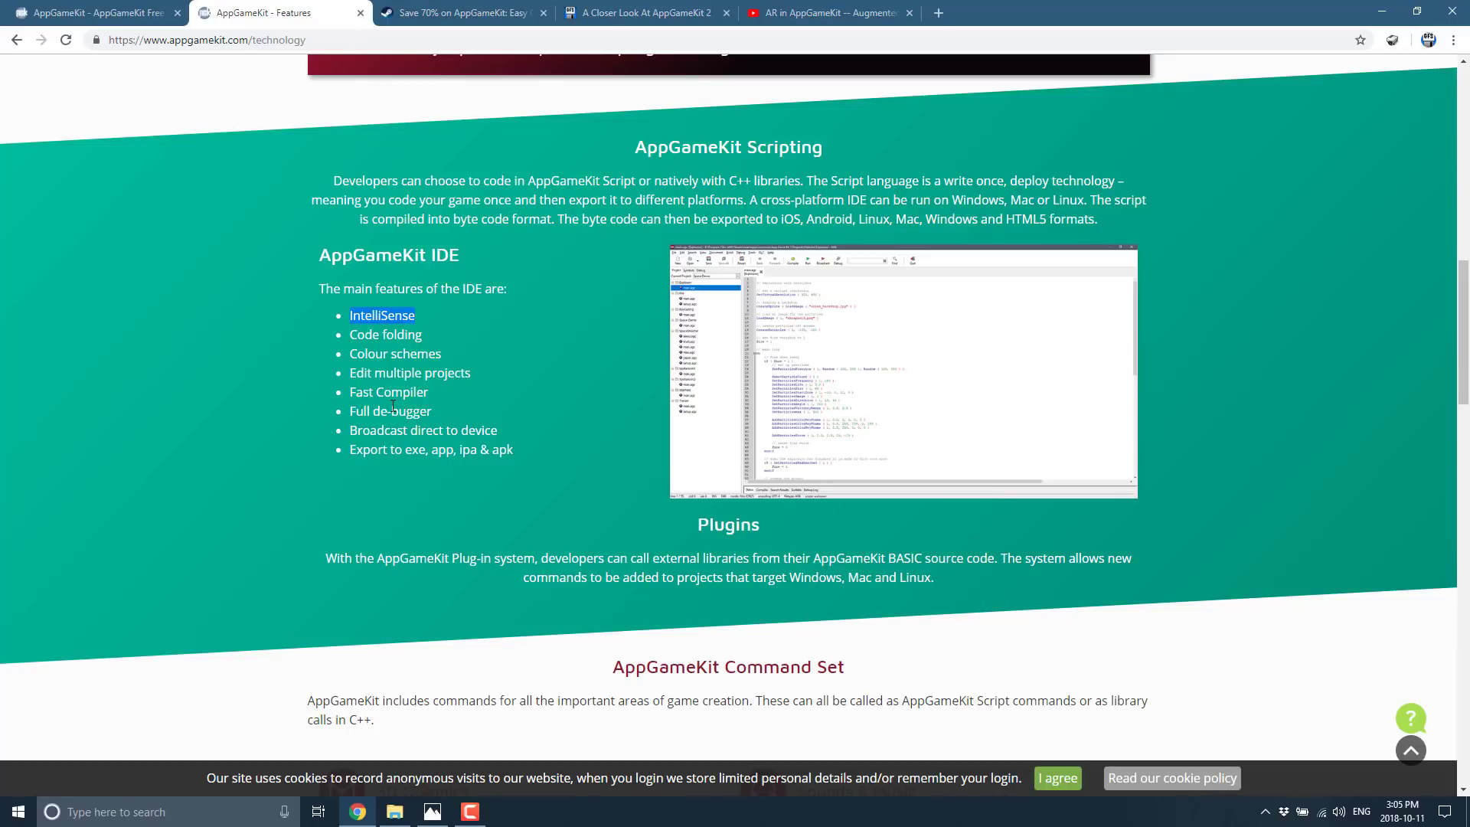
{"action": "mouse_move", "coordinate": [485, 428]}
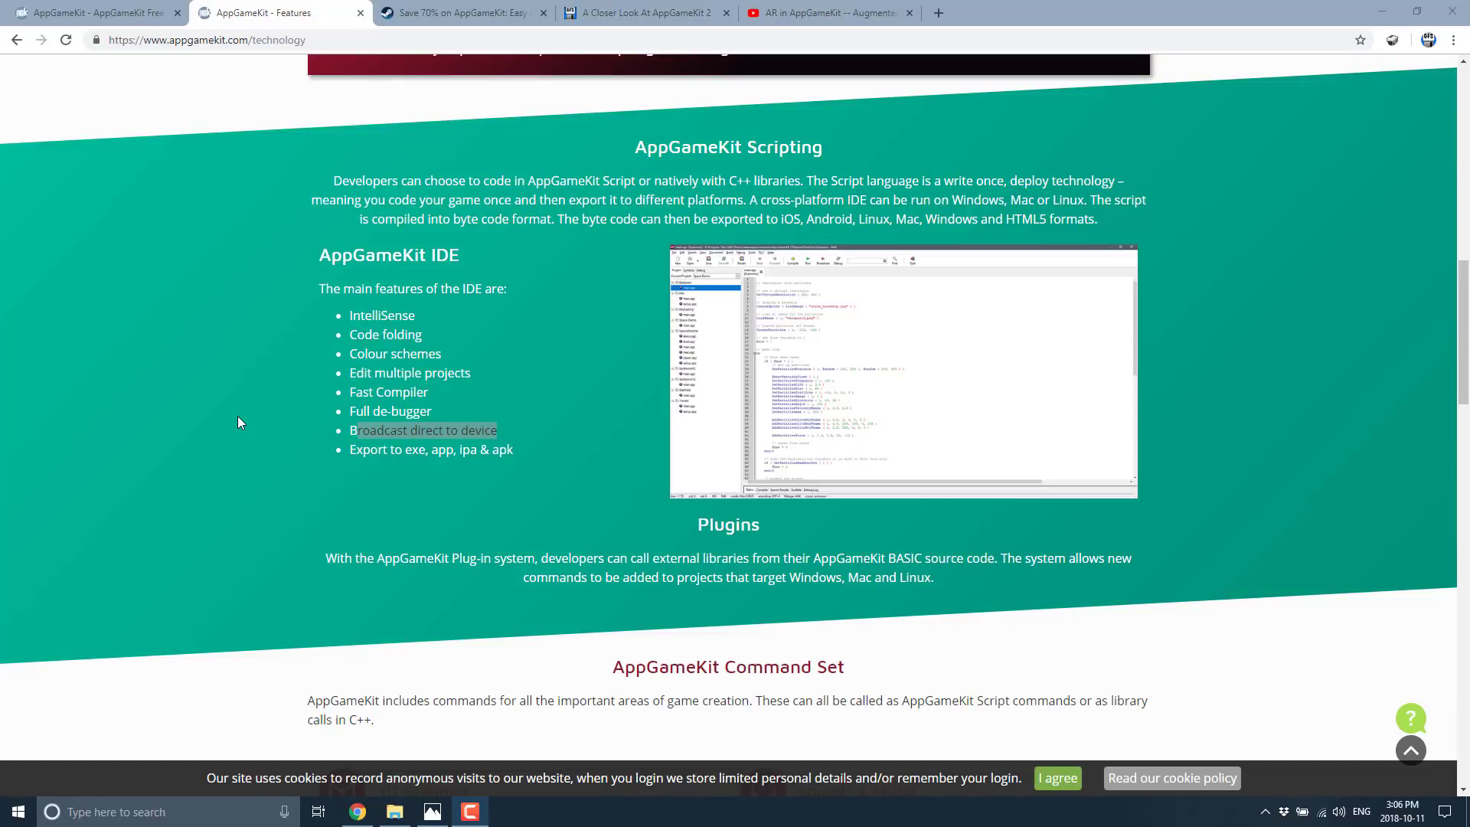
{"action": "mouse_move", "coordinate": [364, 444]}
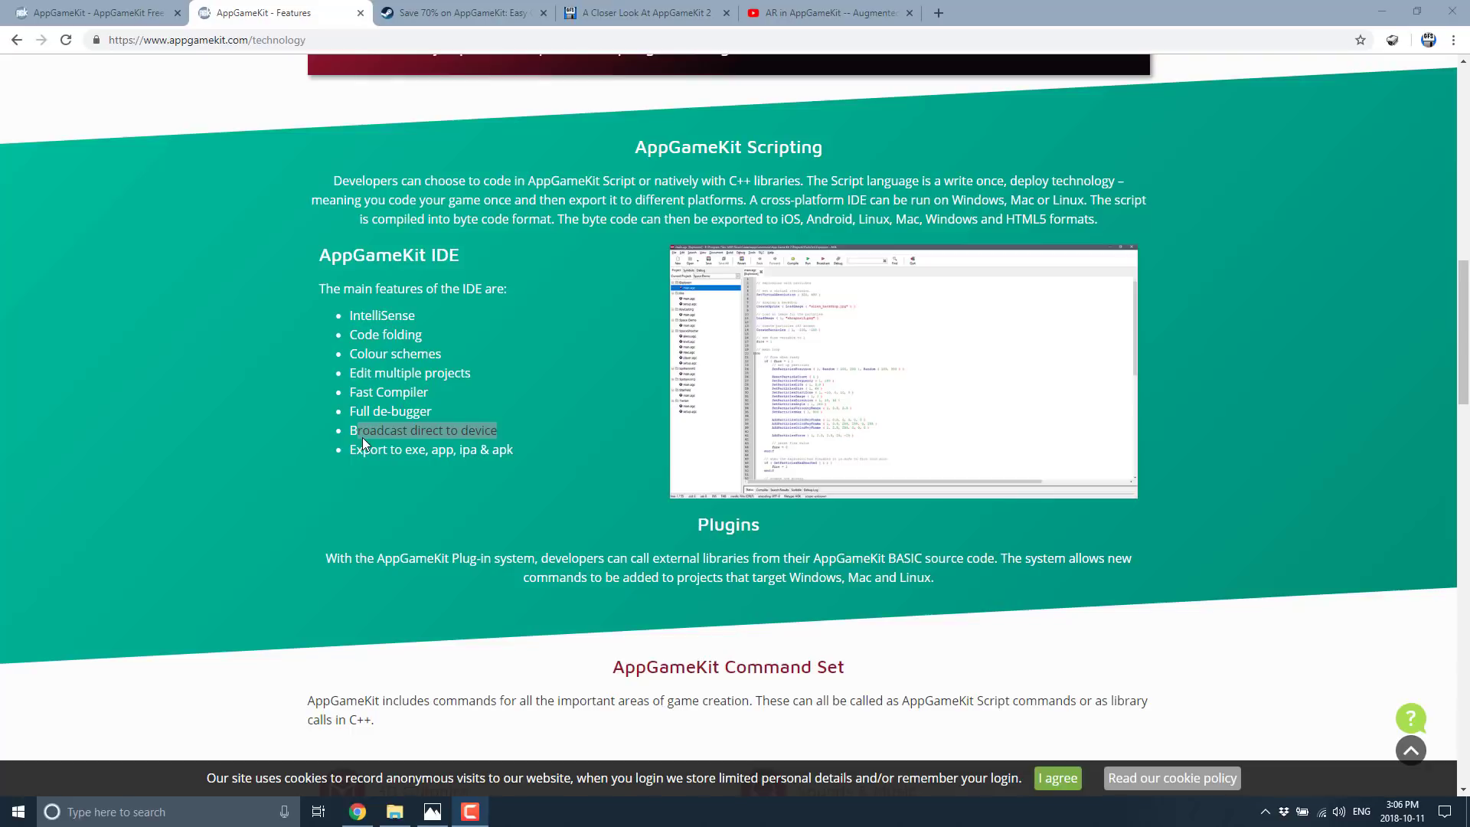
{"action": "mouse_move", "coordinate": [411, 525]}
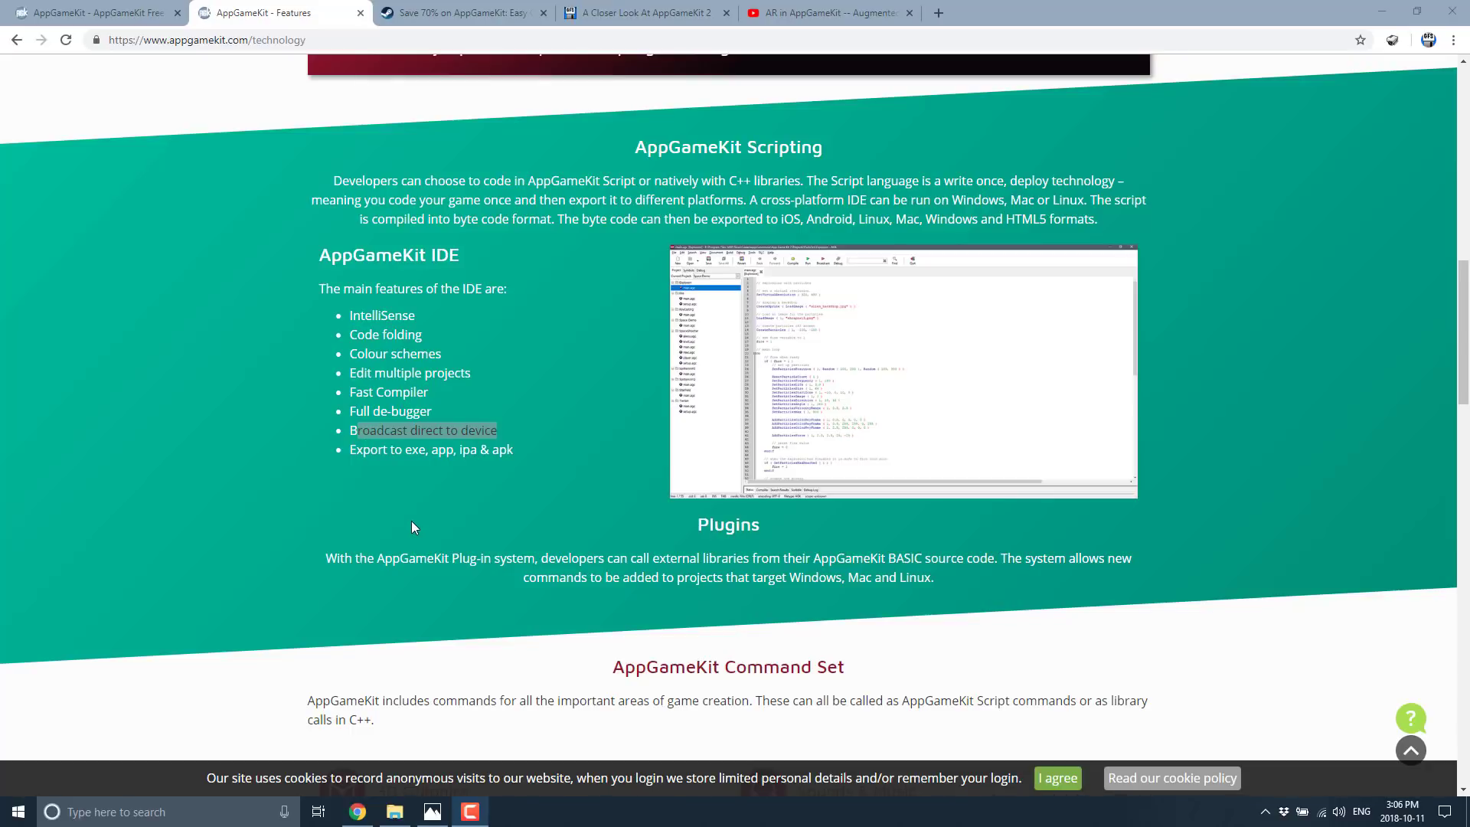
- Scroll through the Command Set: 3D Graphics, Physics, 2D Graphics, Sounds, Input and Miscellaneous
{"action": "scroll", "scroll_direction": "down", "scroll_amount": 3}
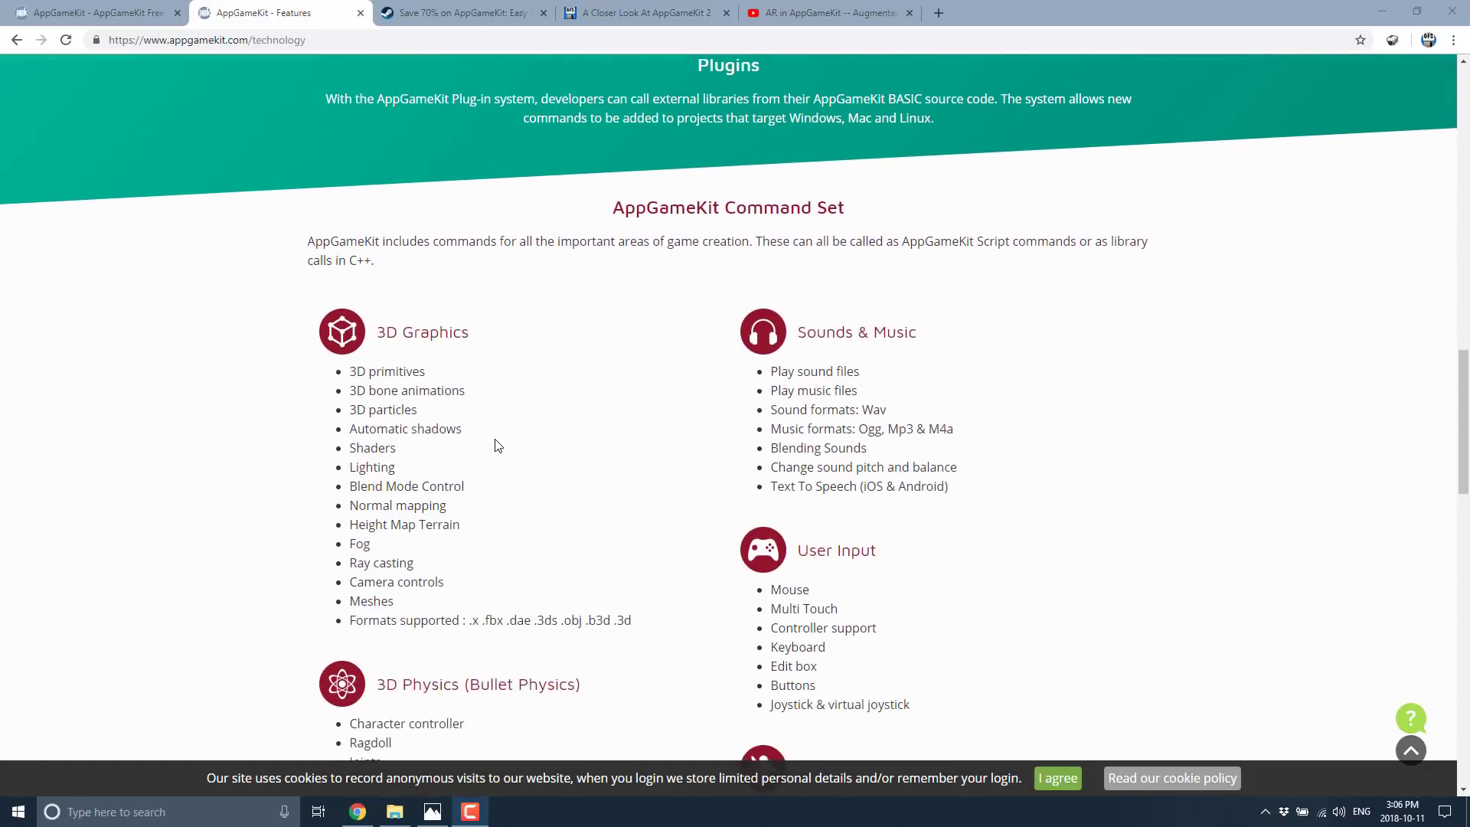
{"action": "scroll", "scroll_direction": "down", "scroll_amount": 3}
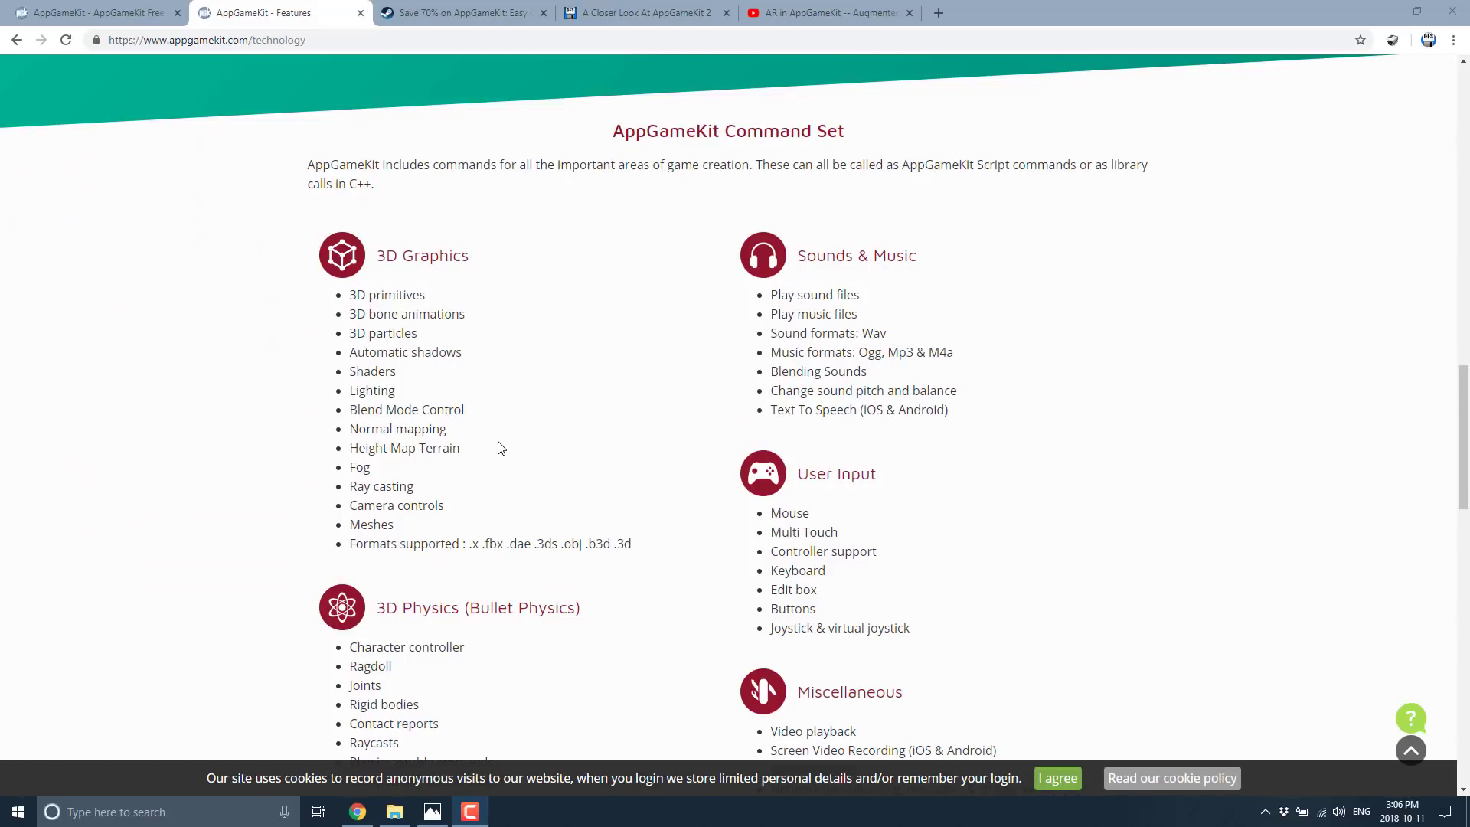
{"action": "scroll", "scroll_direction": "down", "scroll_amount": 3}
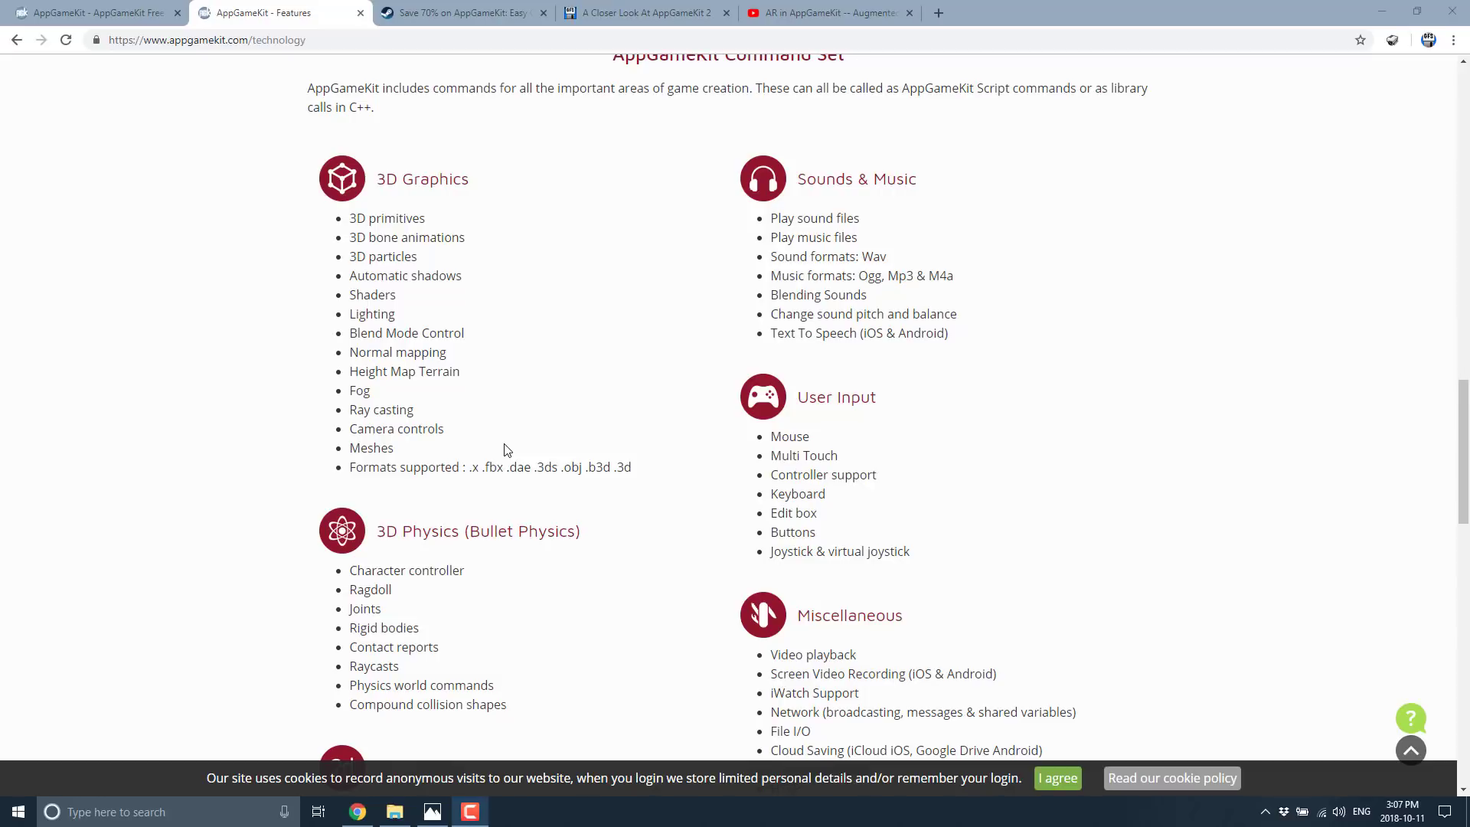
{"action": "mouse_move", "coordinate": [553, 392]}
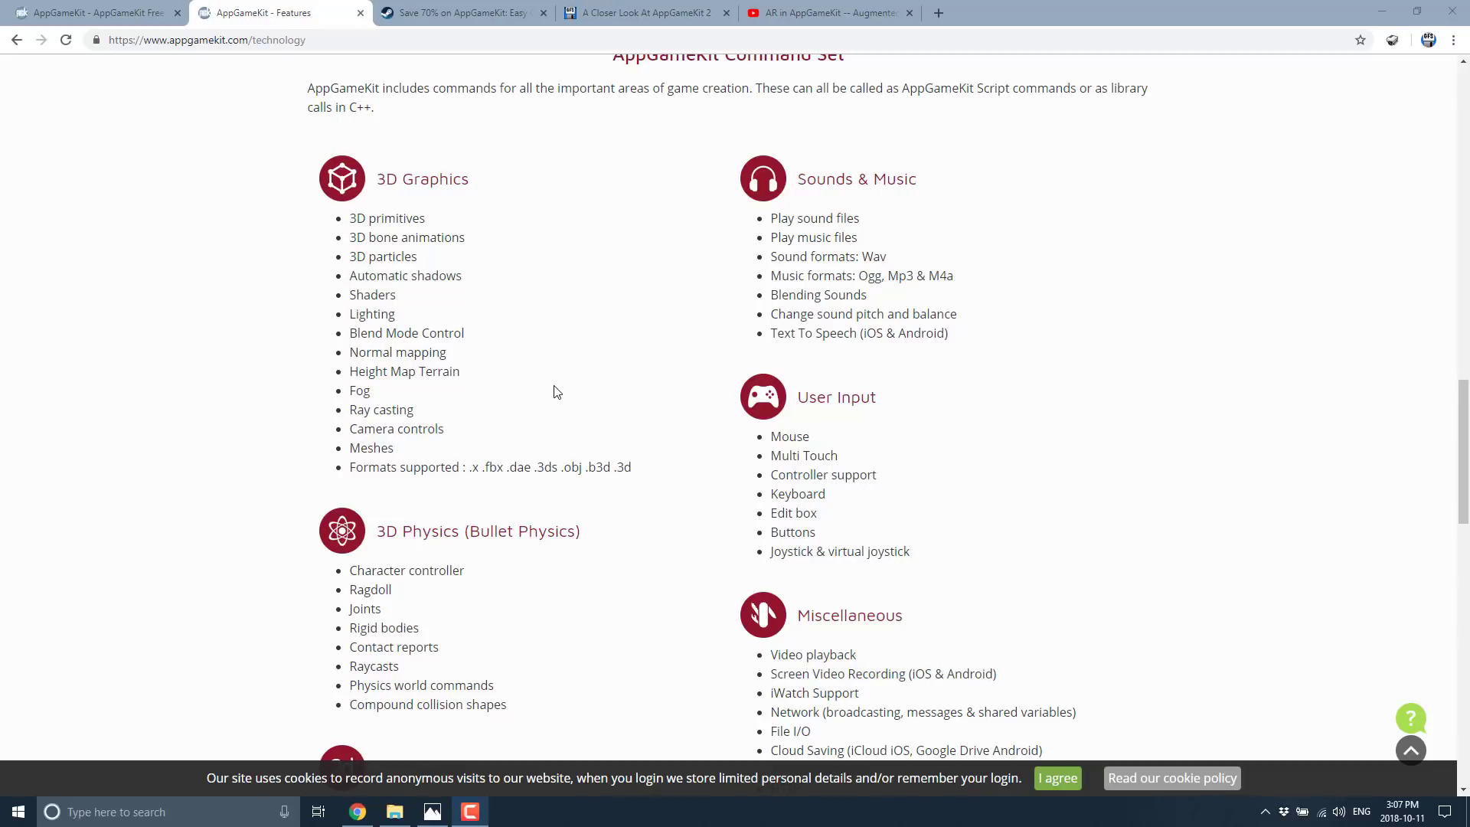
{"action": "scroll", "scroll_direction": "down", "scroll_amount": 3}
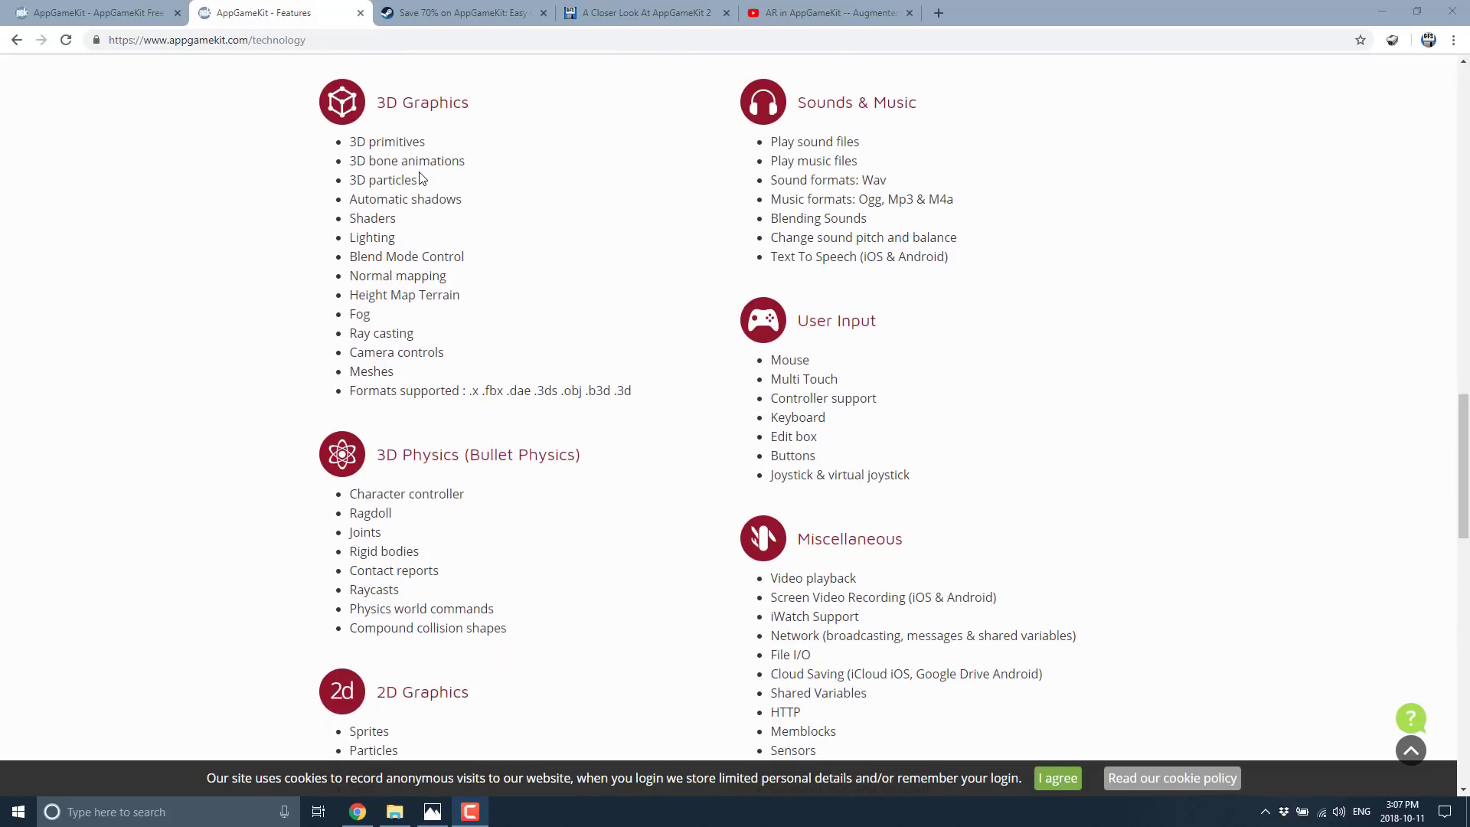
{"action": "mouse_move", "coordinate": [799, 164]}
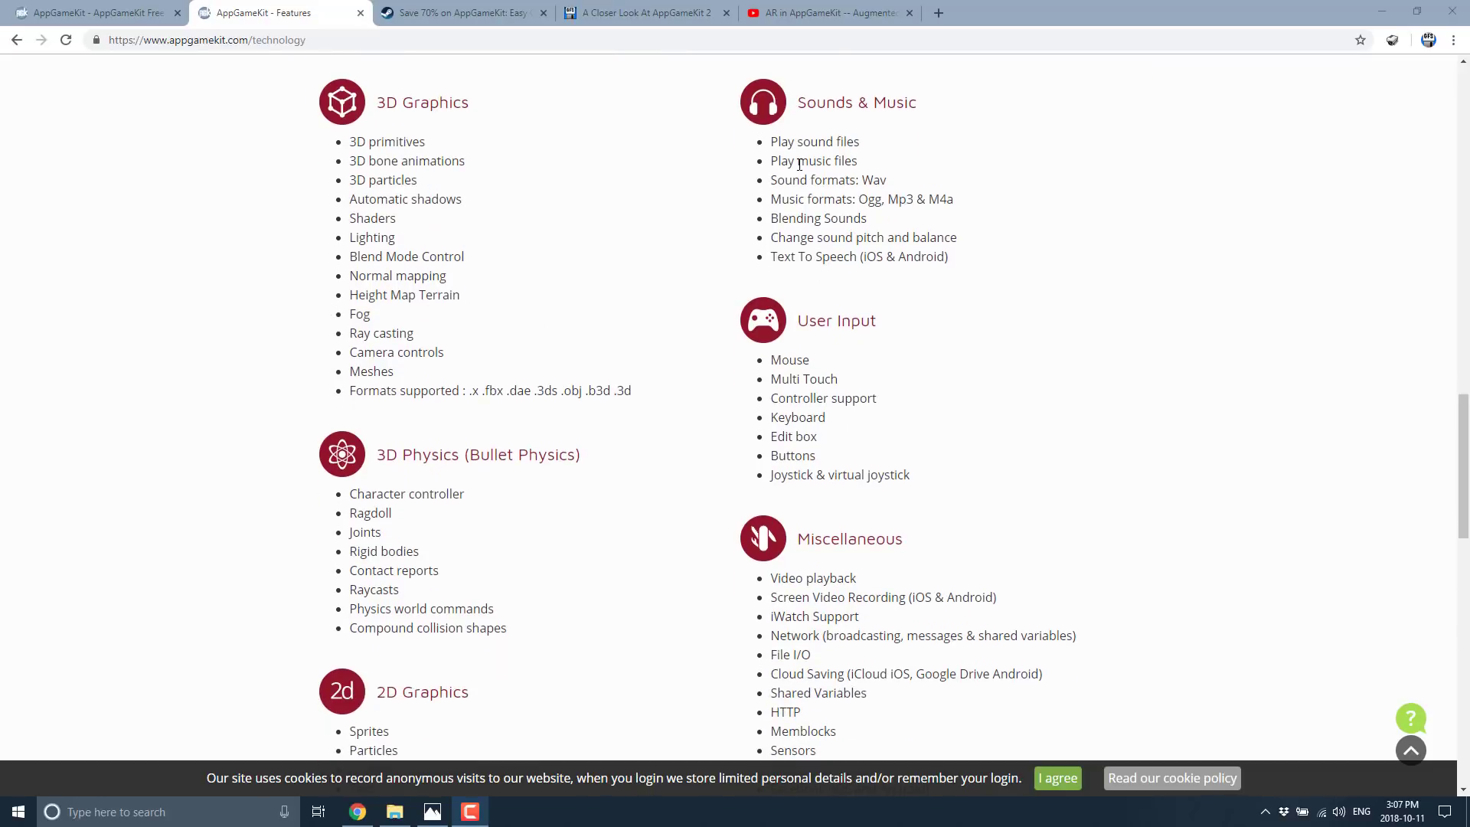
{"action": "scroll", "scroll_direction": "down", "scroll_amount": 3}
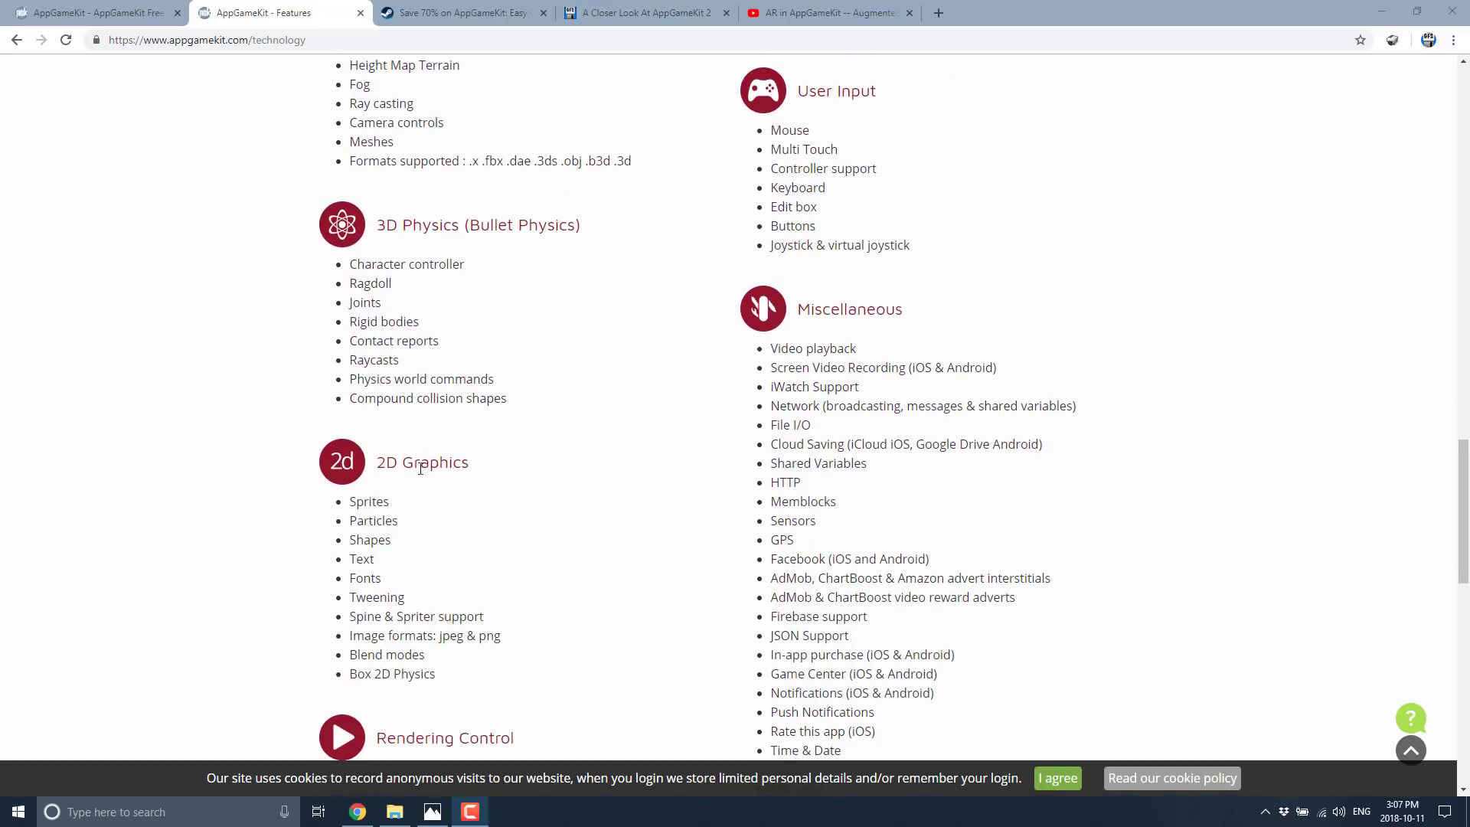
{"action": "scroll", "scroll_direction": "down", "scroll_amount": 3}
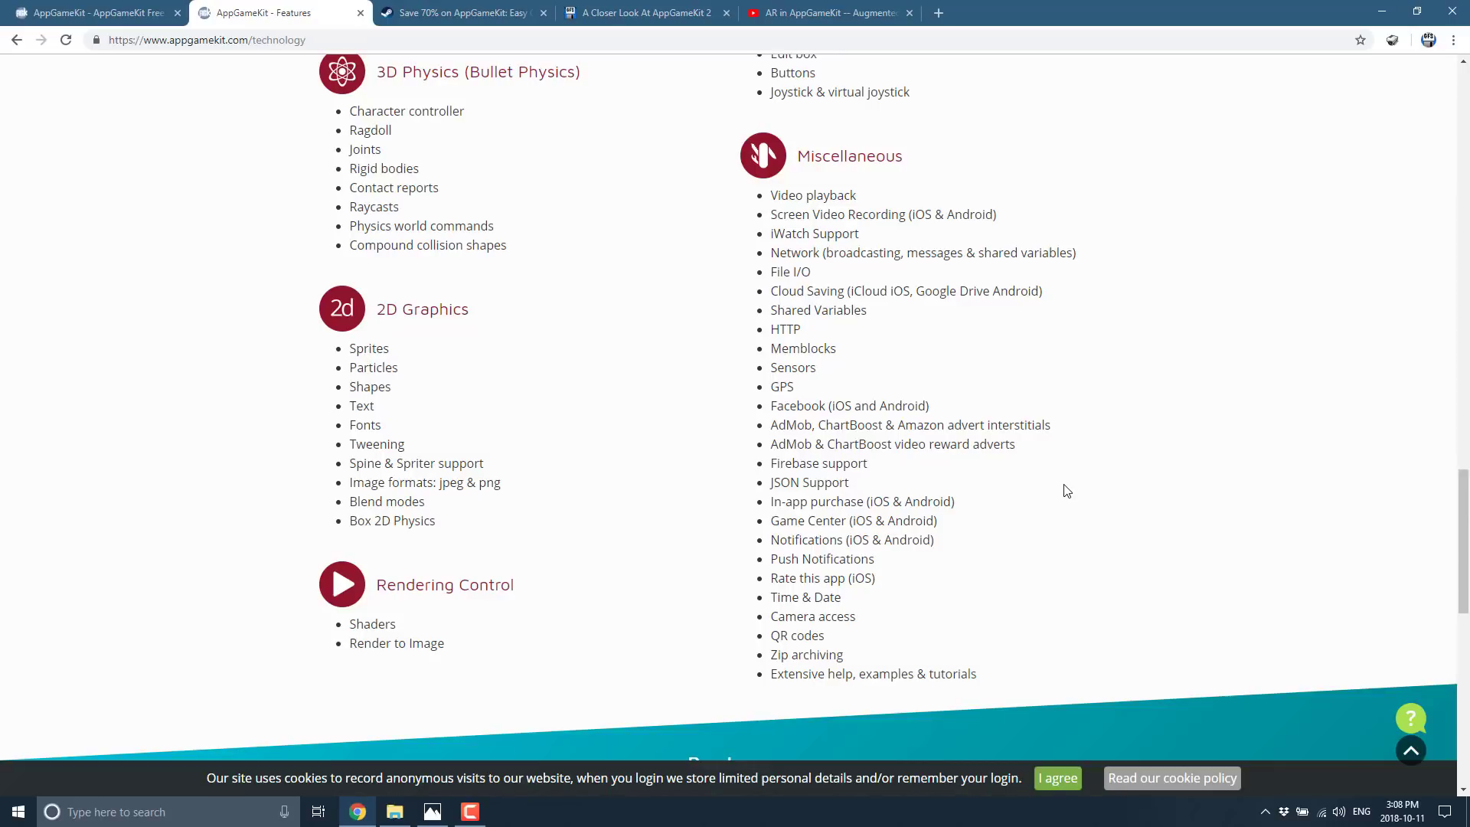
{"action": "scroll", "scroll_direction": "up", "scroll_amount": 3}
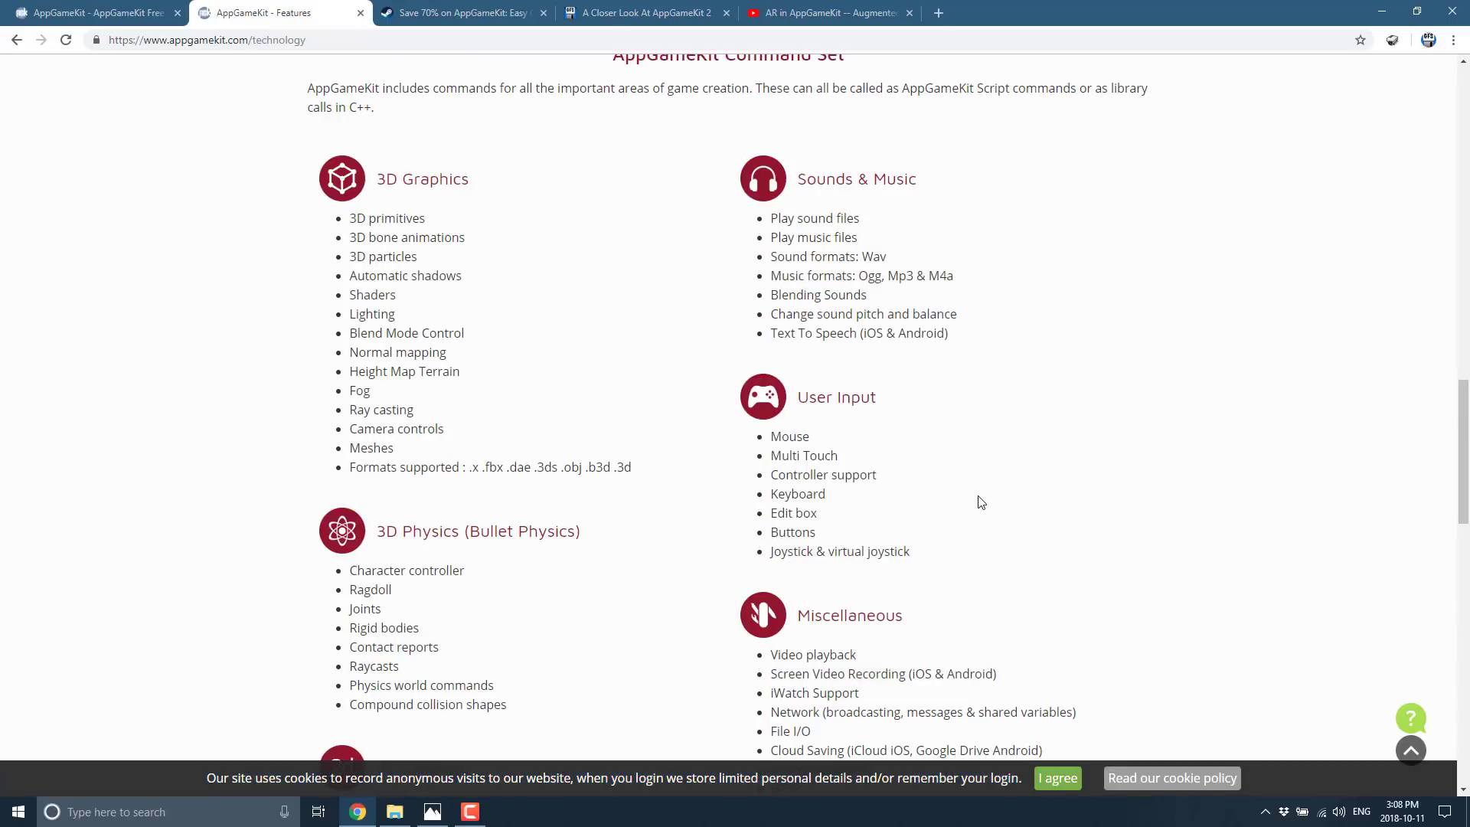
{"action": "scroll", "scroll_direction": "down", "scroll_amount": 3}
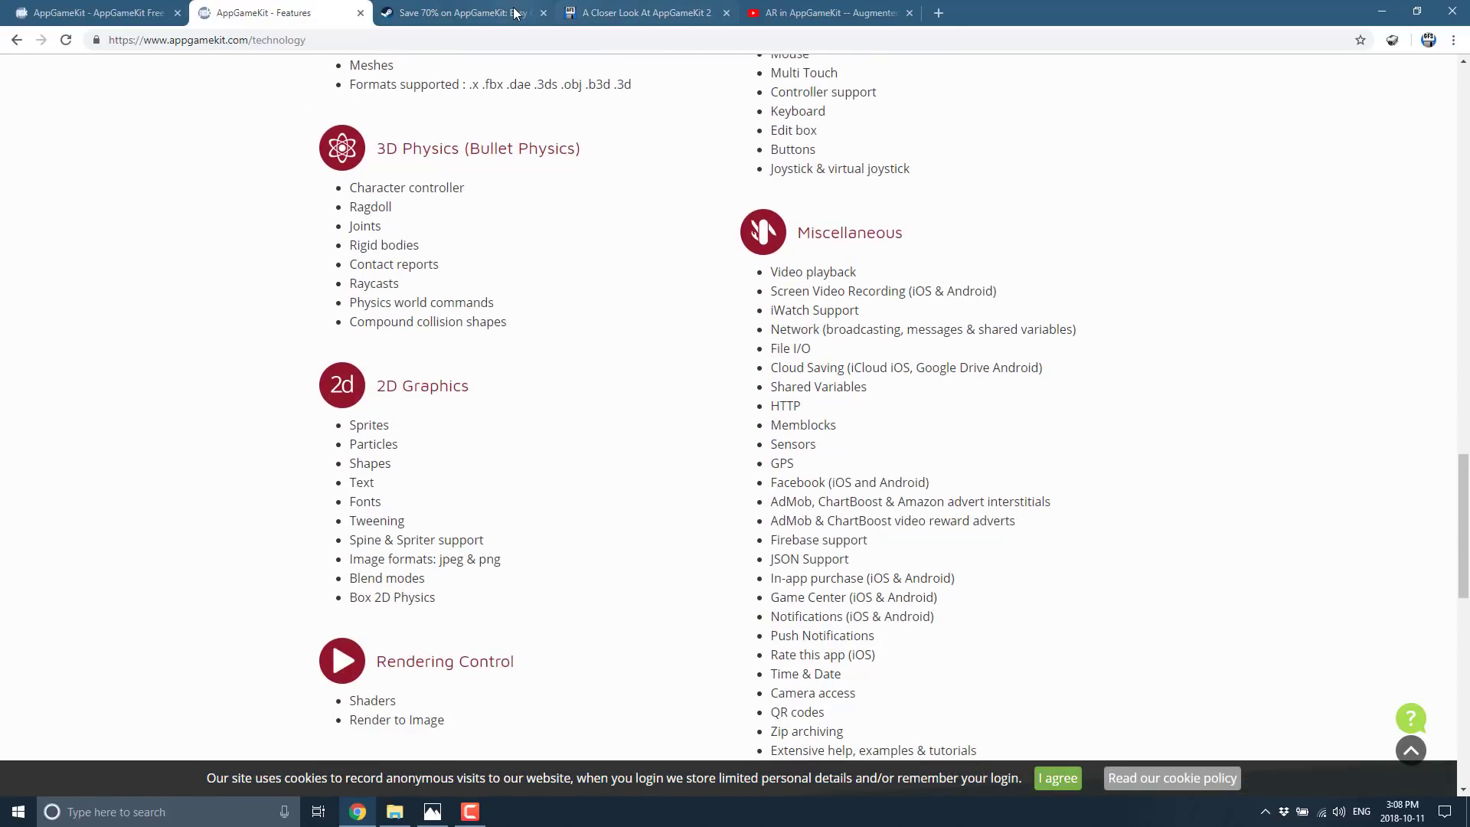
{"action": "left_click", "coordinate": [459, 12]}
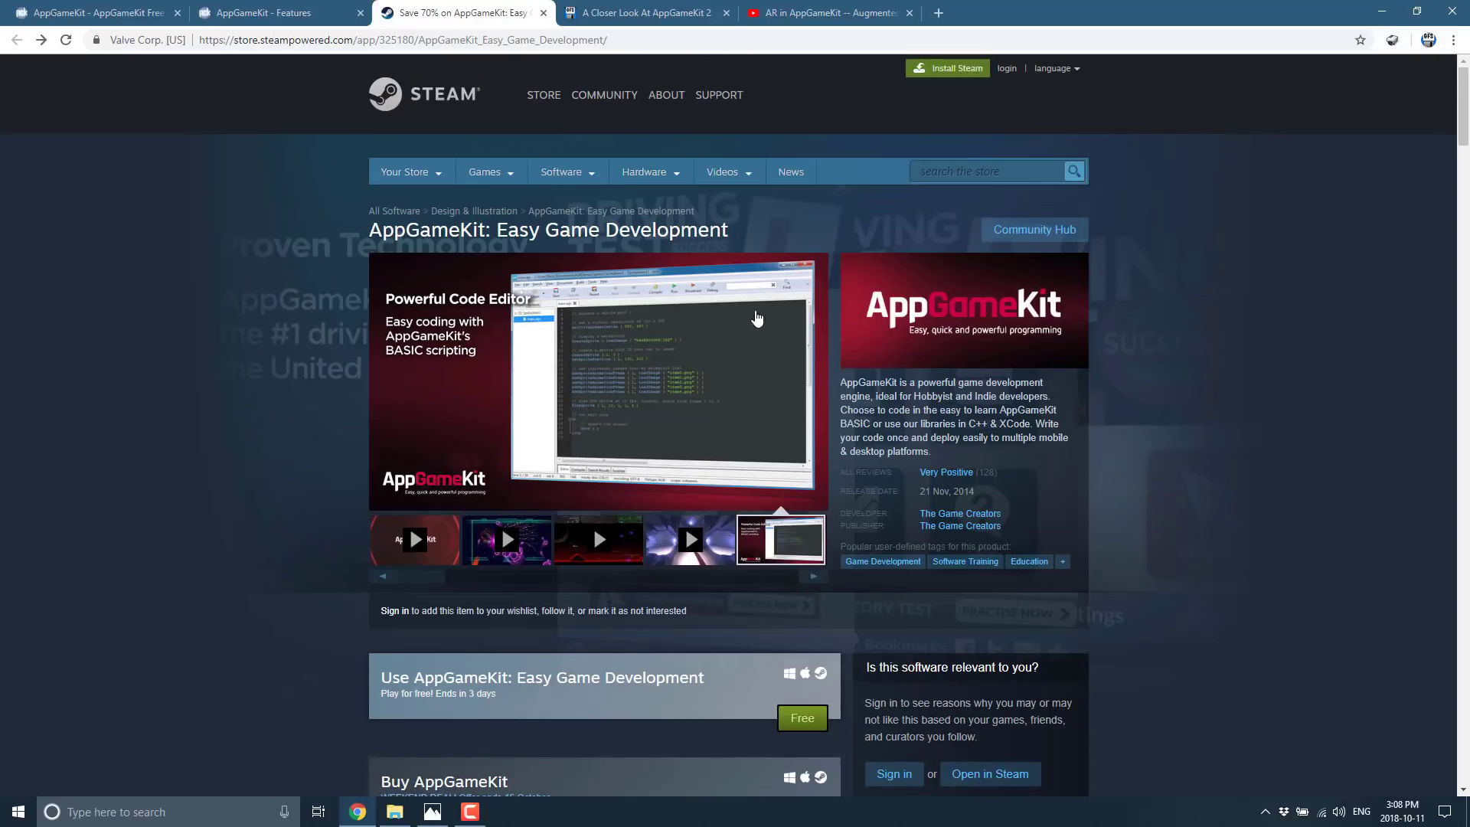
{"action": "scroll", "scroll_direction": "down", "scroll_amount": 3}
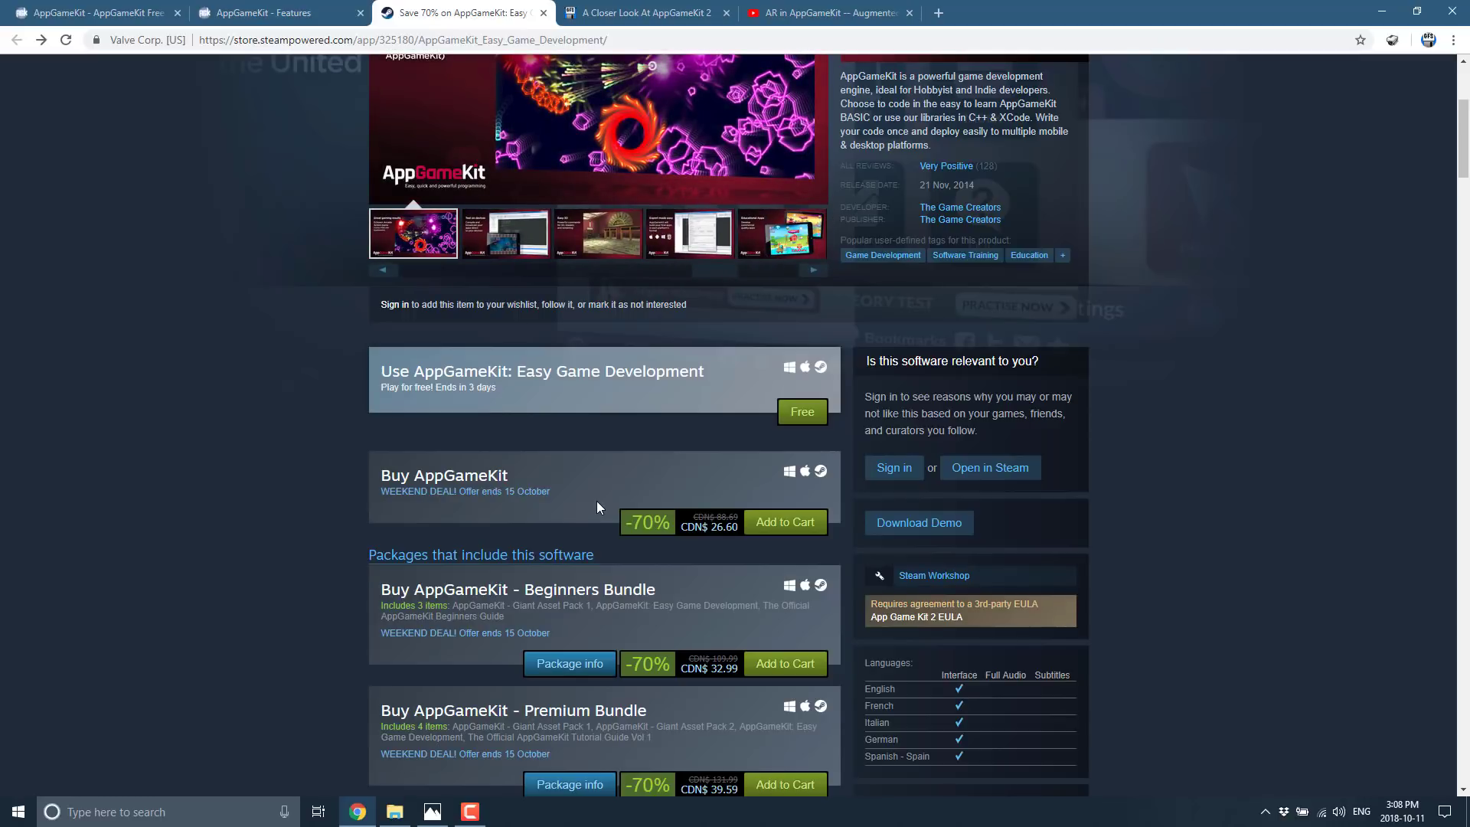
{"action": "mouse_move", "coordinate": [469, 441]}
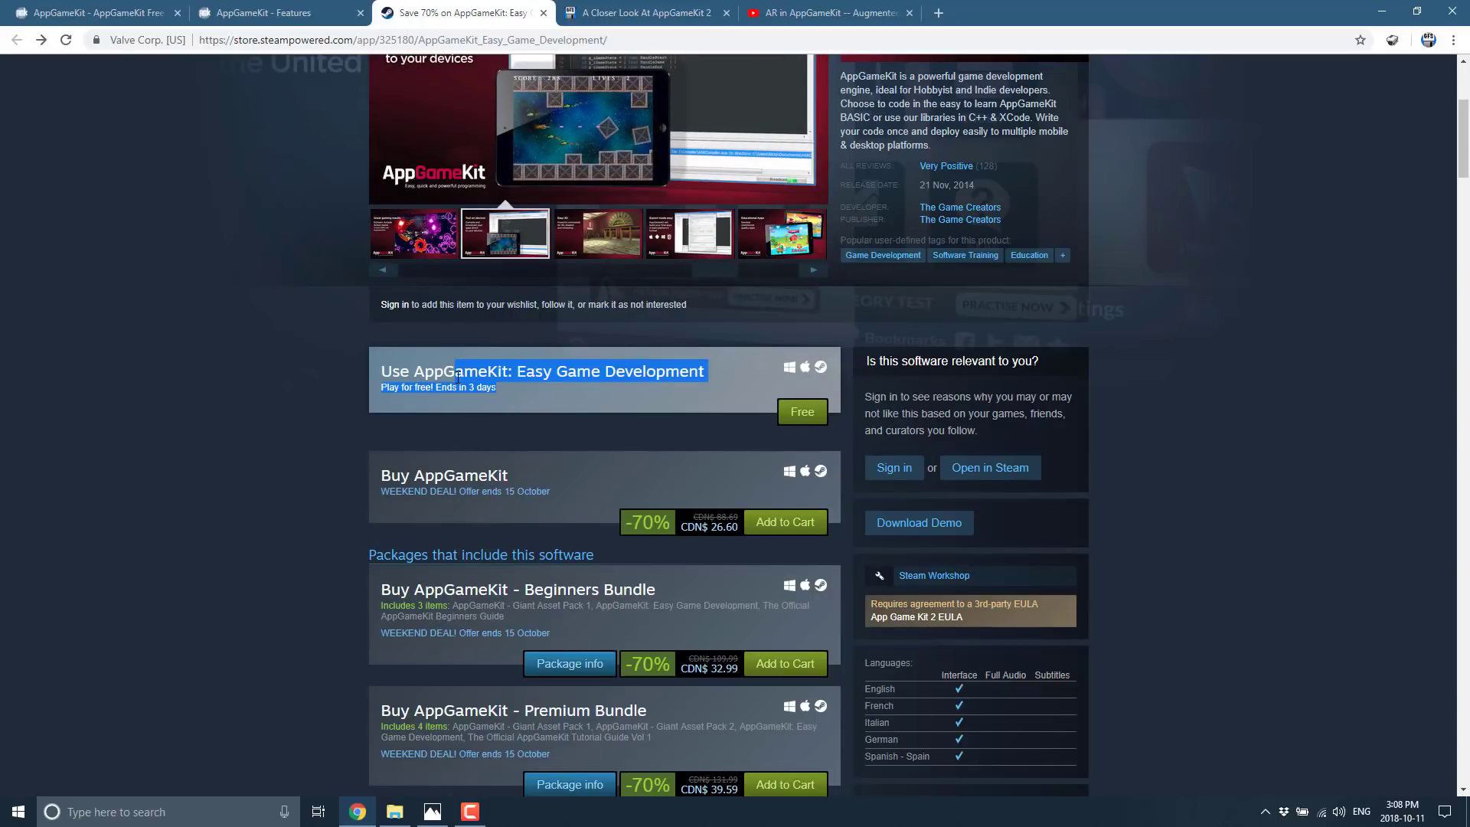
{"action": "left_click", "coordinate": [597, 233]}
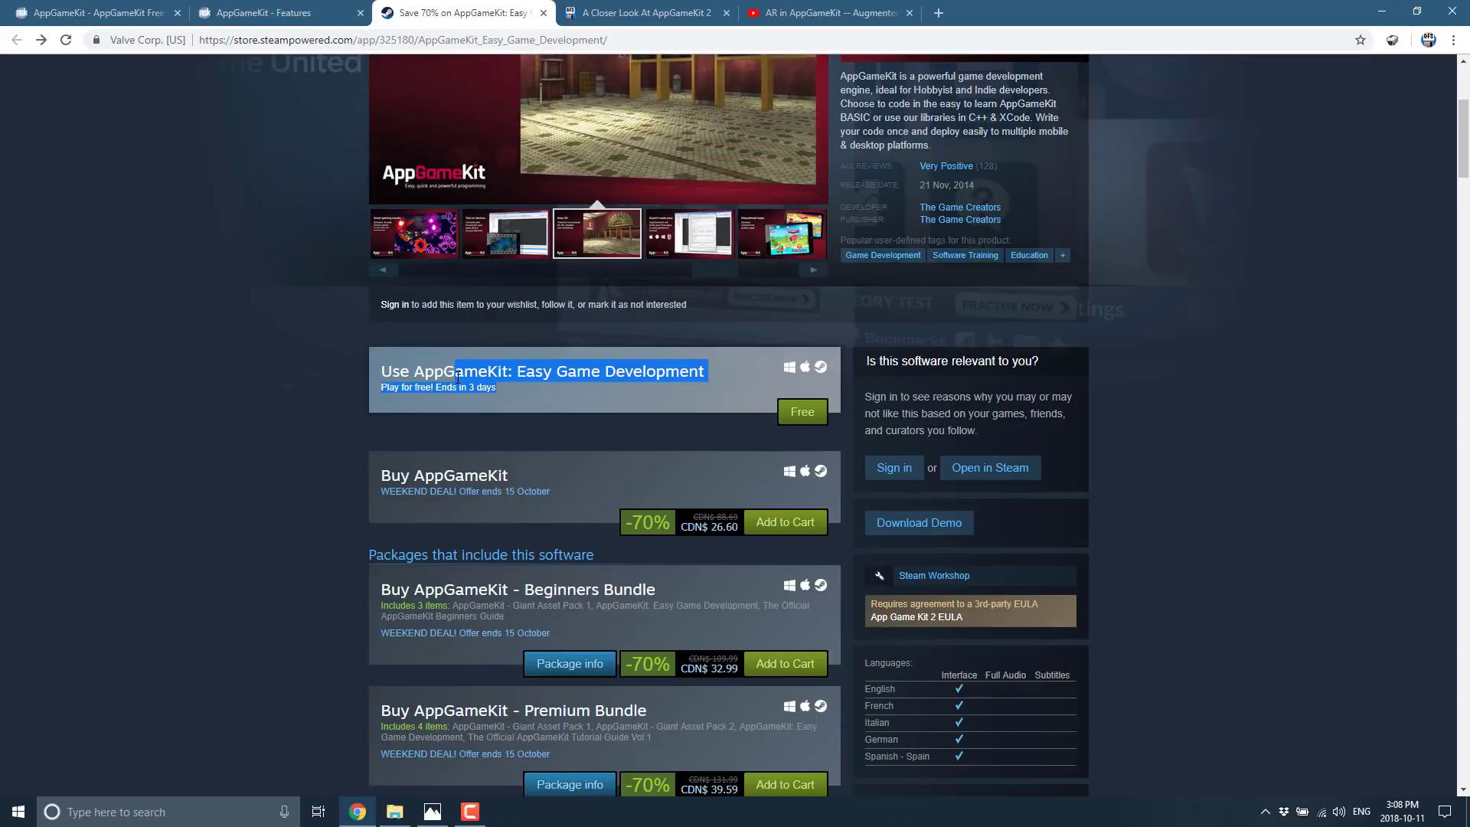
{"action": "mouse_move", "coordinate": [487, 508]}
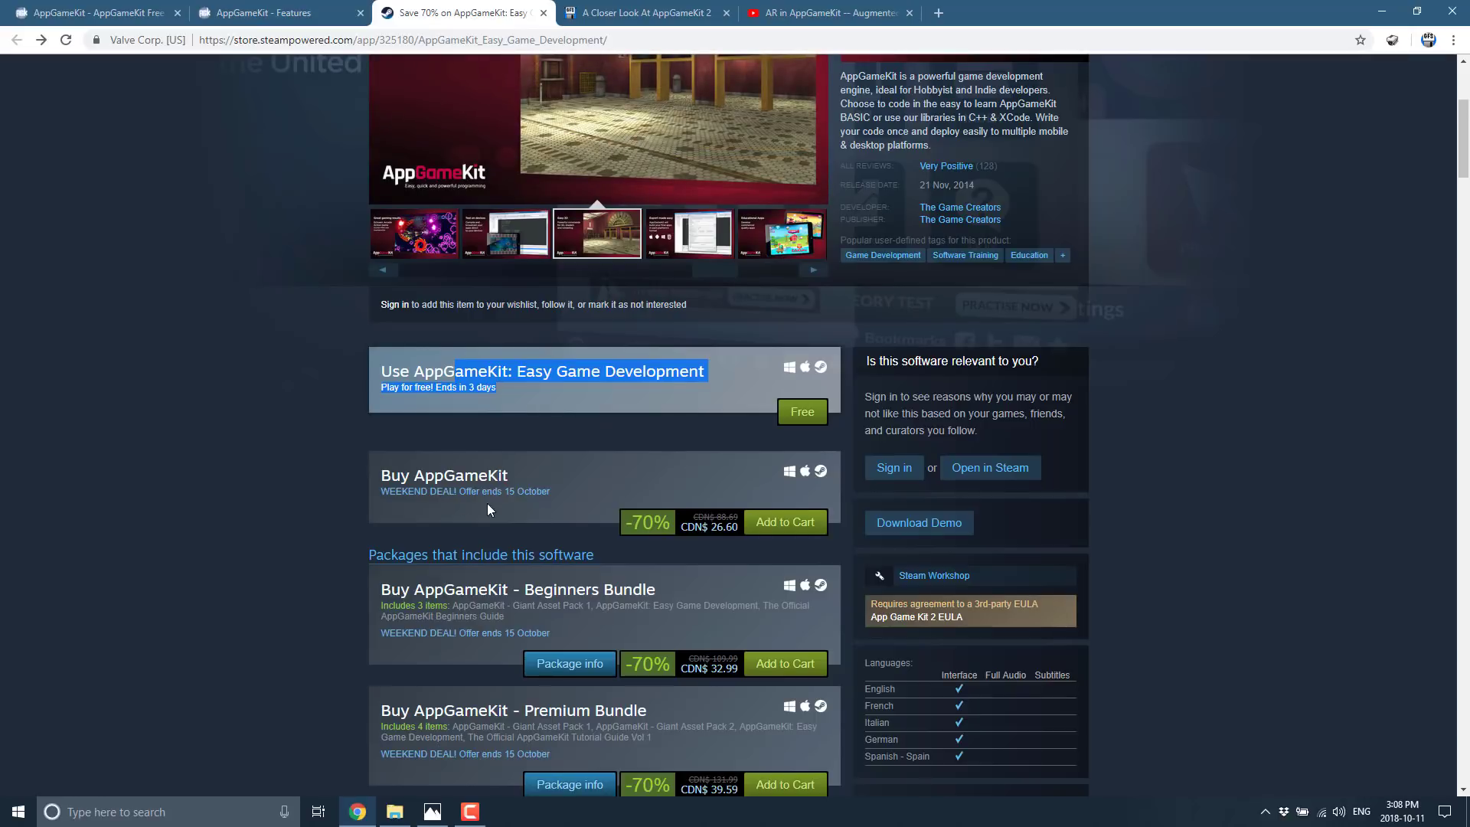
{"action": "mouse_move", "coordinate": [784, 522]}
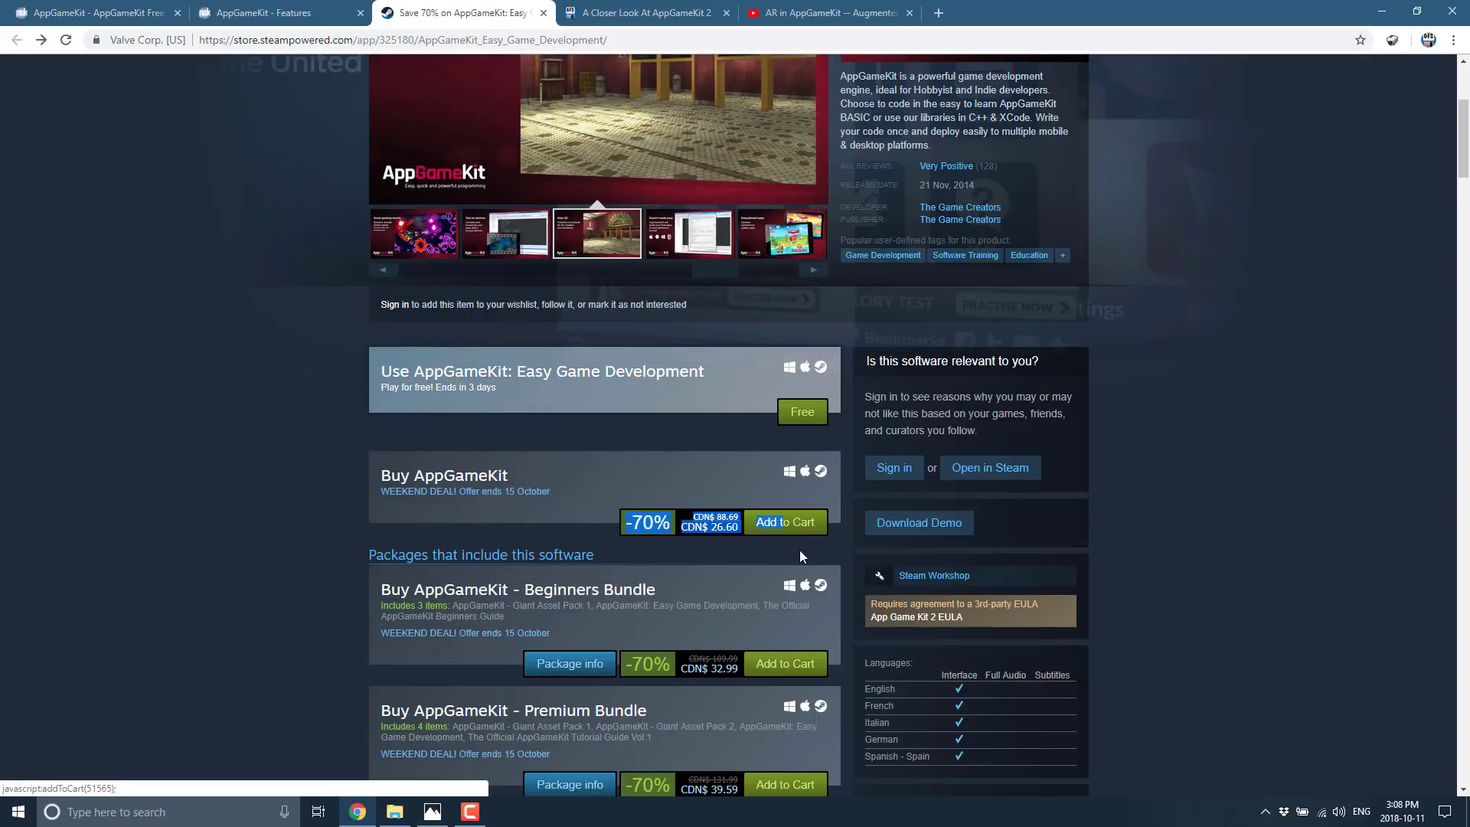
{"action": "left_click", "coordinate": [688, 232]}
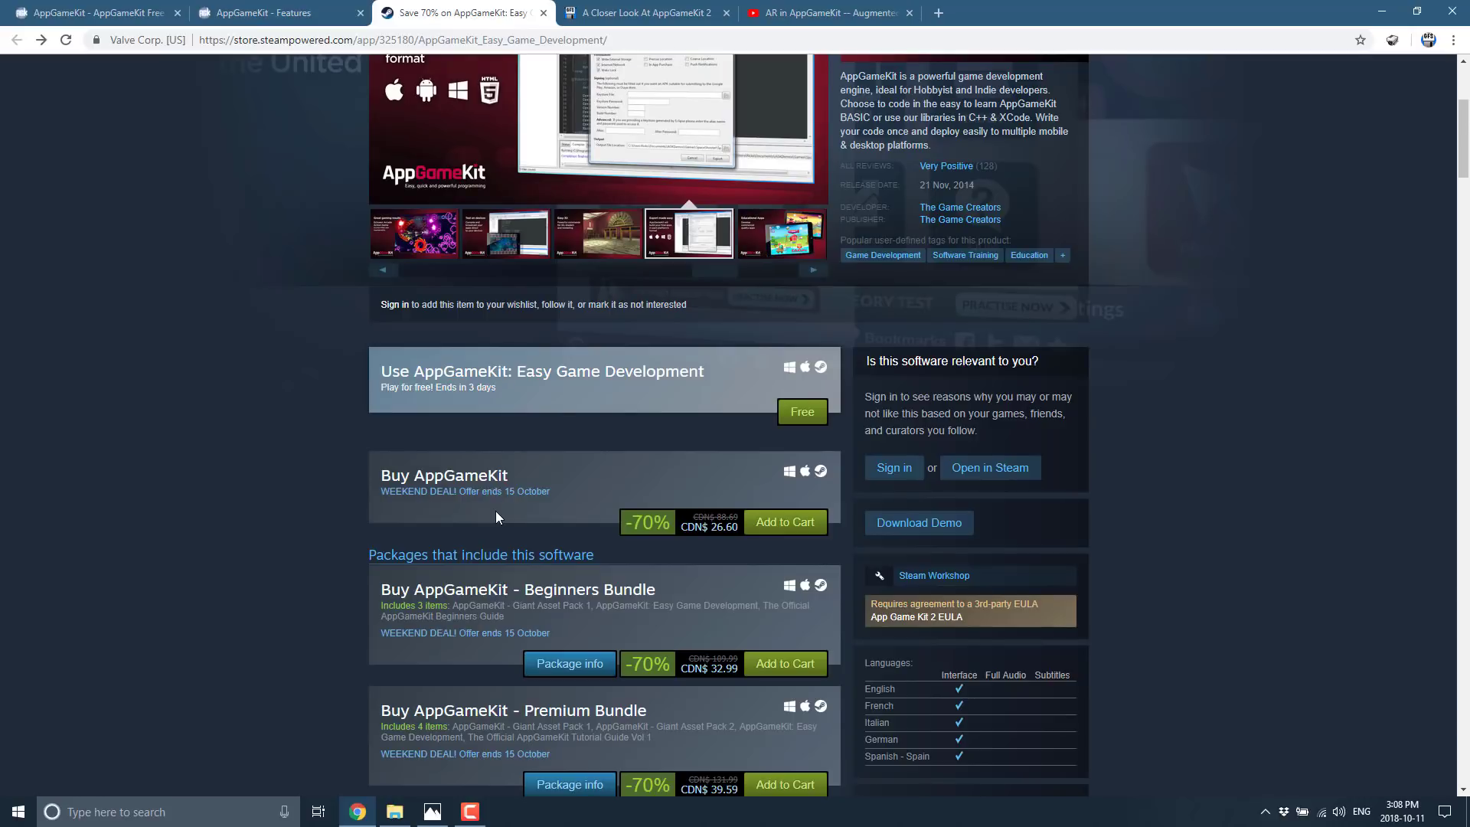
{"action": "left_click", "coordinate": [779, 233]}
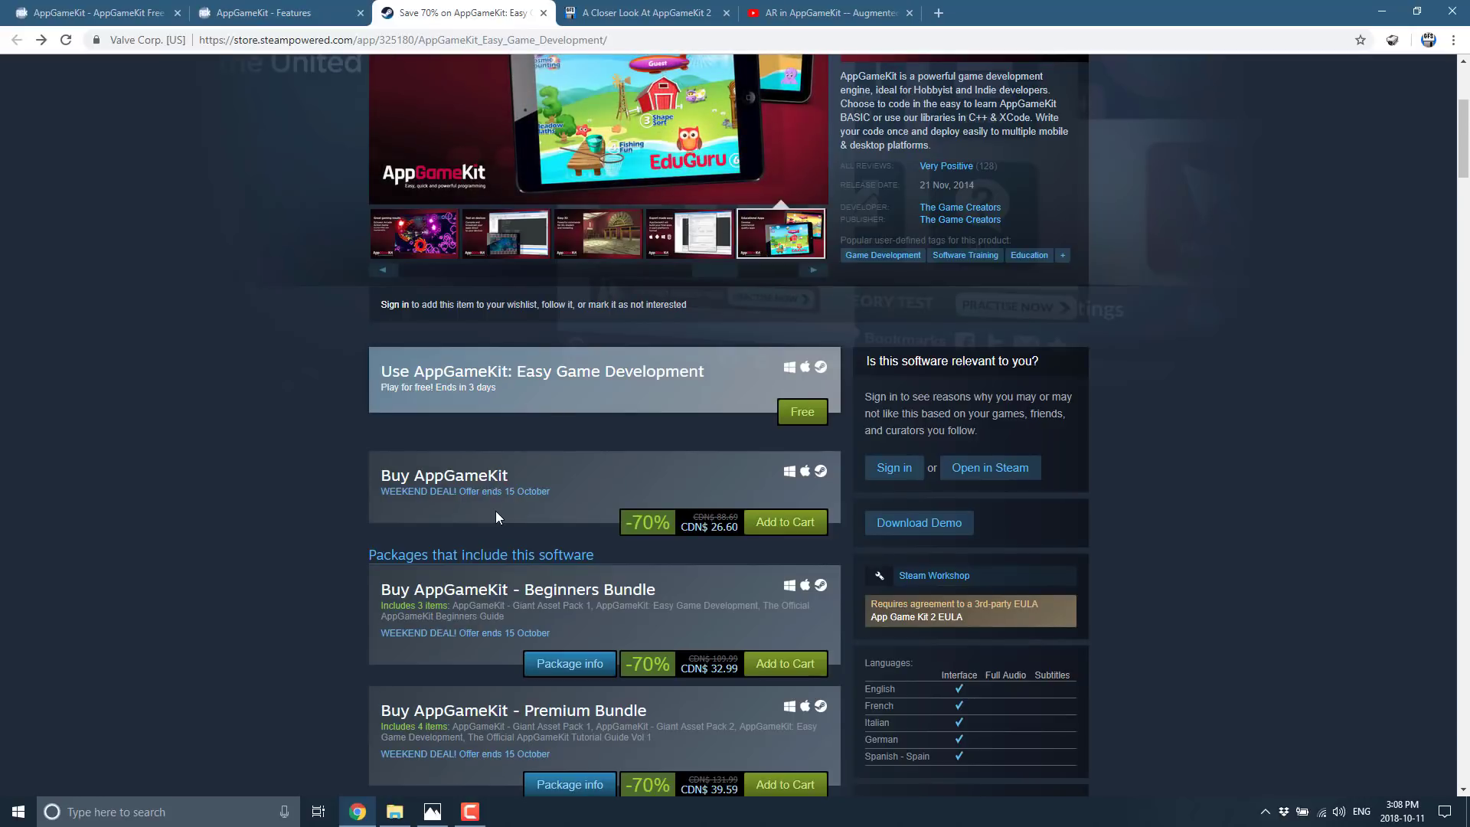
{"action": "mouse_move", "coordinate": [793, 476]}
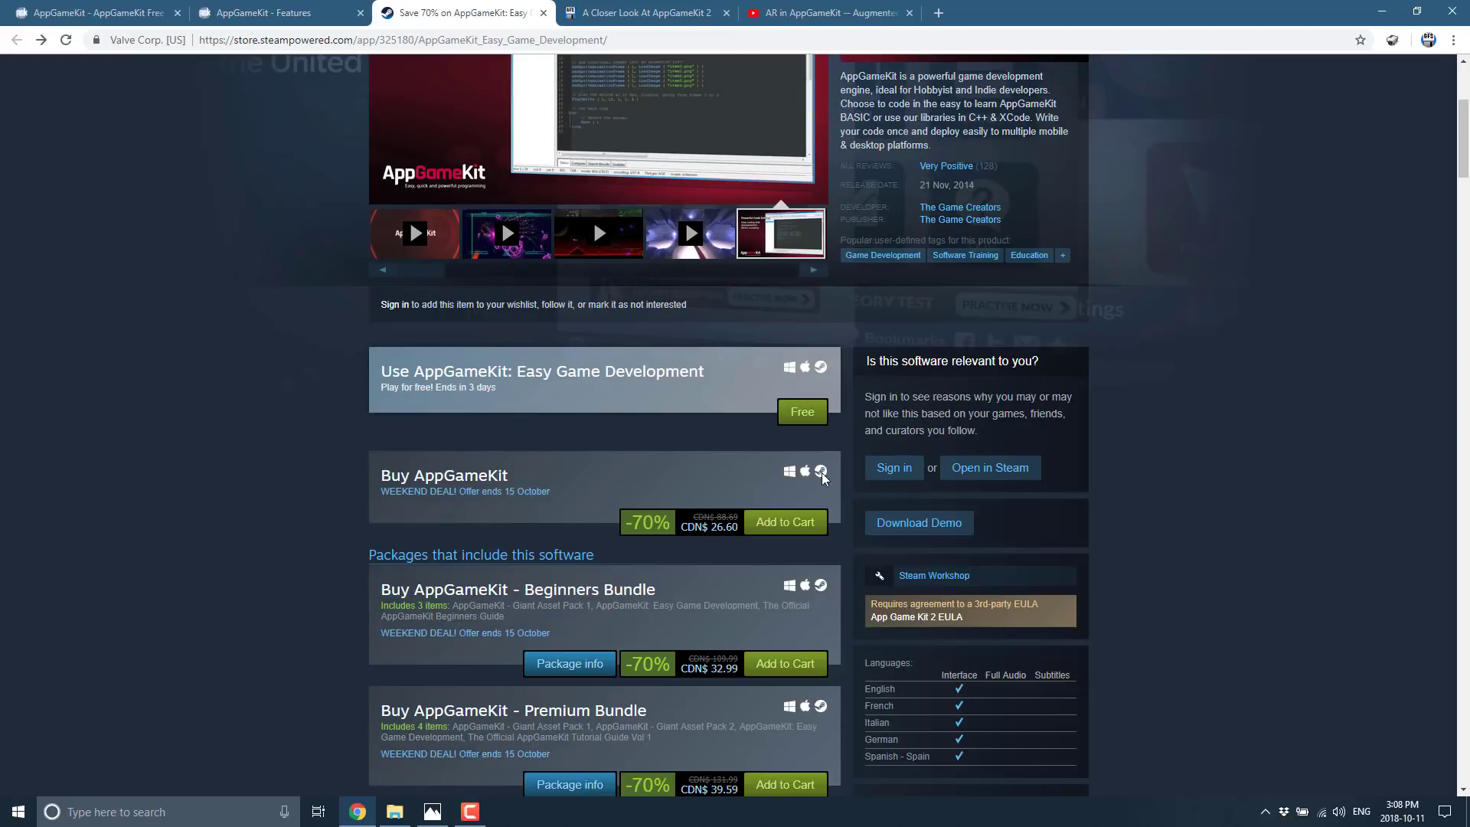
- Show the SteamOS + Linux system requirements with Ubuntu 14.04 on the Steam store page
{"action": "scroll", "scroll_direction": "down", "scroll_amount": 3}
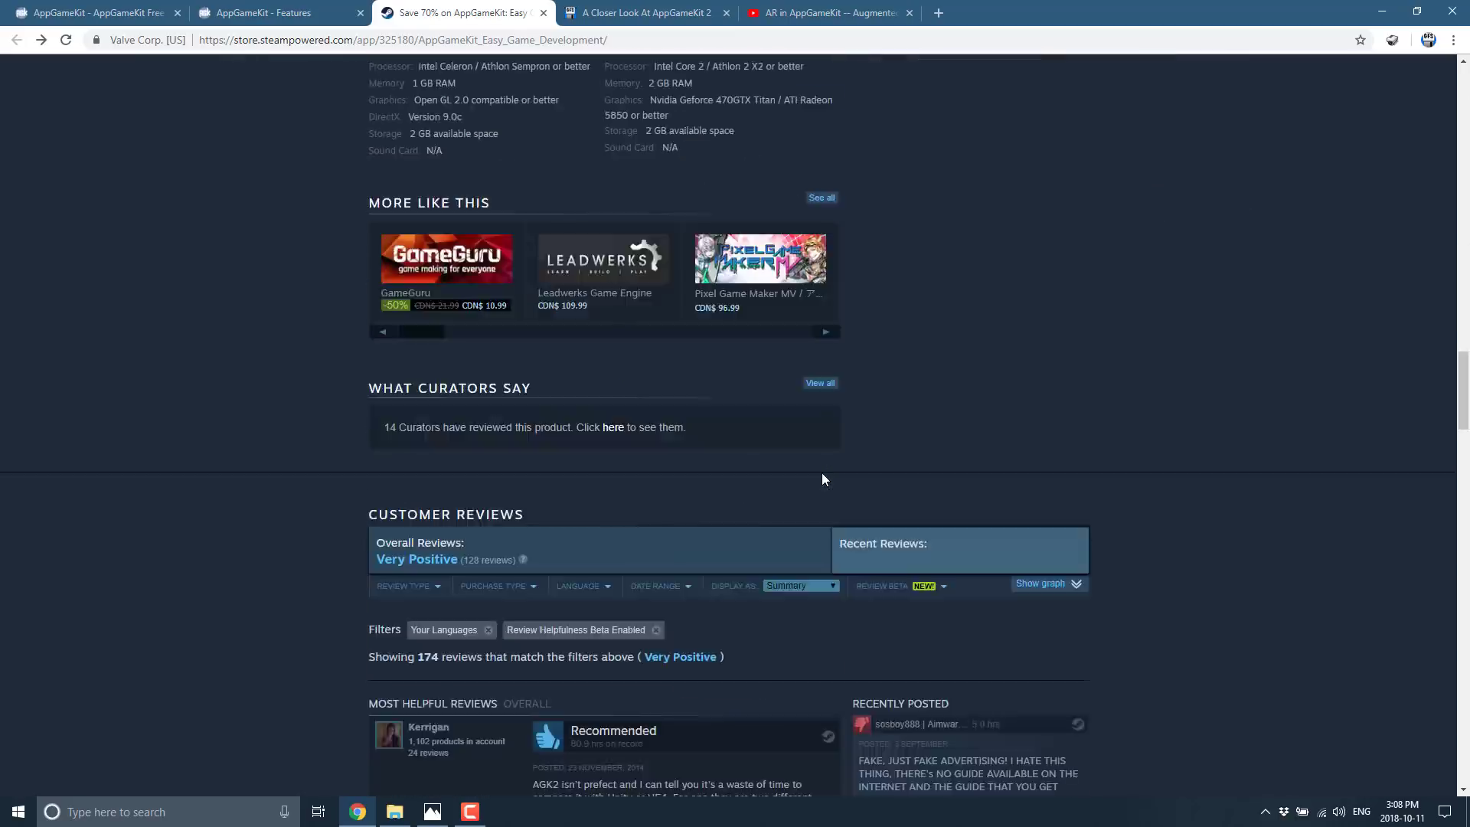
{"action": "scroll", "scroll_direction": "up", "scroll_amount": 3}
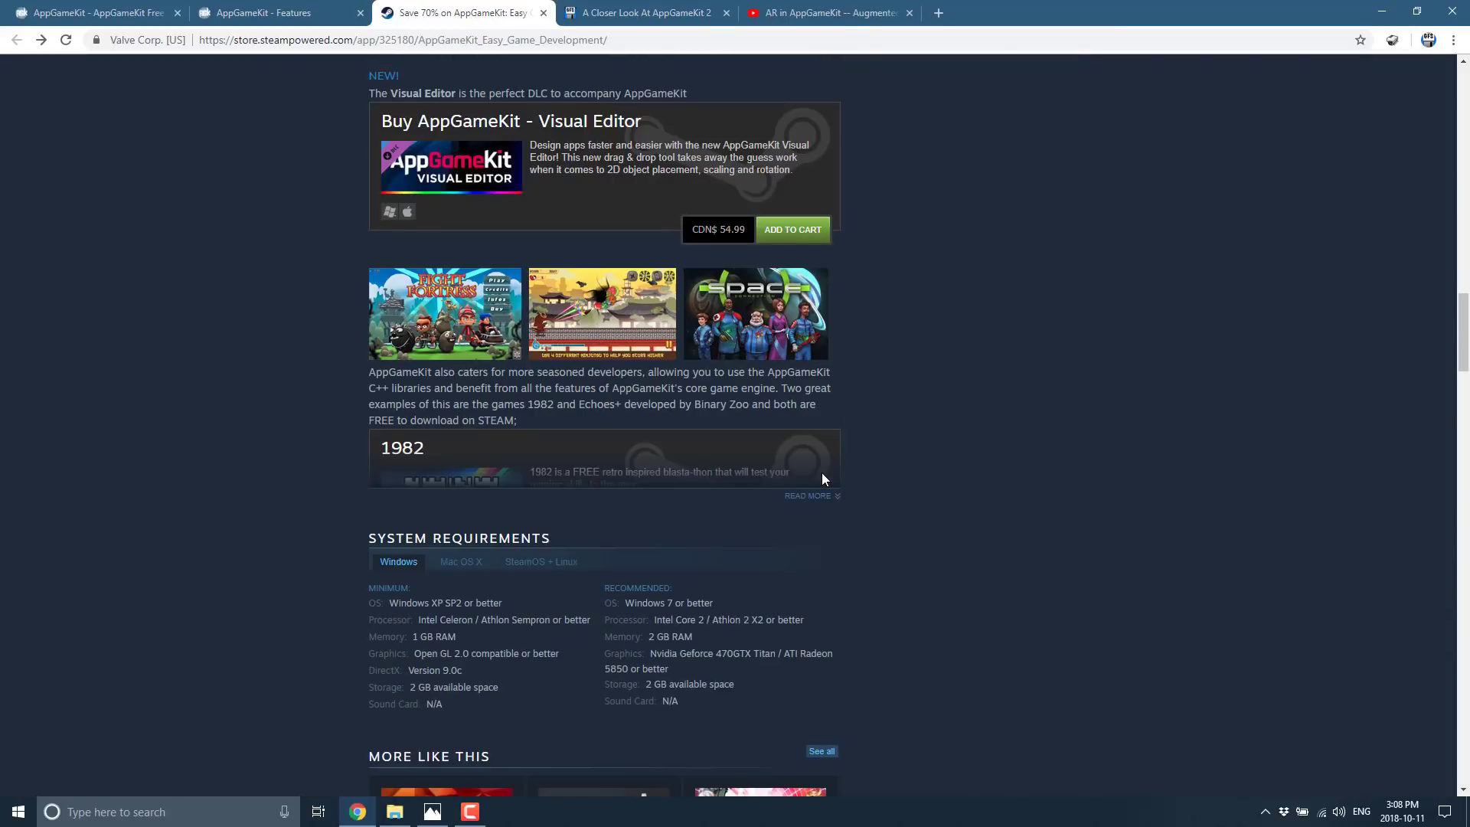
{"action": "mouse_move", "coordinate": [540, 562]}
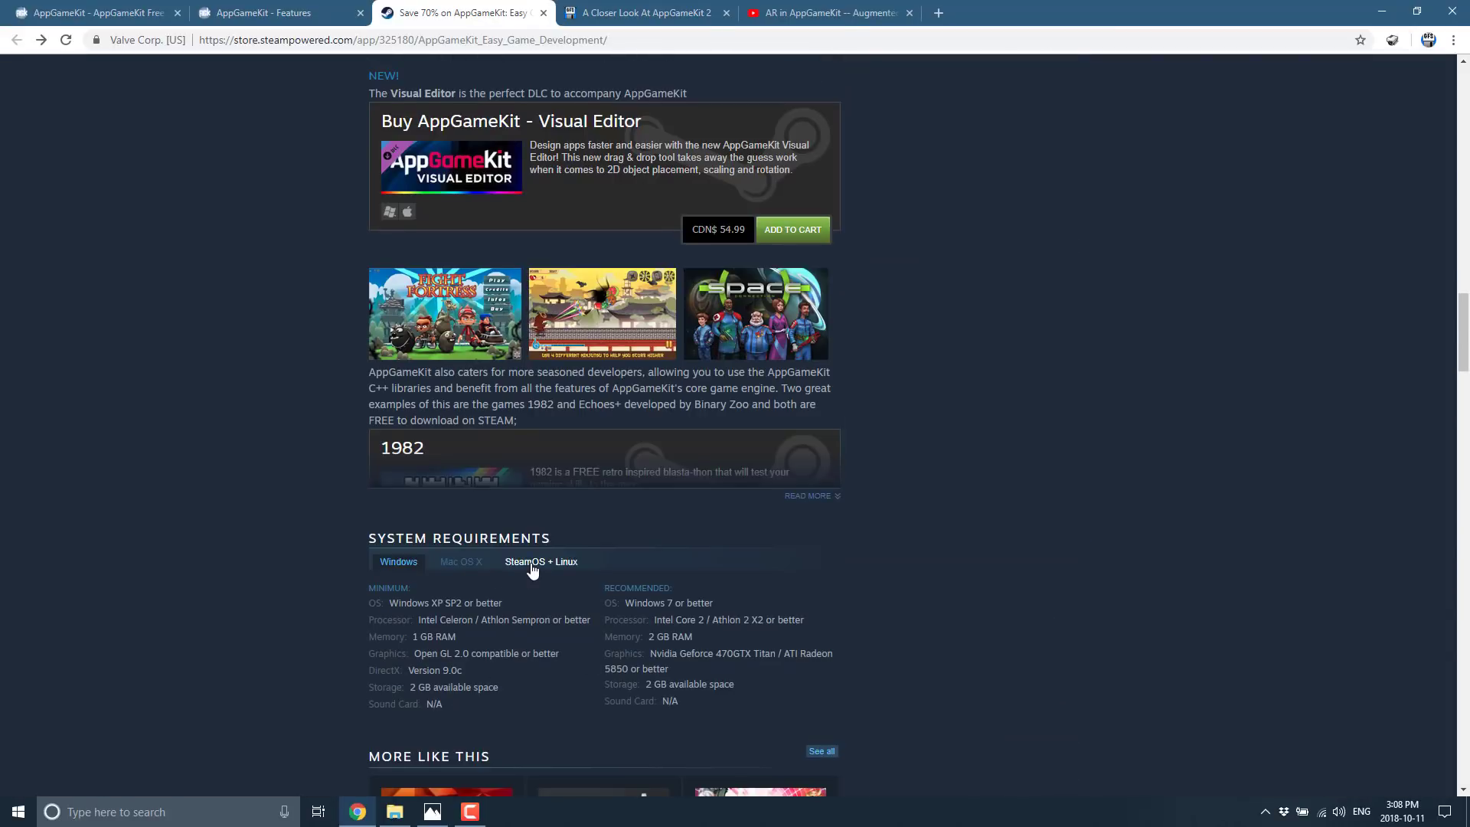
{"action": "left_click", "coordinate": [541, 561]}
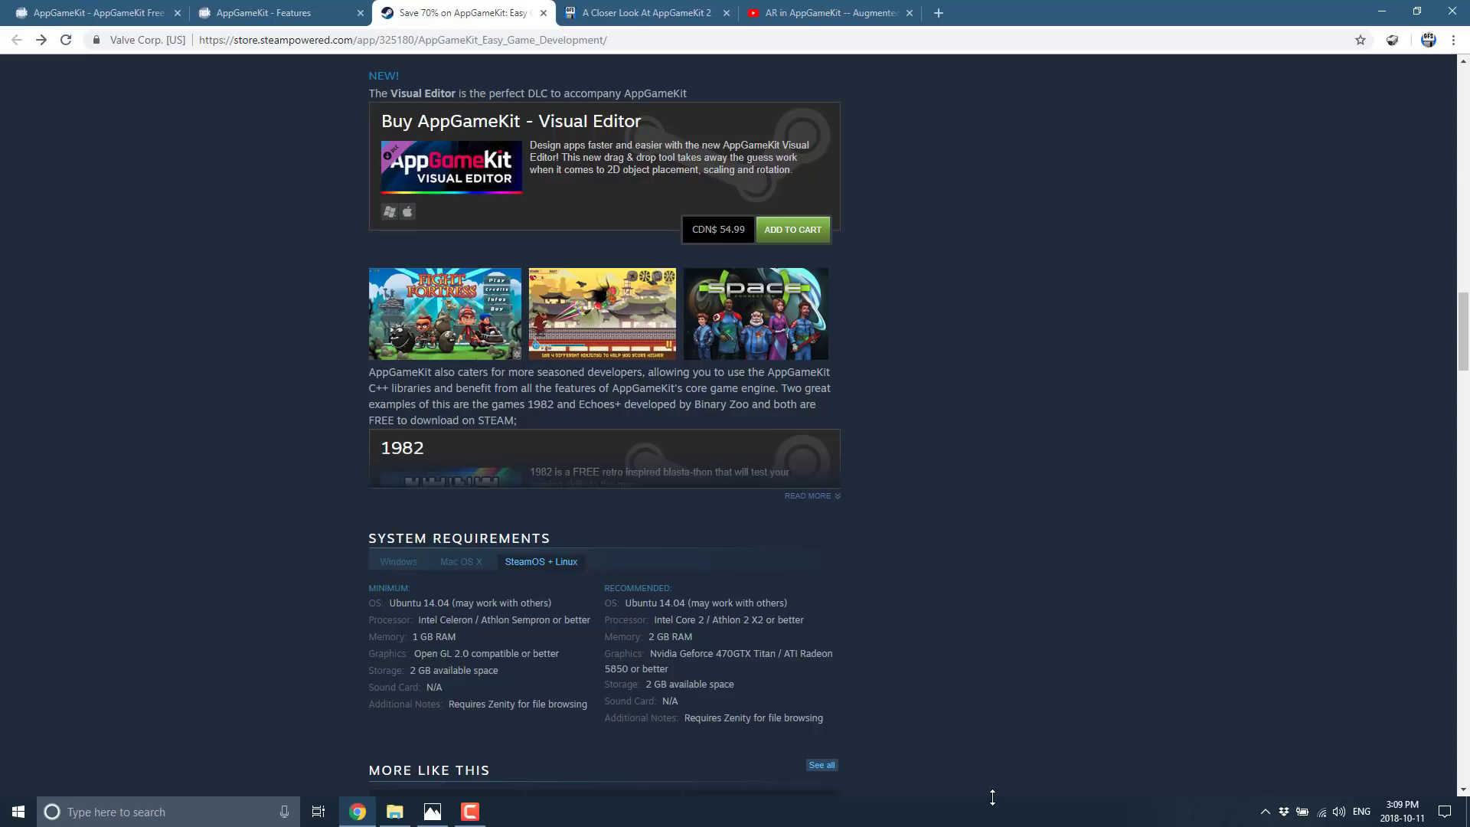
{"action": "scroll", "scroll_direction": "up", "scroll_amount": 3}
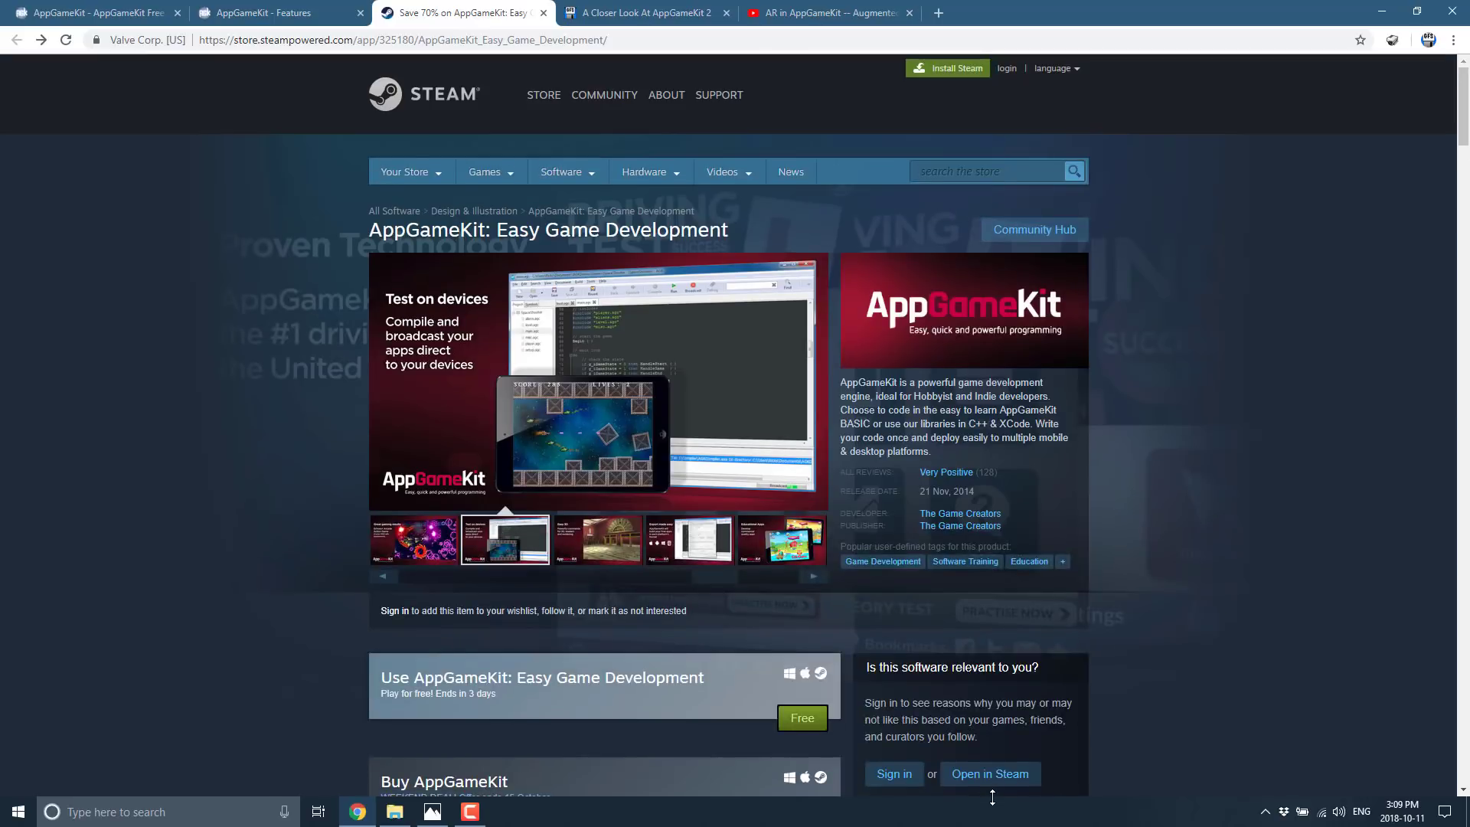
{"action": "scroll", "scroll_direction": "down", "scroll_amount": 3}
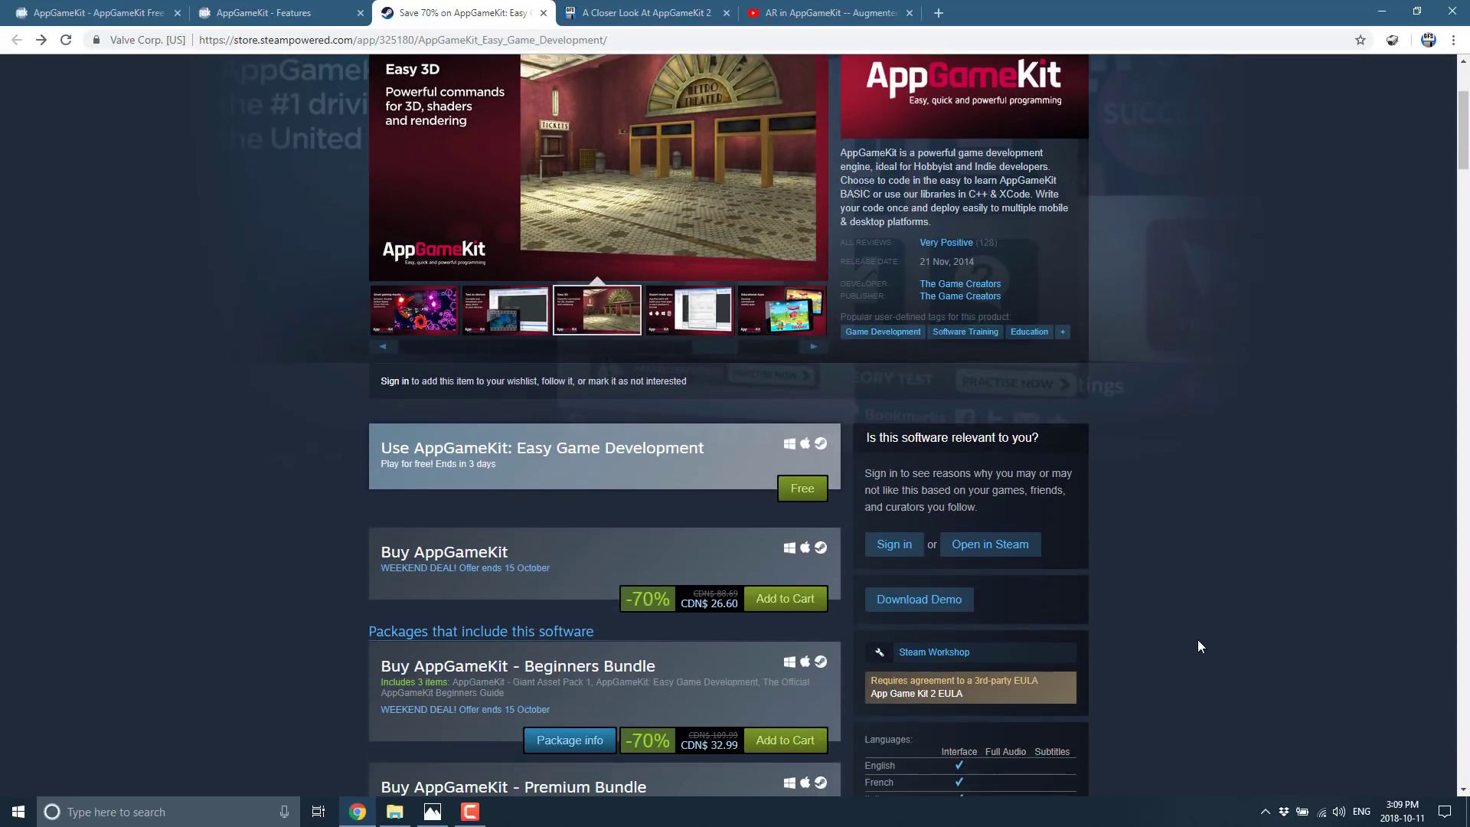
{"action": "scroll", "scroll_direction": "down", "scroll_amount": 3}
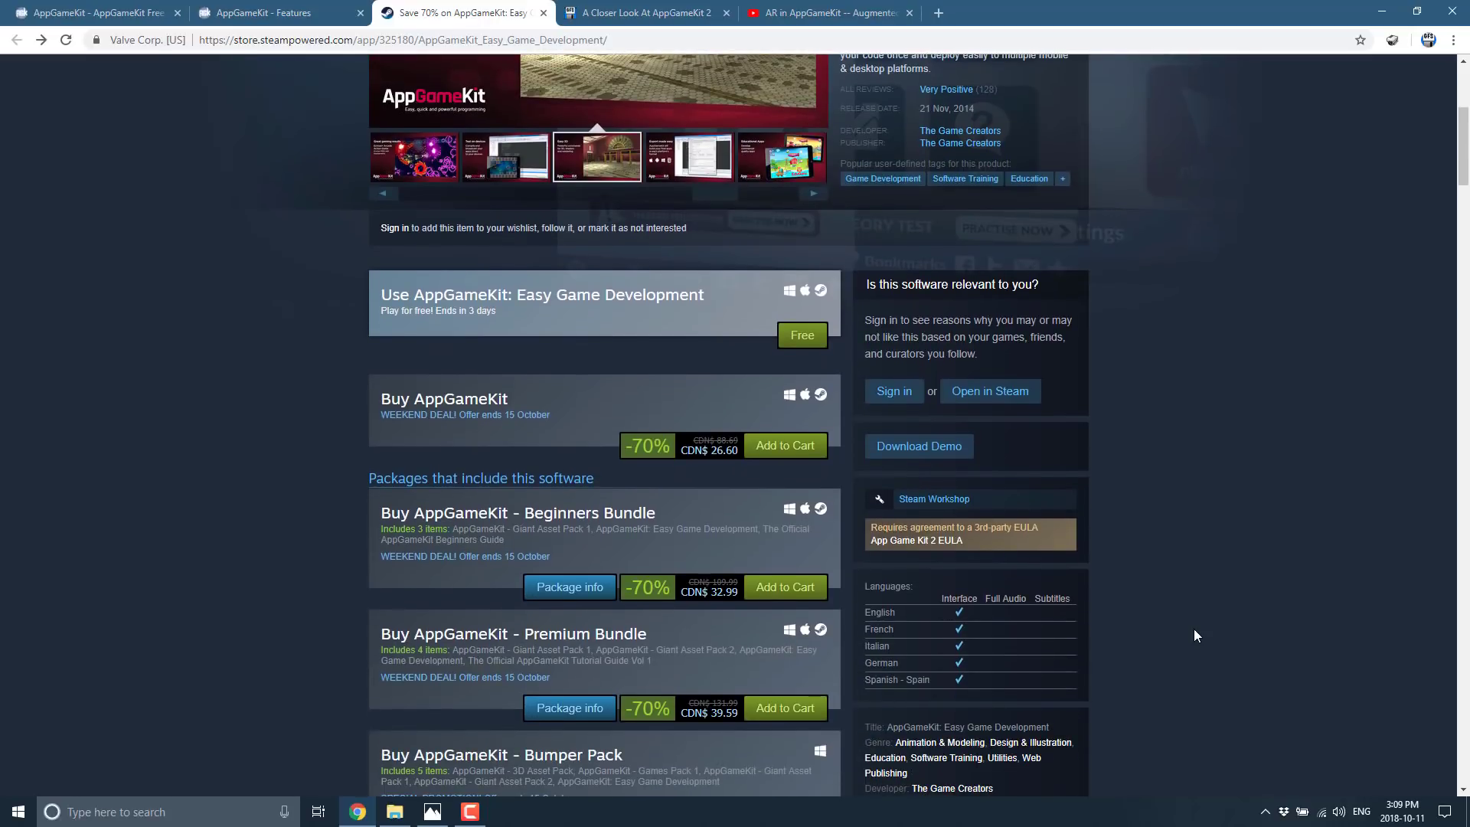
{"action": "left_click", "coordinate": [687, 156]}
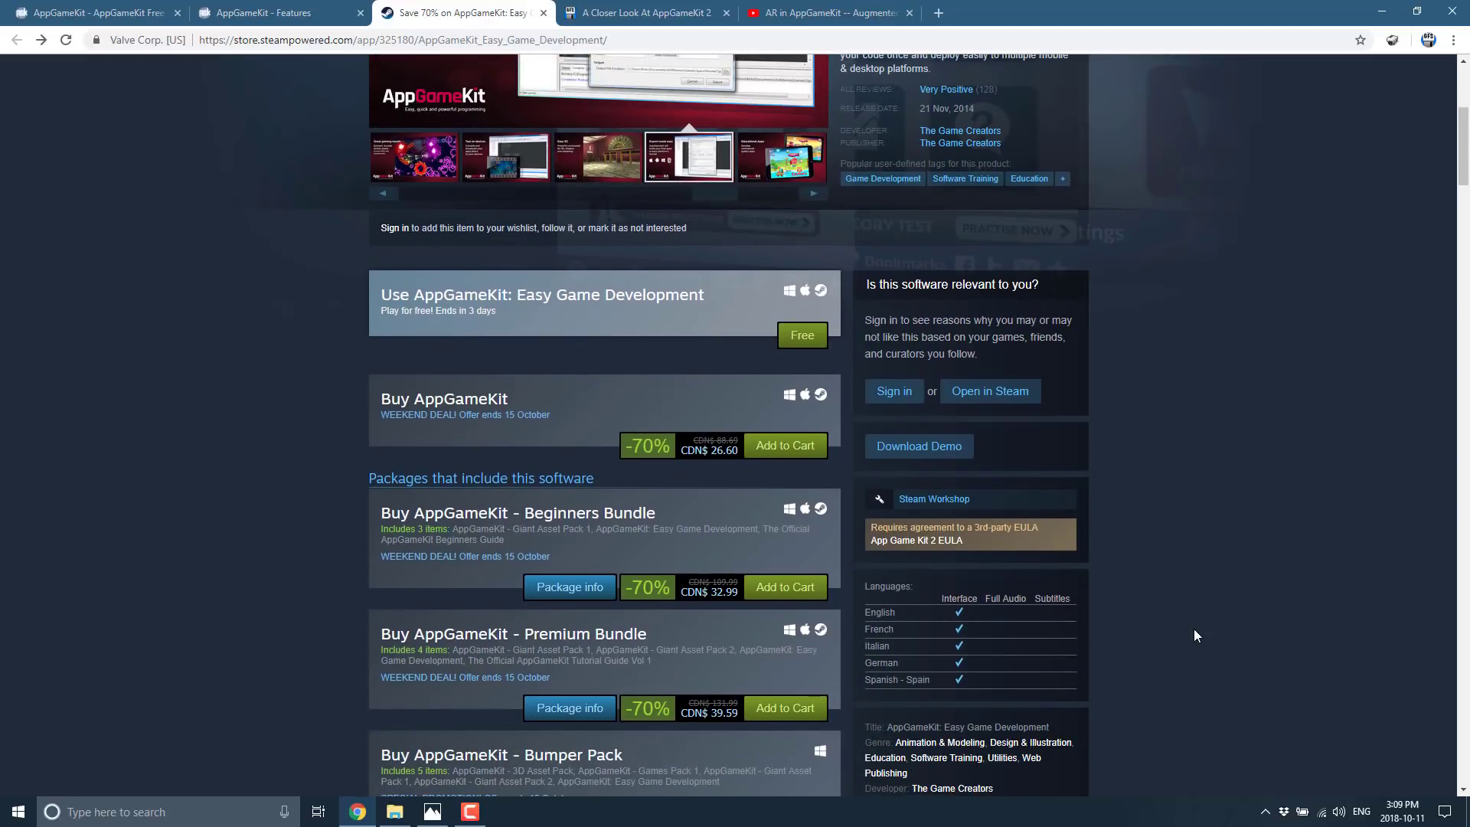
{"action": "mouse_move", "coordinate": [1179, 625]}
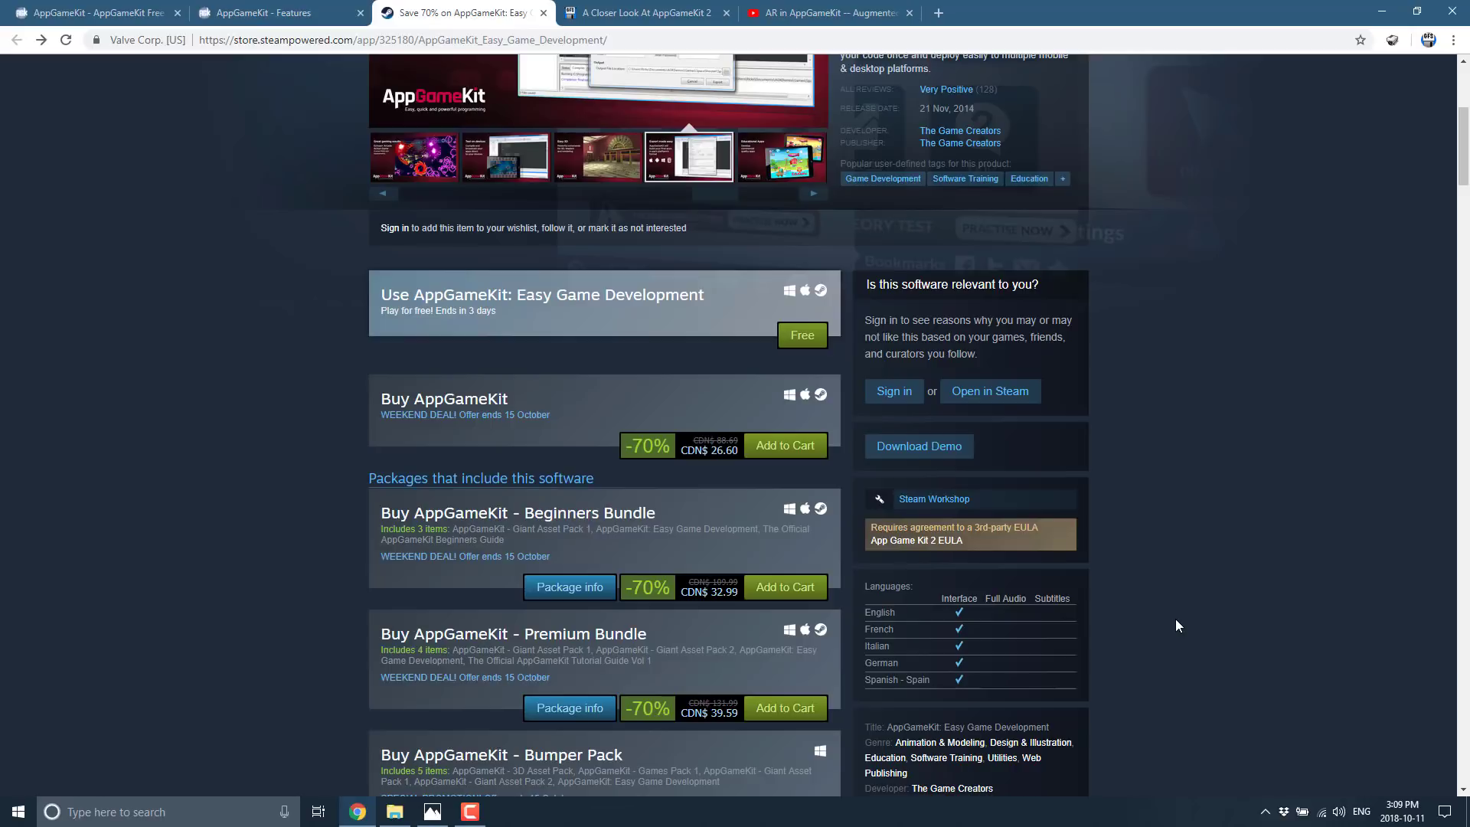
{"action": "left_click", "coordinate": [779, 156]}
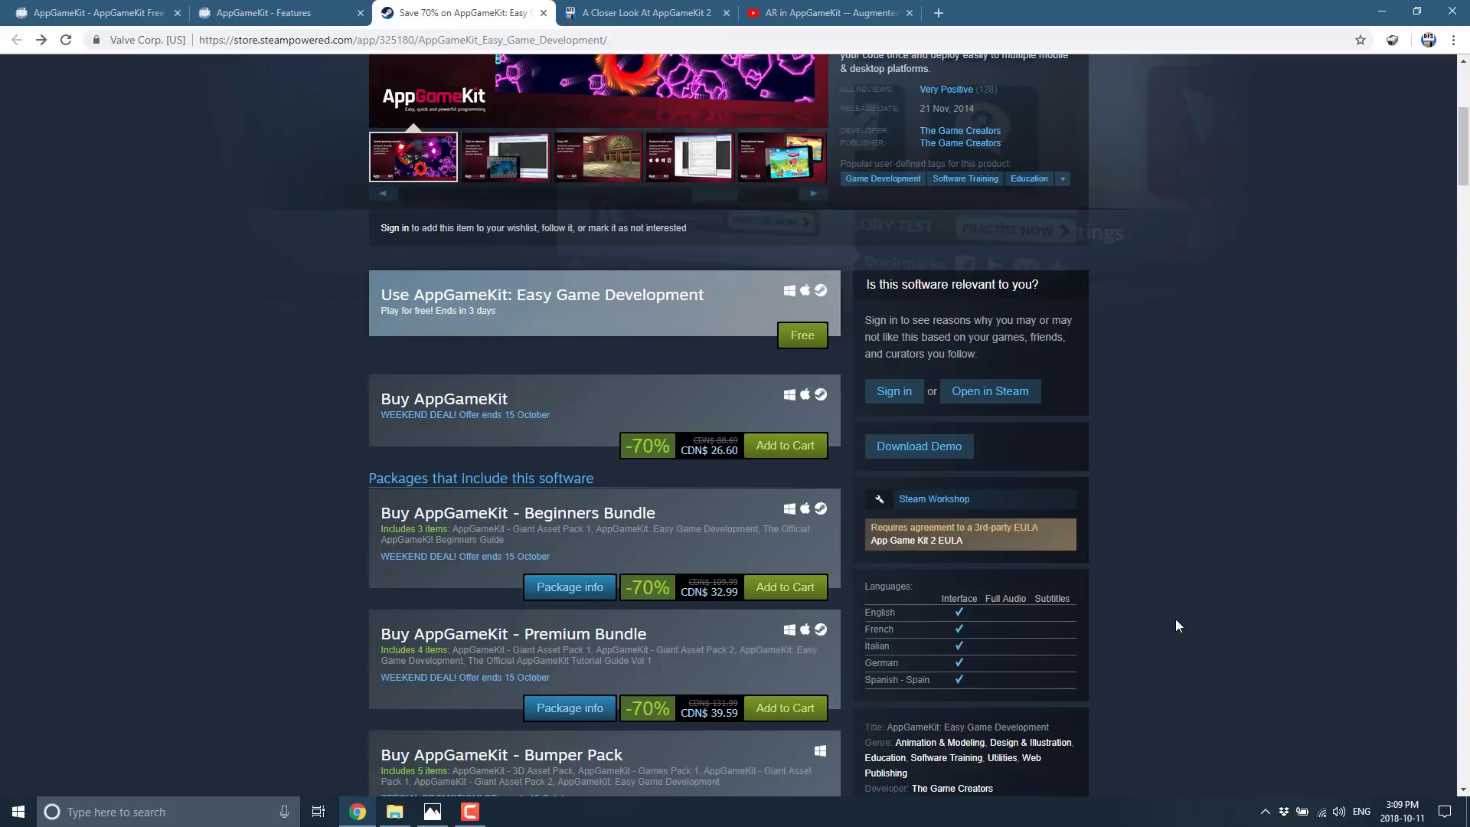
{"action": "left_click", "coordinate": [503, 155]}
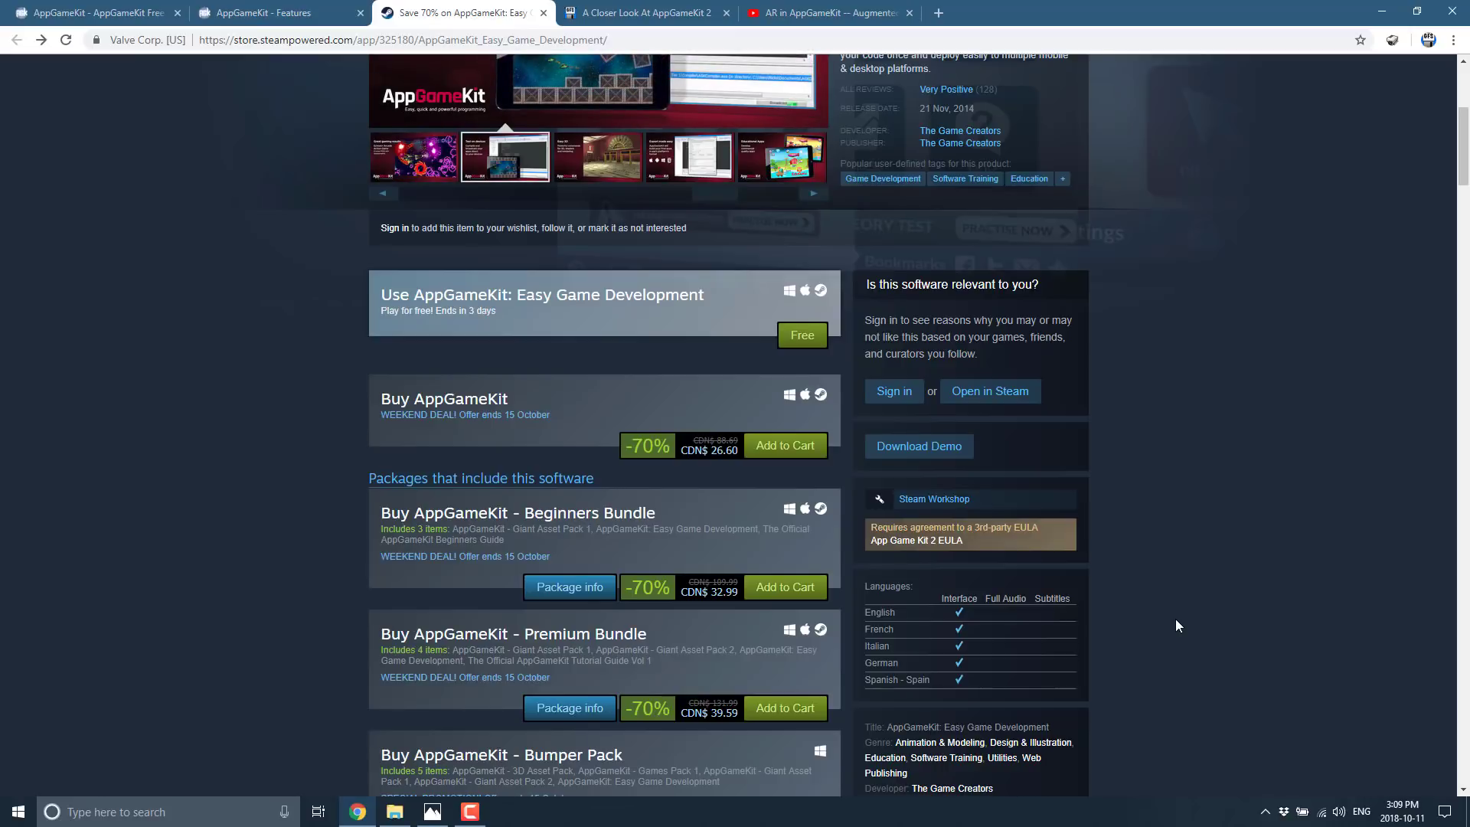
{"action": "left_click", "coordinate": [596, 156]}
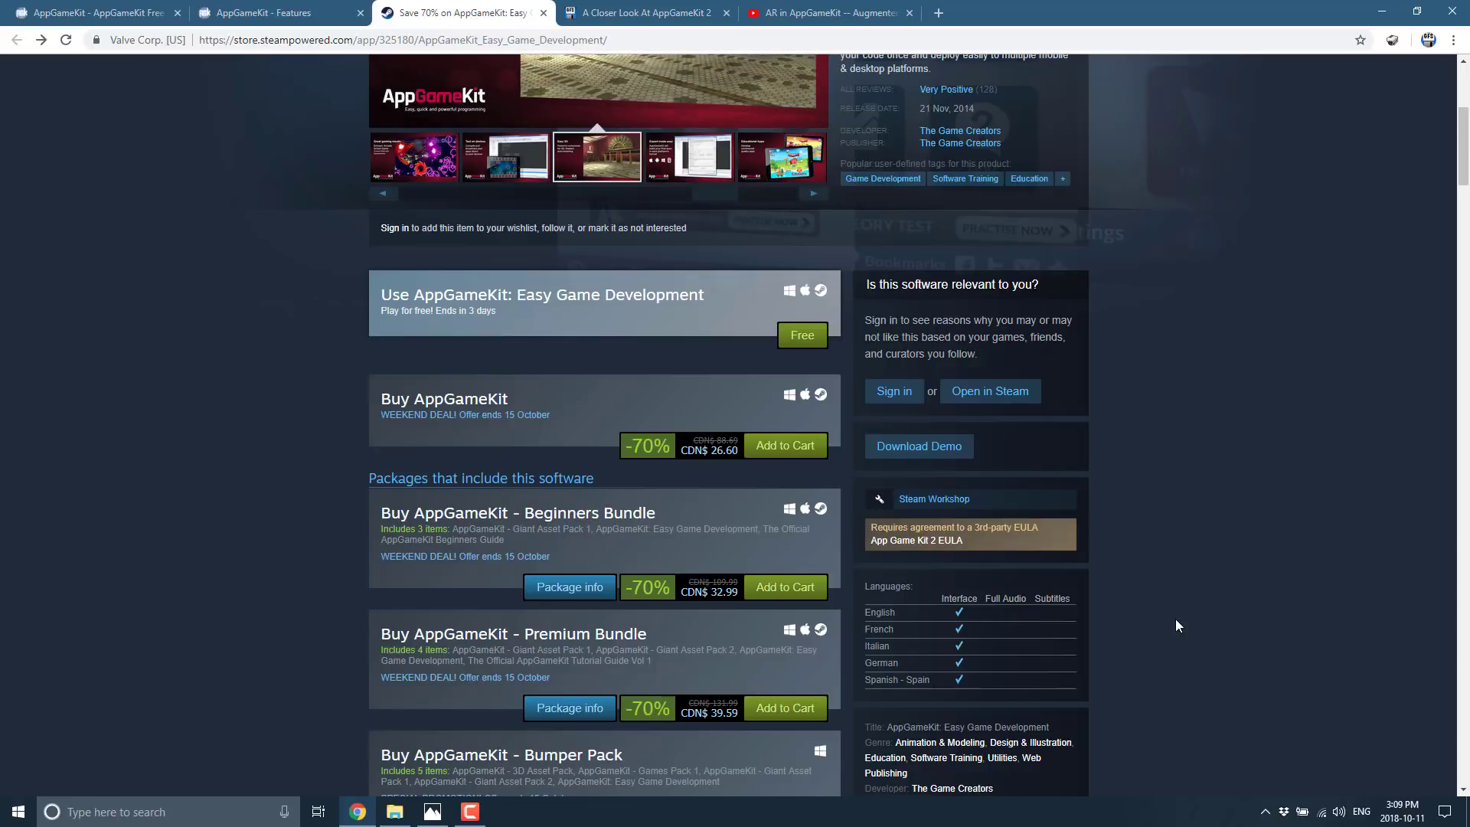
{"action": "left_click", "coordinate": [689, 156]}
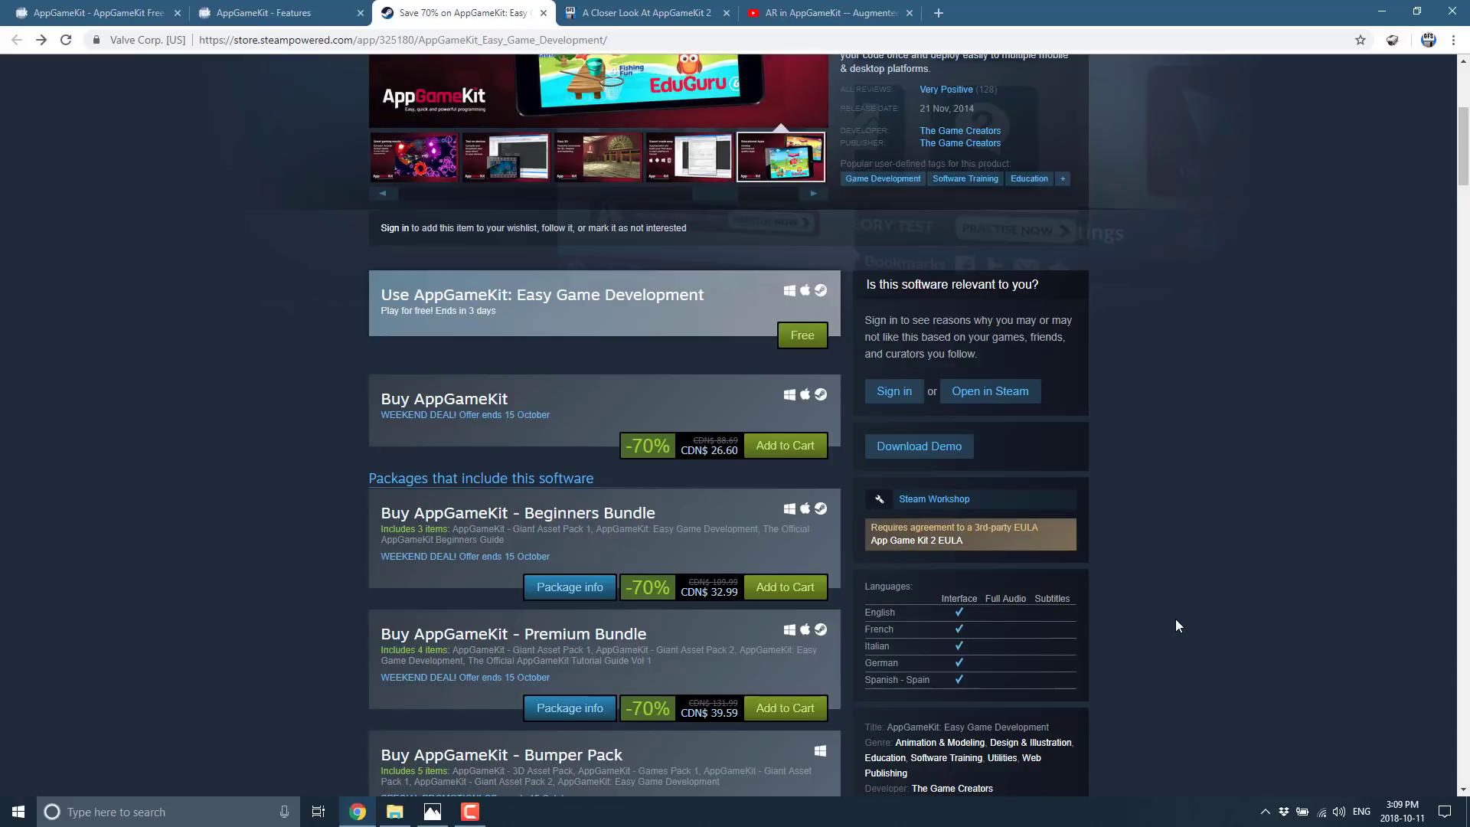
{"action": "left_click", "coordinate": [642, 12]}
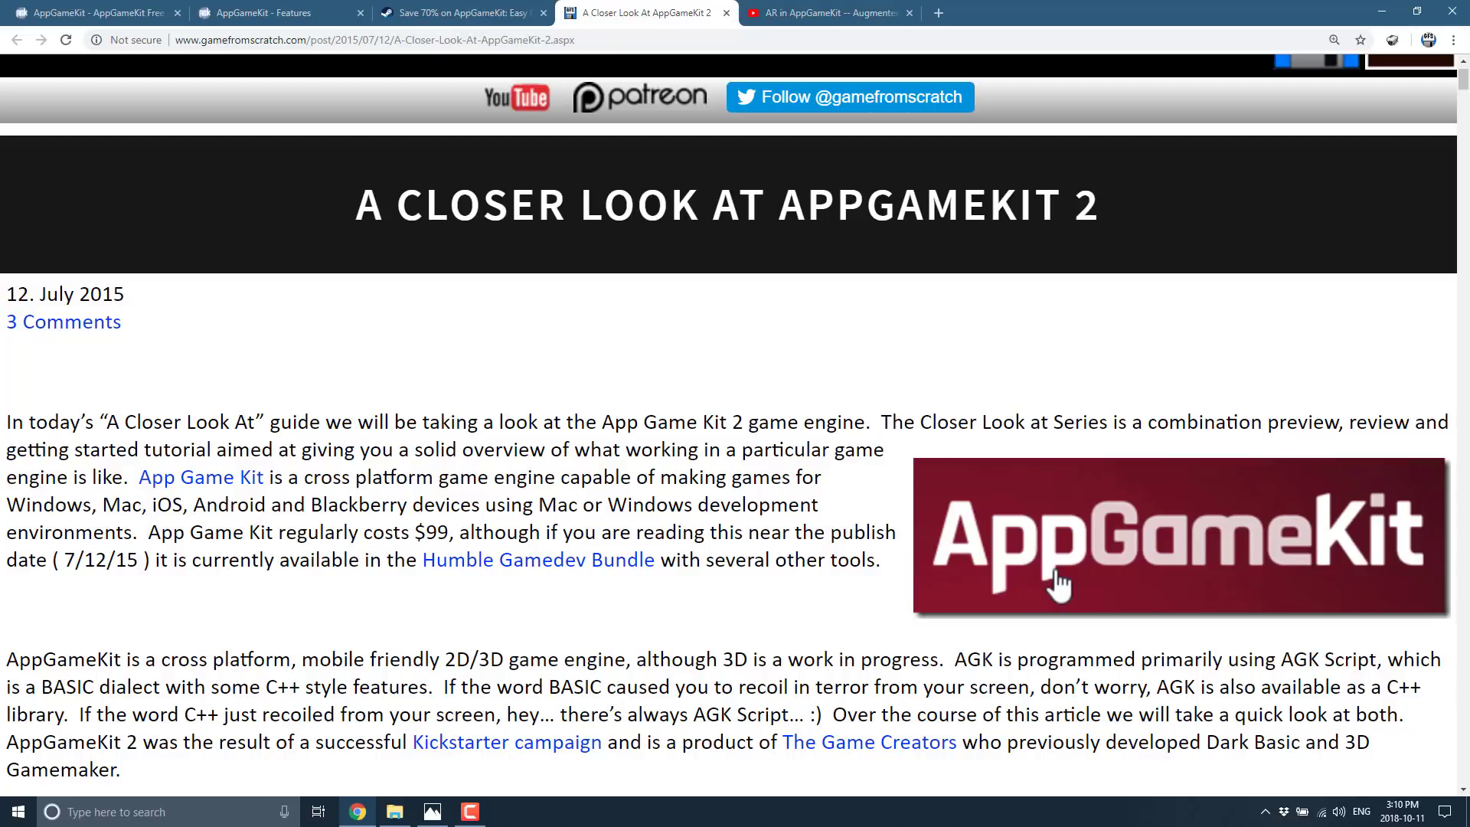
- Highlight the '3D is a work in progress' remark and skim the review down to its Conclusion
{"action": "left_click_drag", "start_coordinate": [683, 658], "coordinate": [892, 658]}
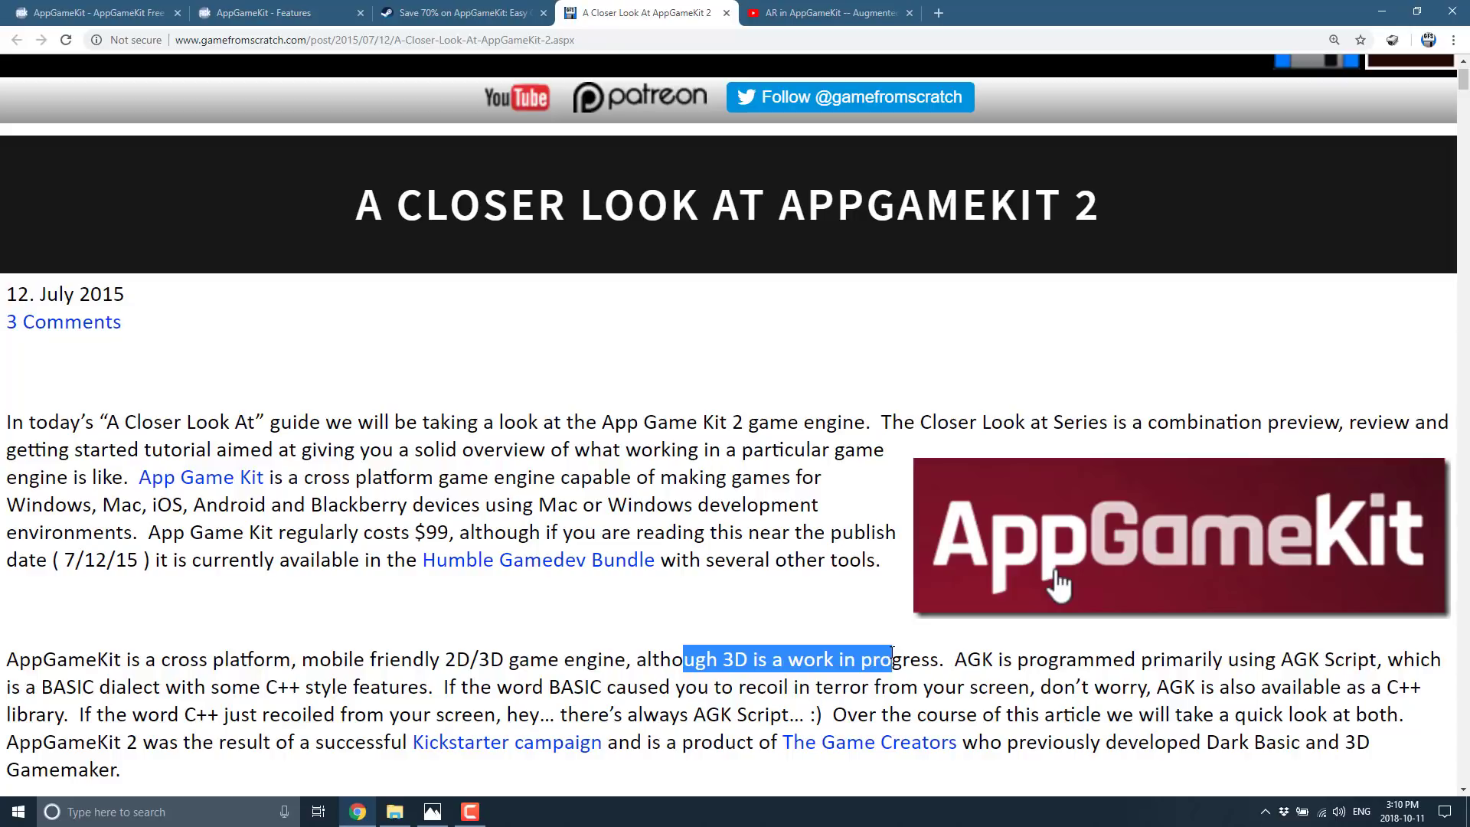
{"action": "scroll", "scroll_direction": "down", "scroll_amount": 3}
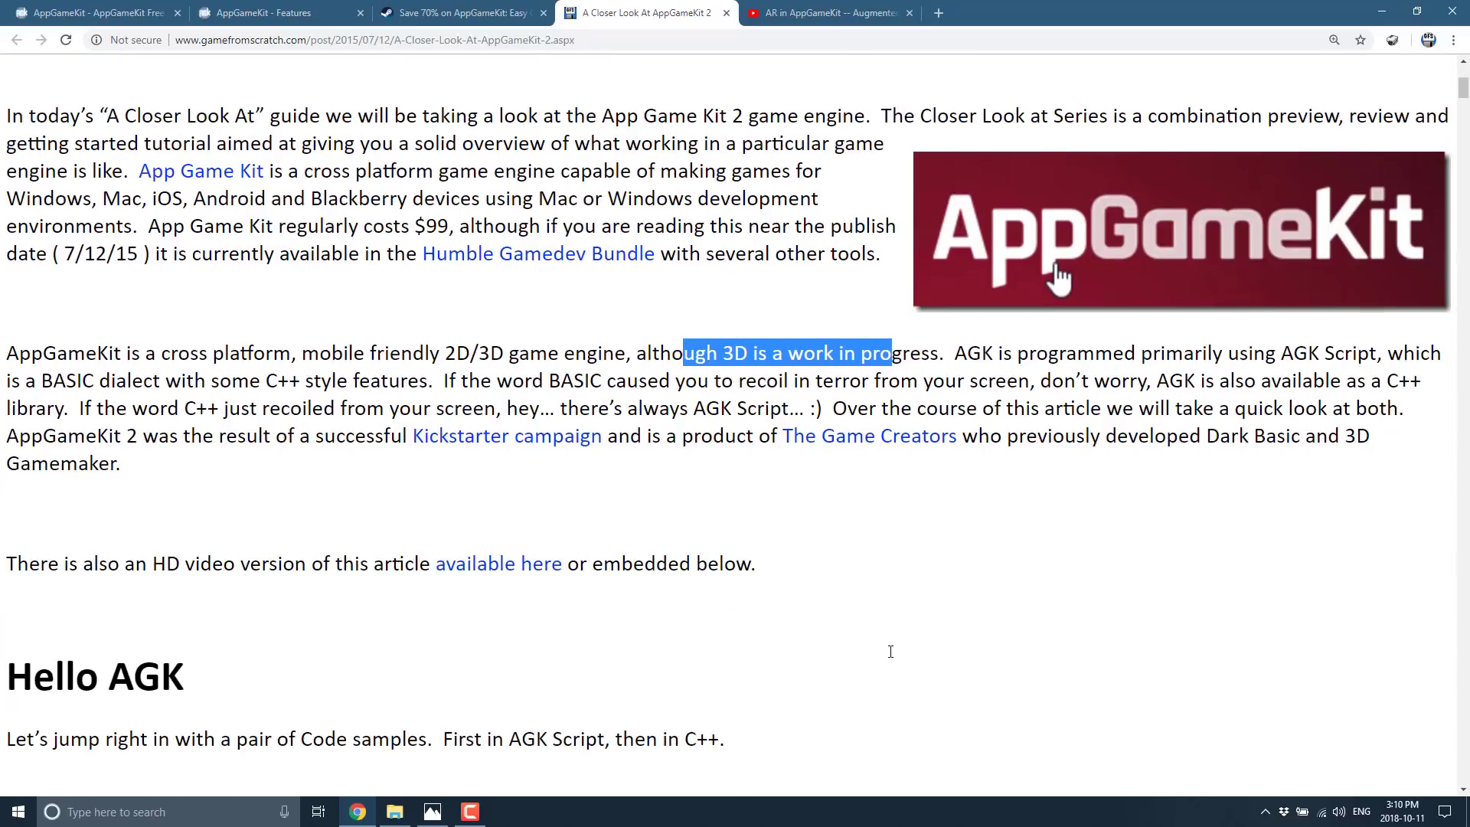
{"action": "scroll", "scroll_direction": "down", "scroll_amount": 3}
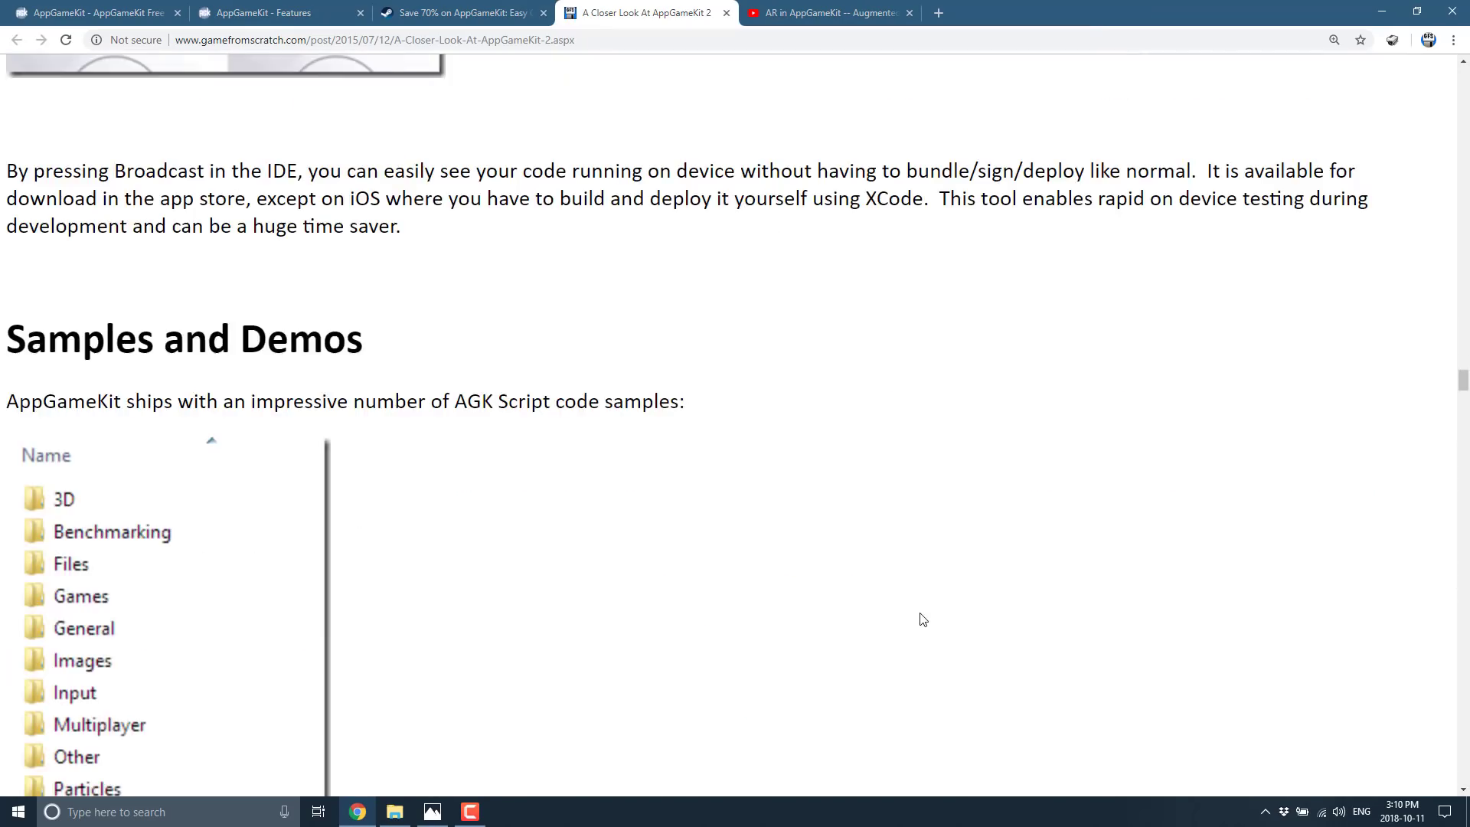
{"action": "scroll", "scroll_direction": "down", "scroll_amount": 3}
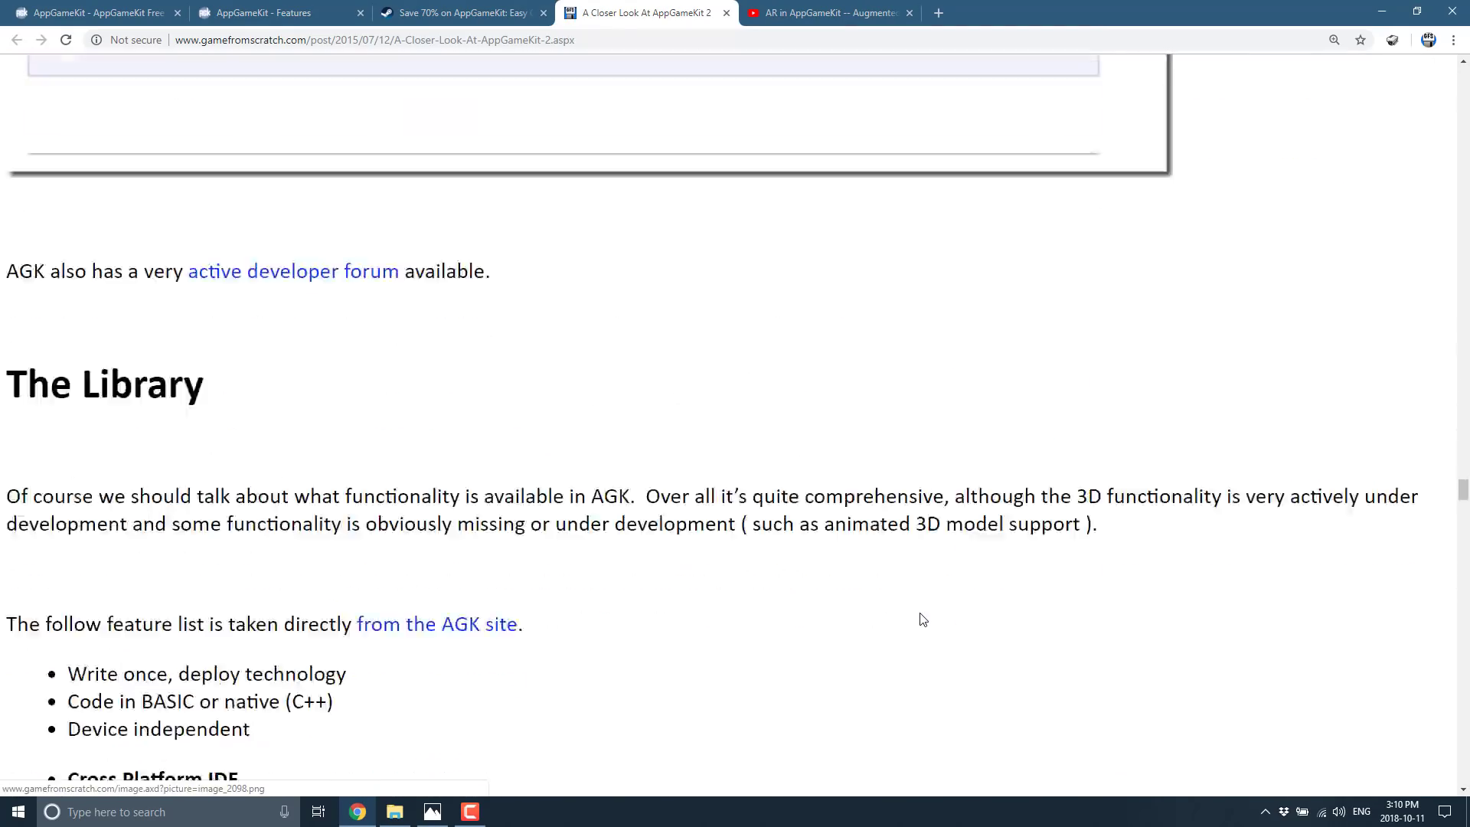
{"action": "scroll", "scroll_direction": "down", "scroll_amount": 3}
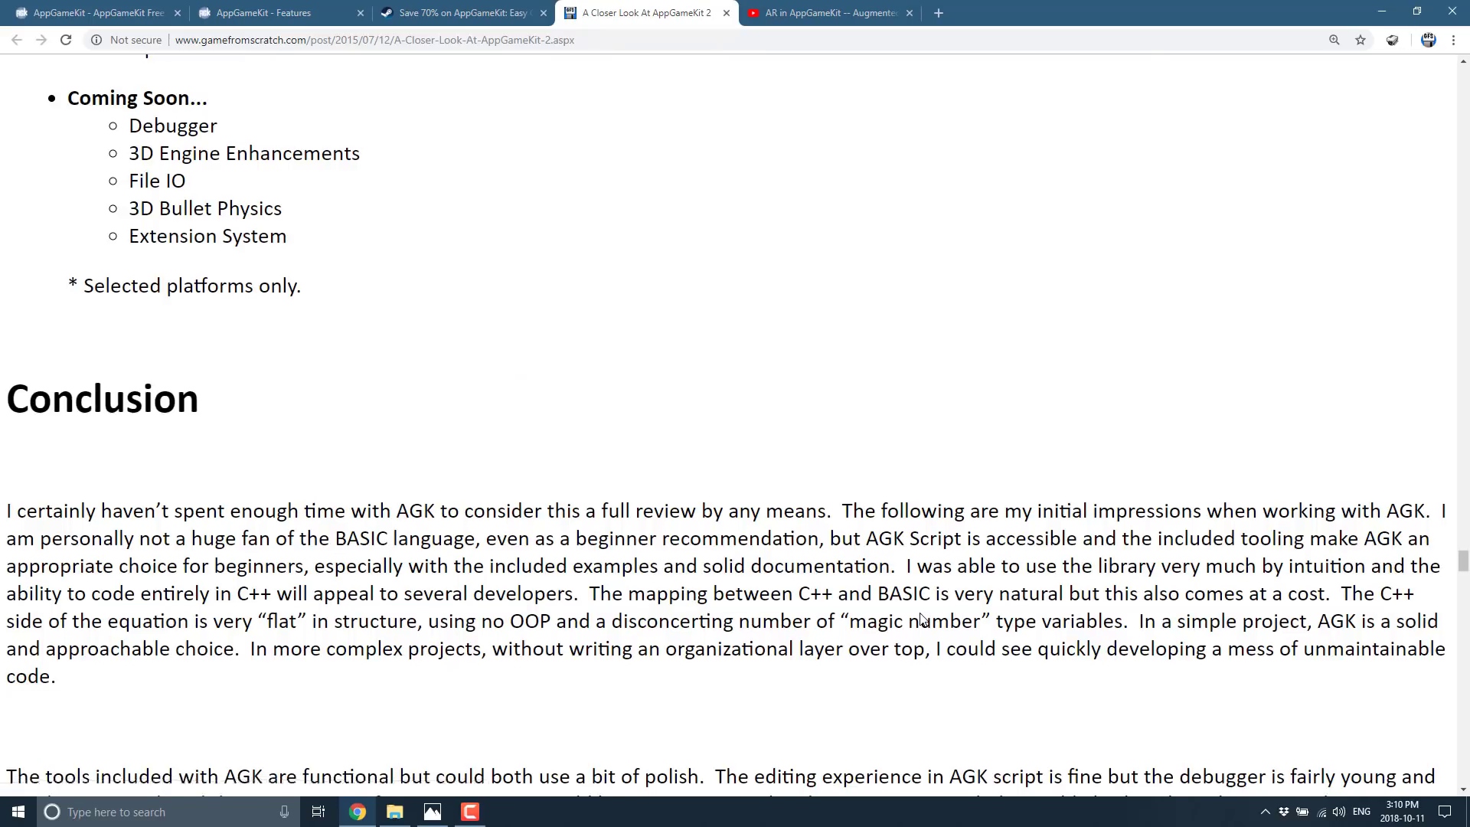
{"action": "scroll", "scroll_direction": "up", "scroll_amount": 3}
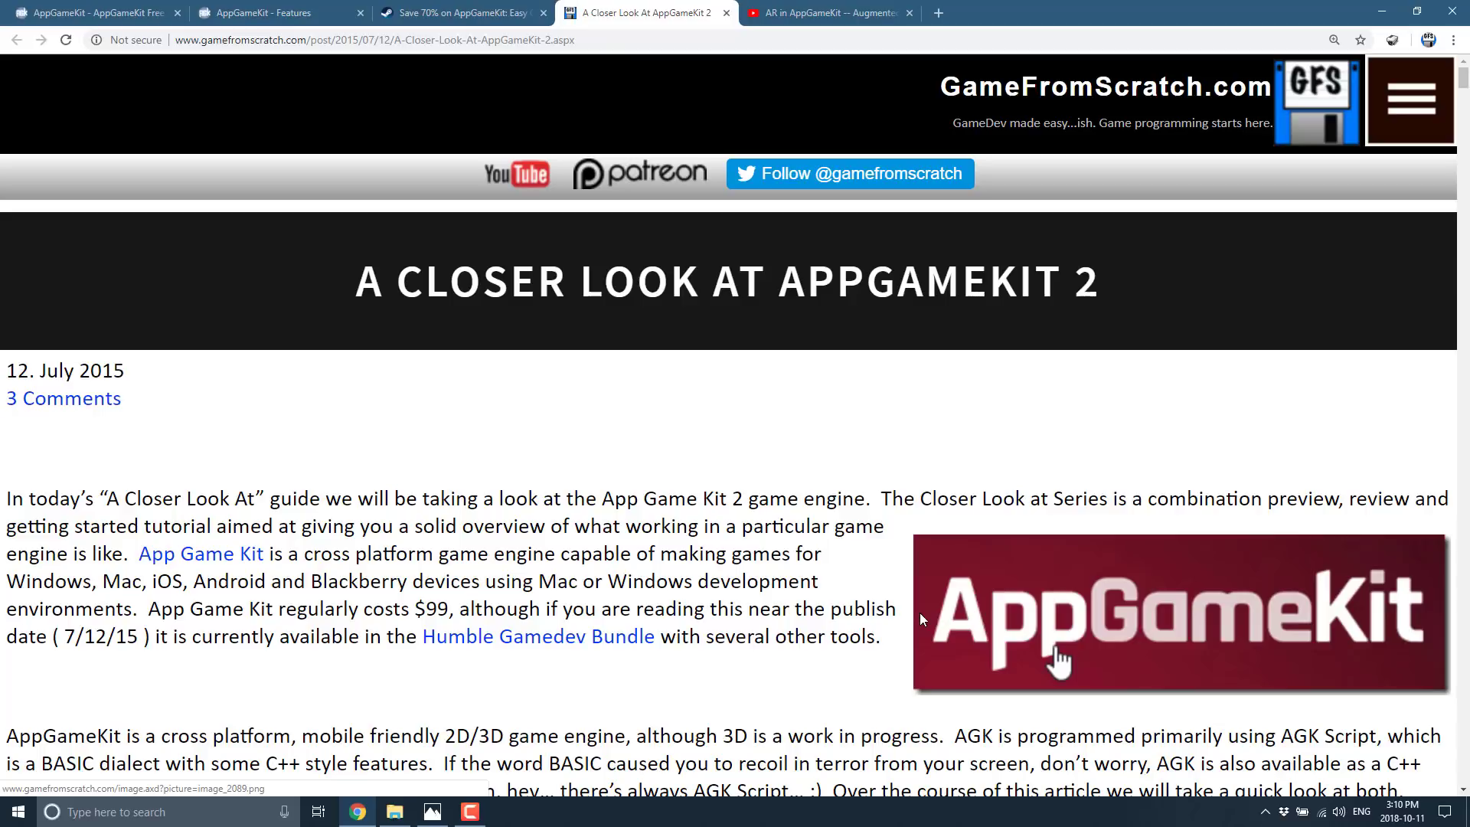
- Return to the AppGameKit Steam store page with its free-use offer and bundle deals
{"action": "left_click", "coordinate": [459, 13]}
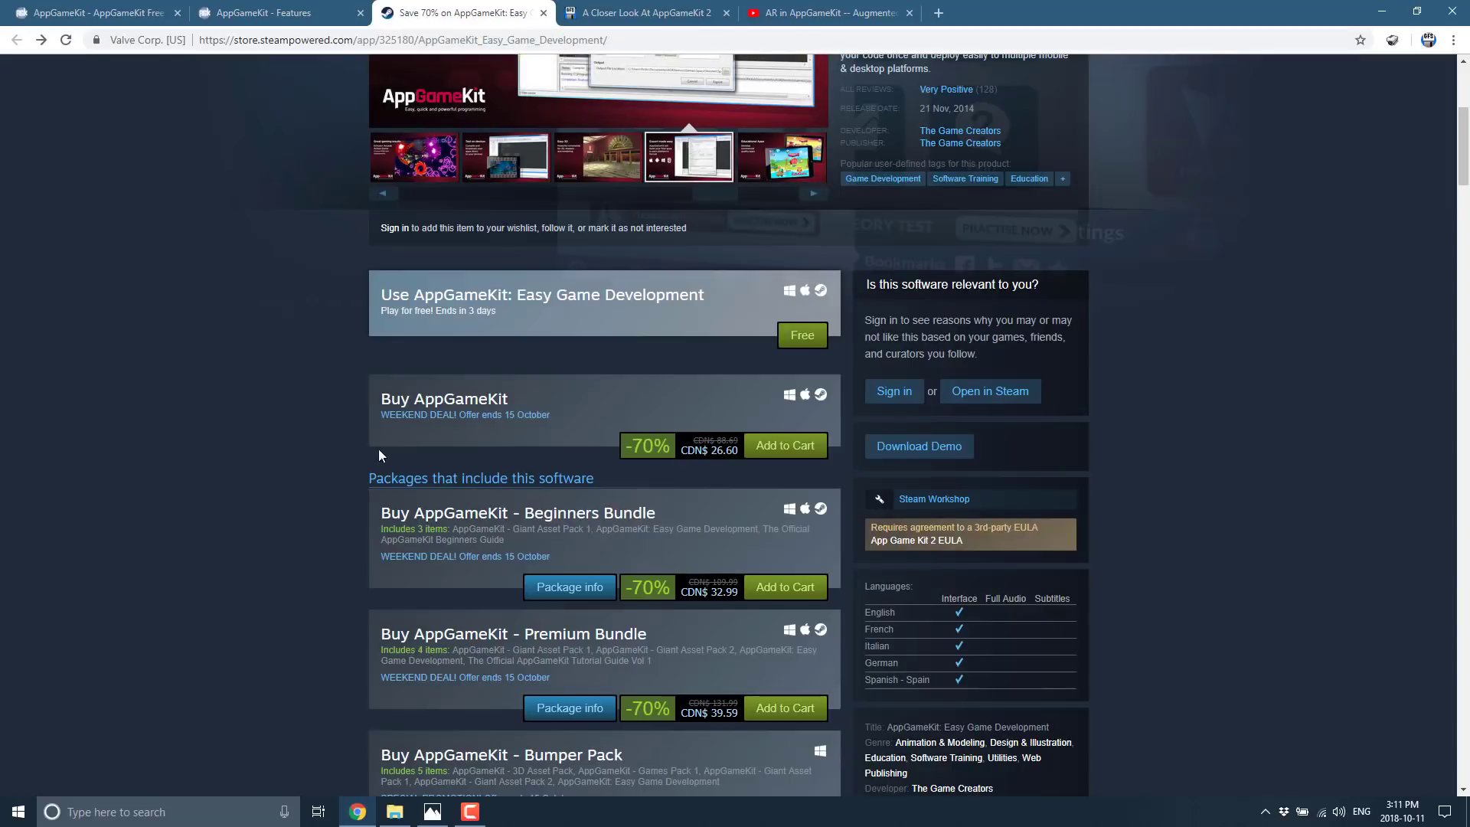